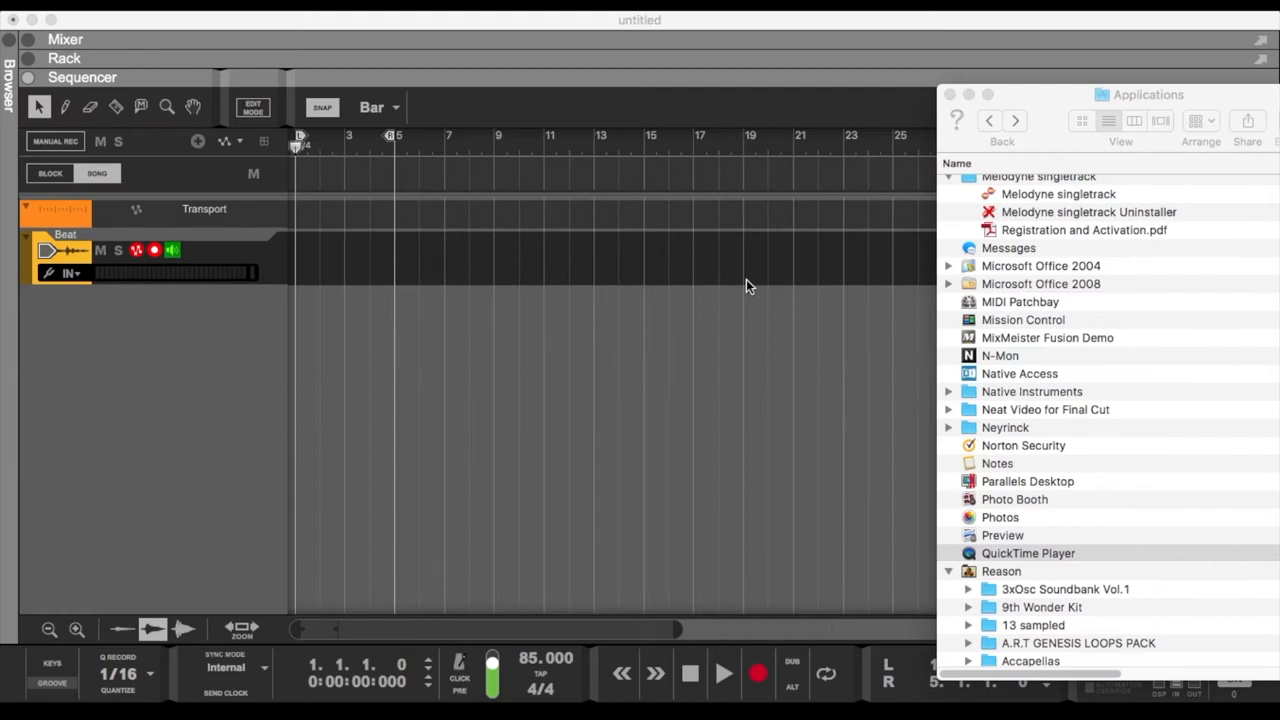
mouse_move(713, 151)
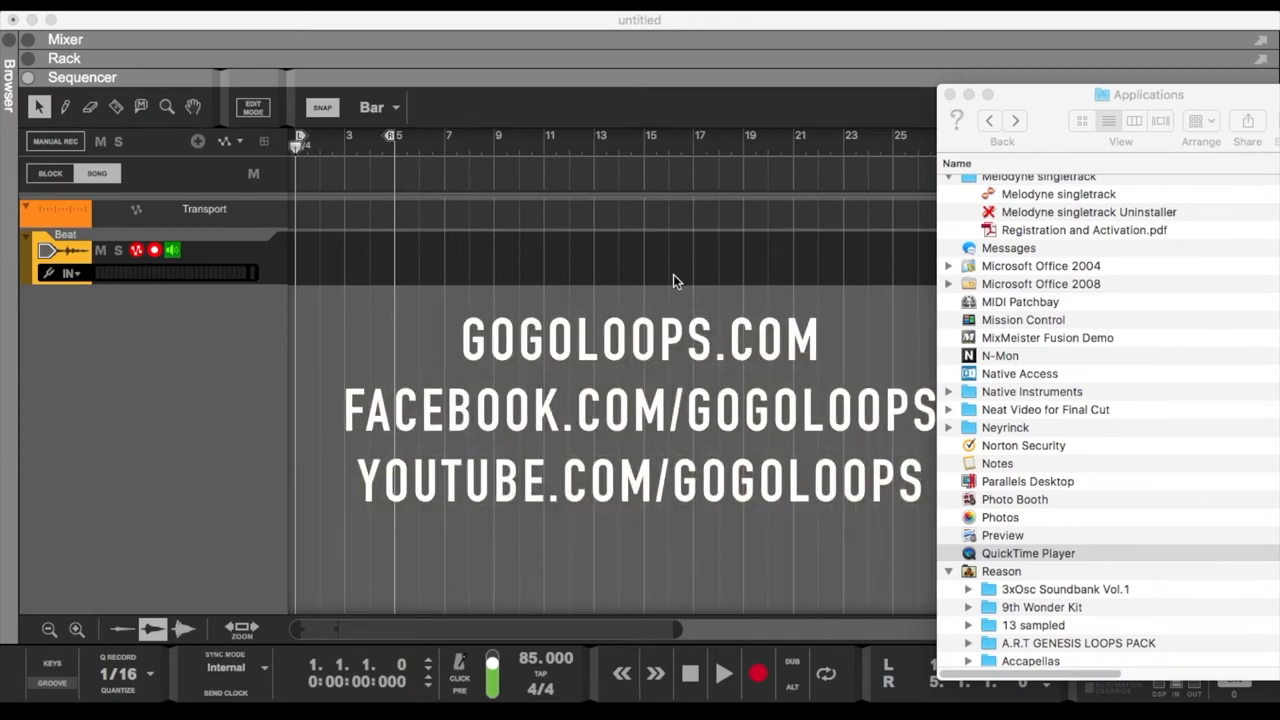
mouse_move(659, 267)
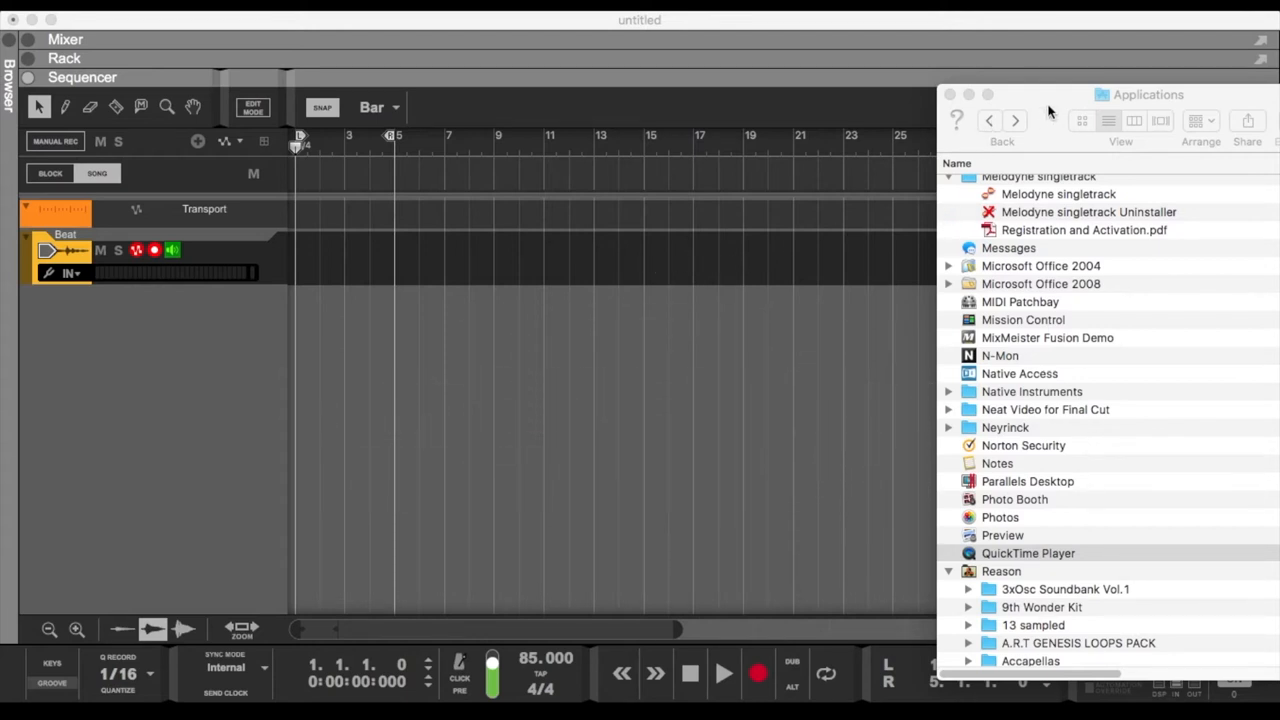
mouse_move(1005, 258)
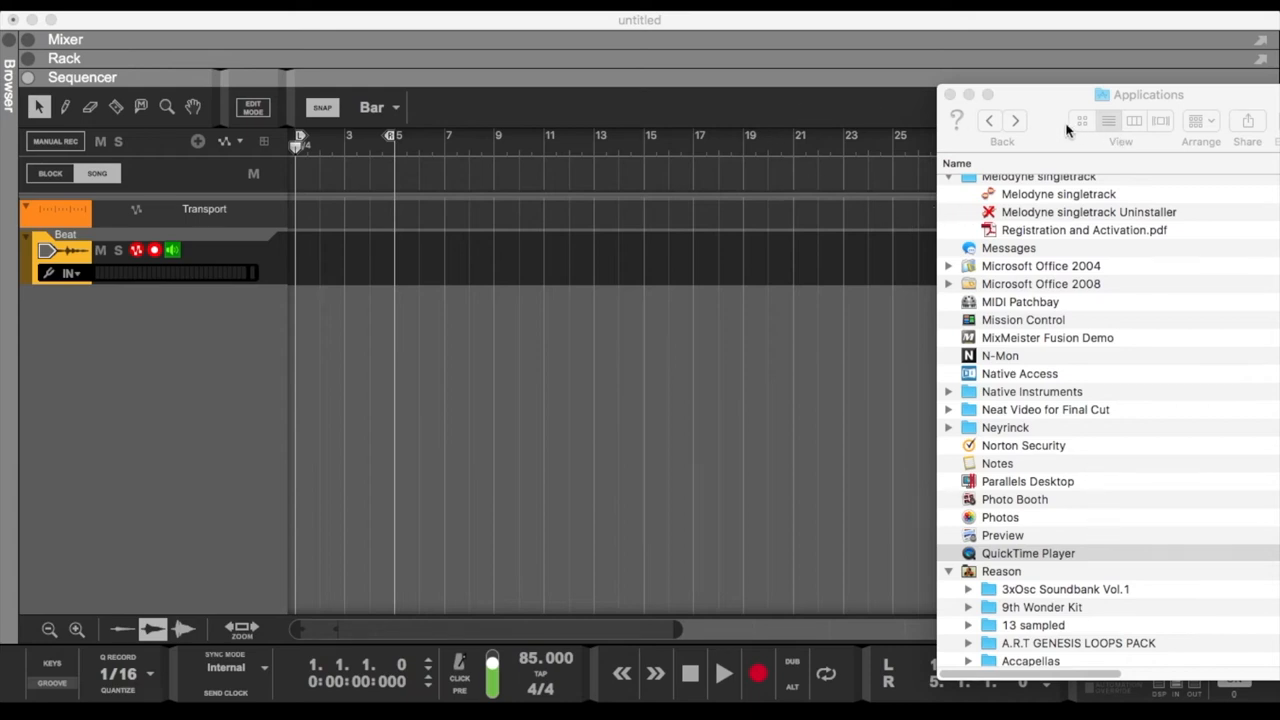
mouse_move(547, 668)
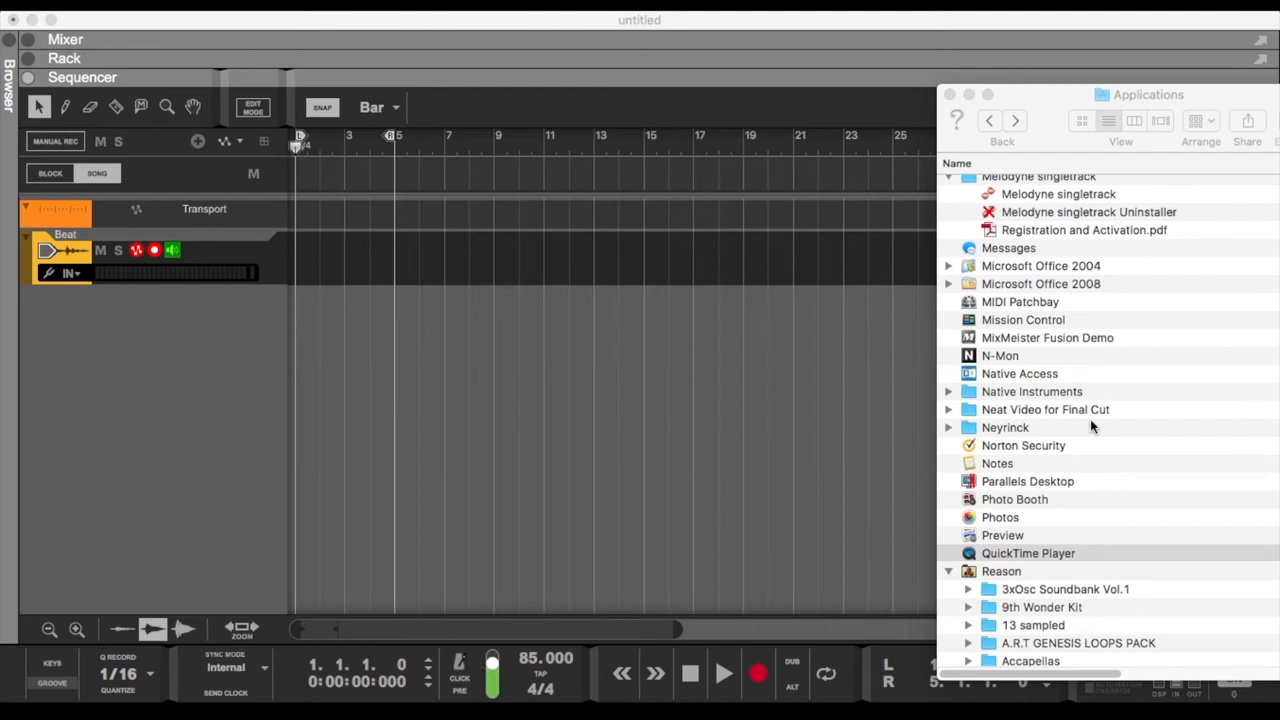
Show Finder's AUDIO HD mp3 loop list beside the Reason sequencer.
left_click(1028, 553)
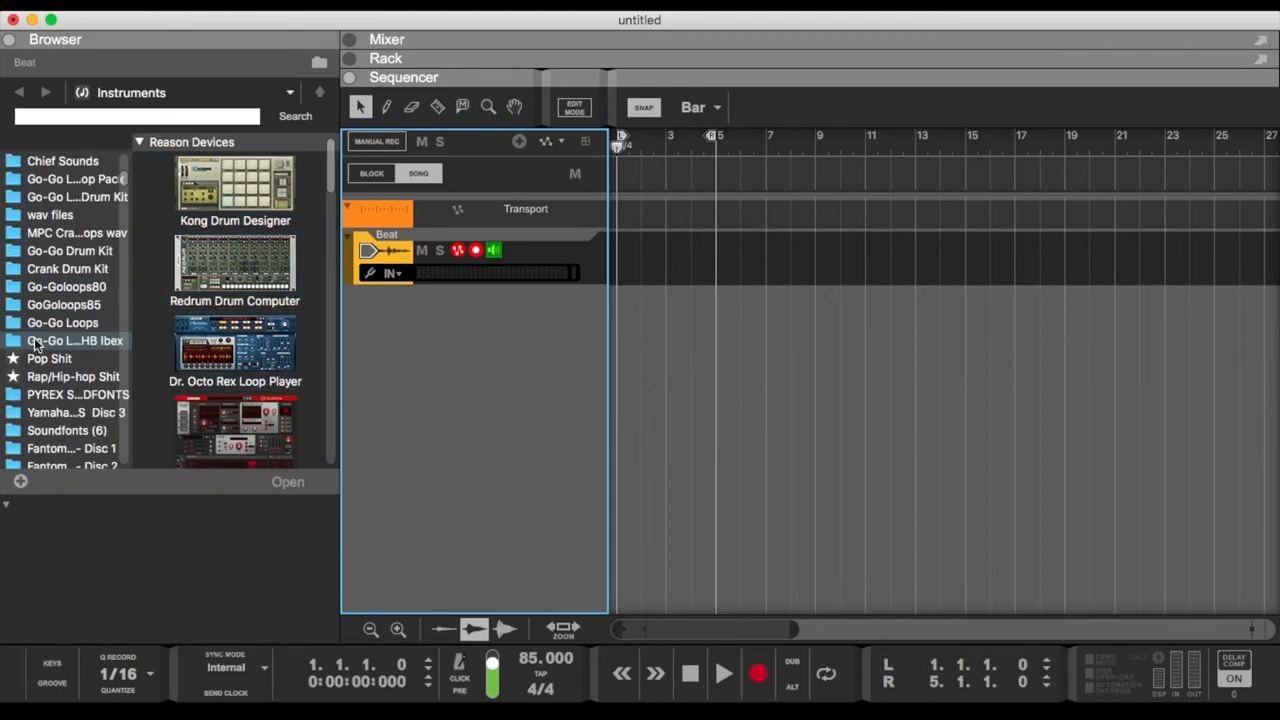
scroll("down", 3)
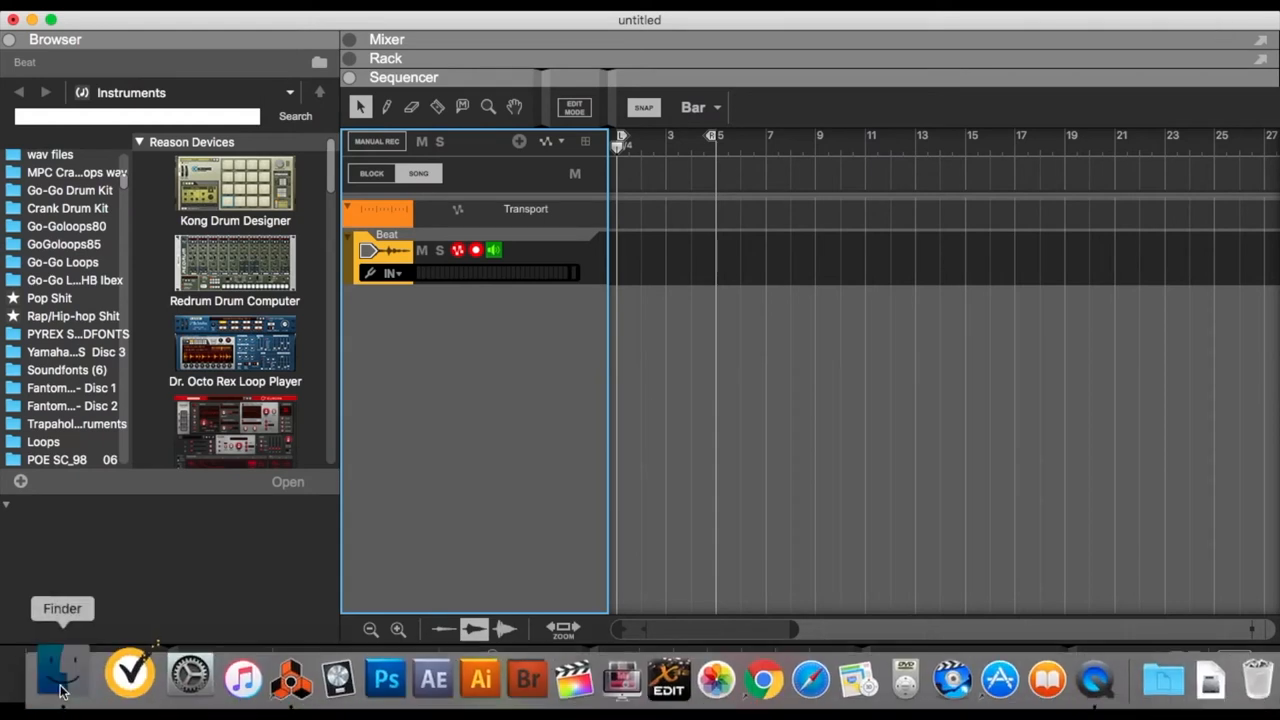
left_click(57, 680)
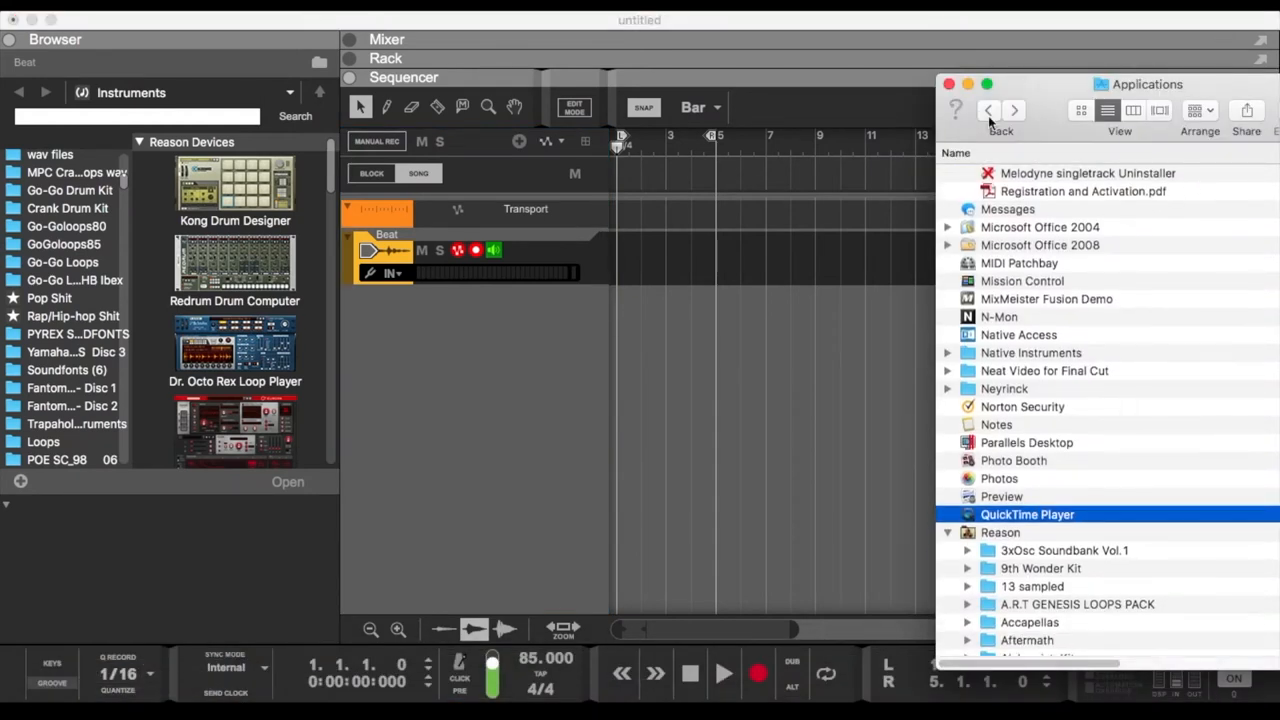
left_click(988, 110)
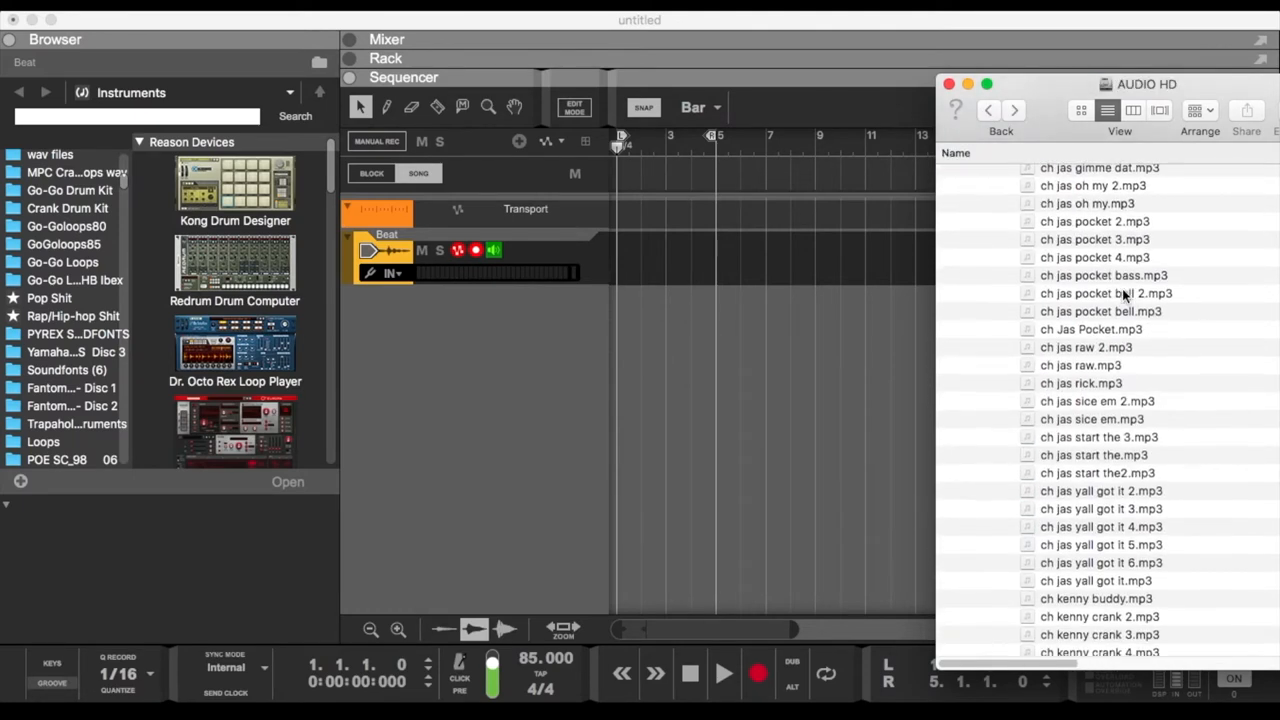
scroll("up", 3)
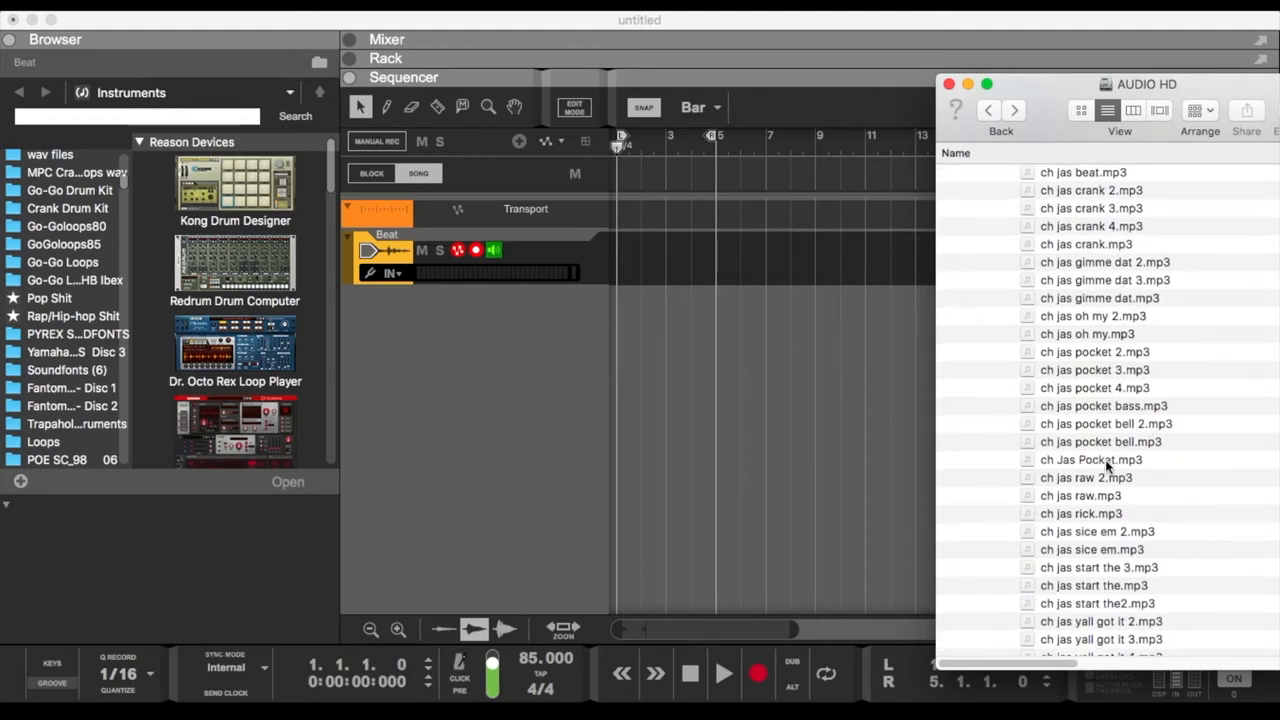
Drop ch Jas Pocket.mp3 at bar 1 of Beat and stretch it to end at bar 3.
left_click_drag(1090, 459, 640, 255)
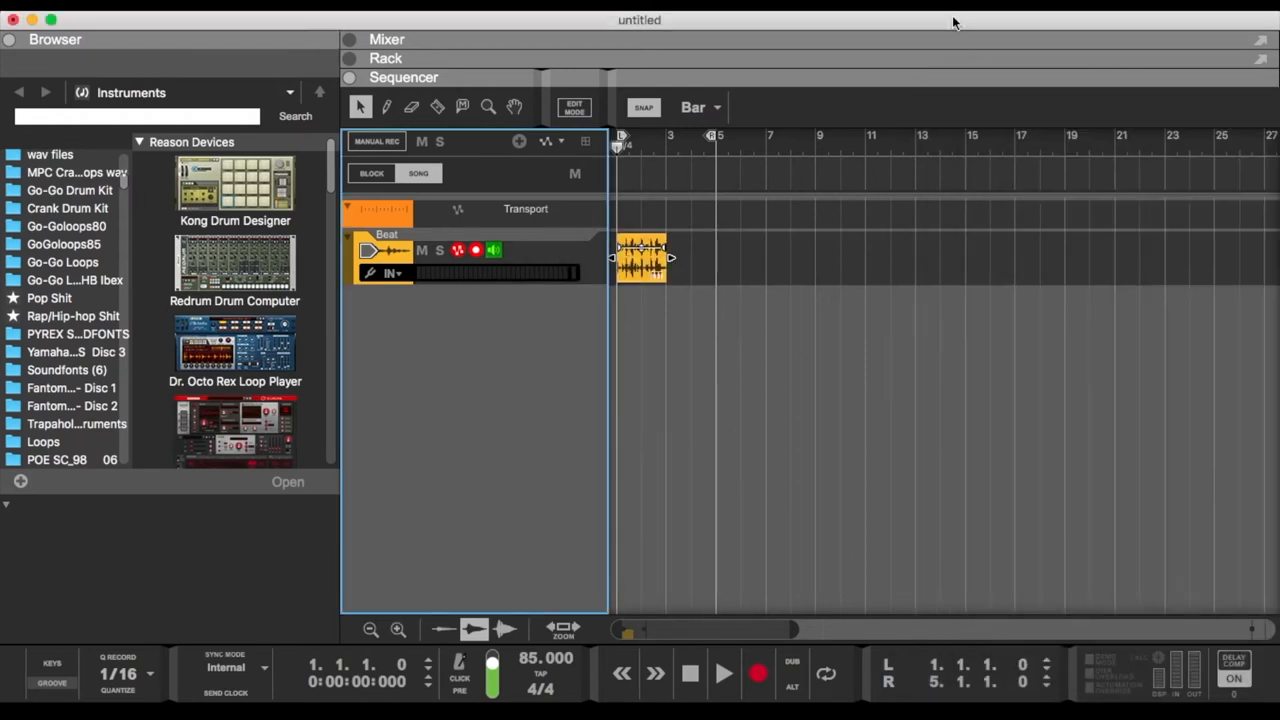
left_click(370, 629)
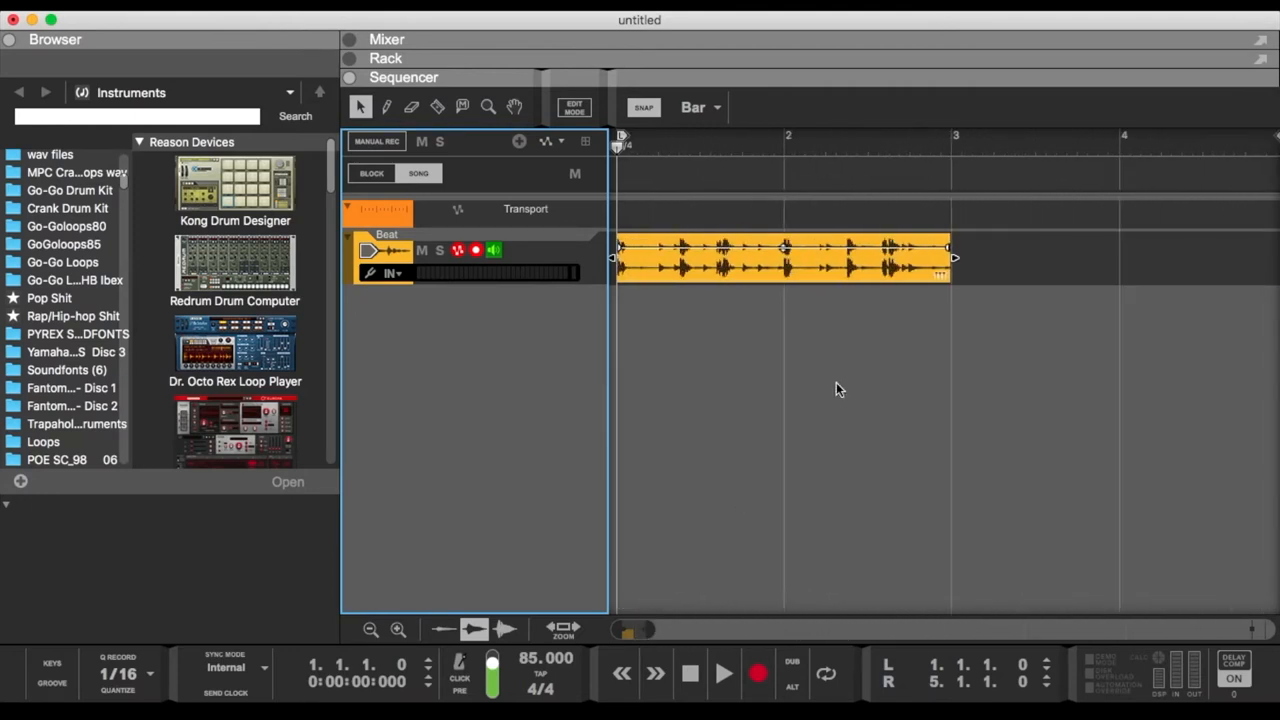
mouse_move(672, 155)
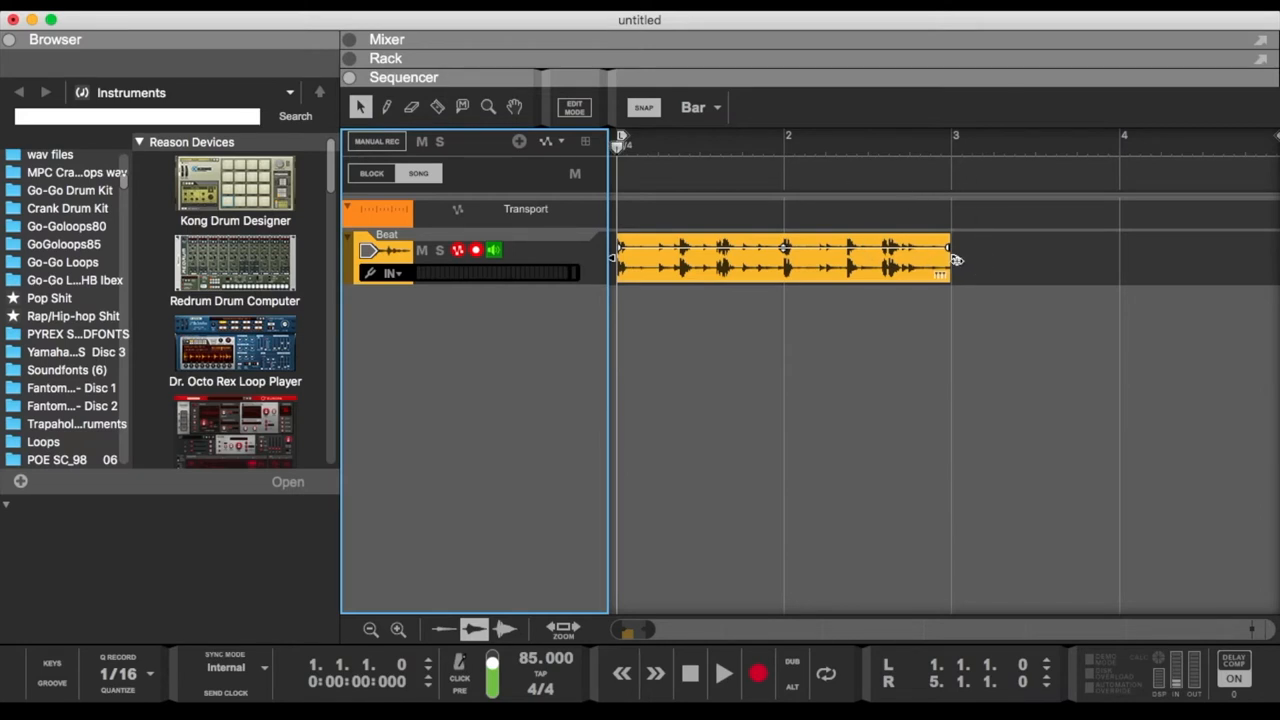
left_click(780, 260)
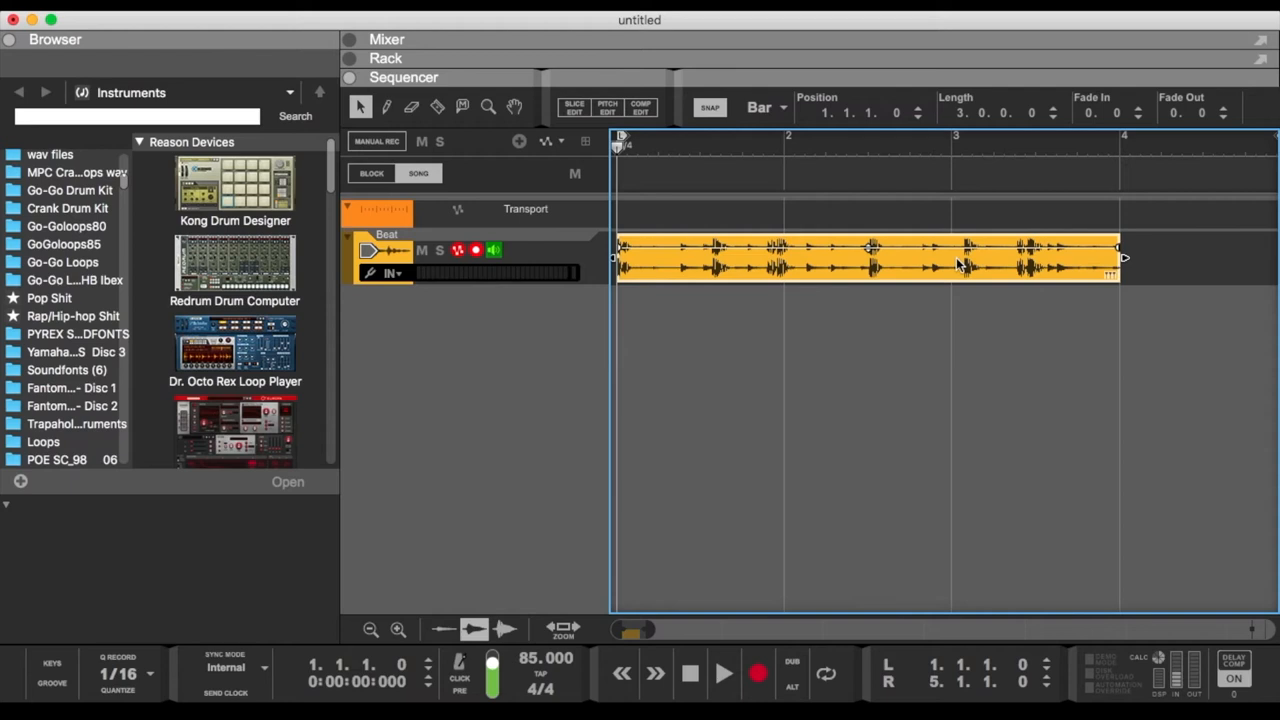
left_click_drag(1120, 258, 953, 258)
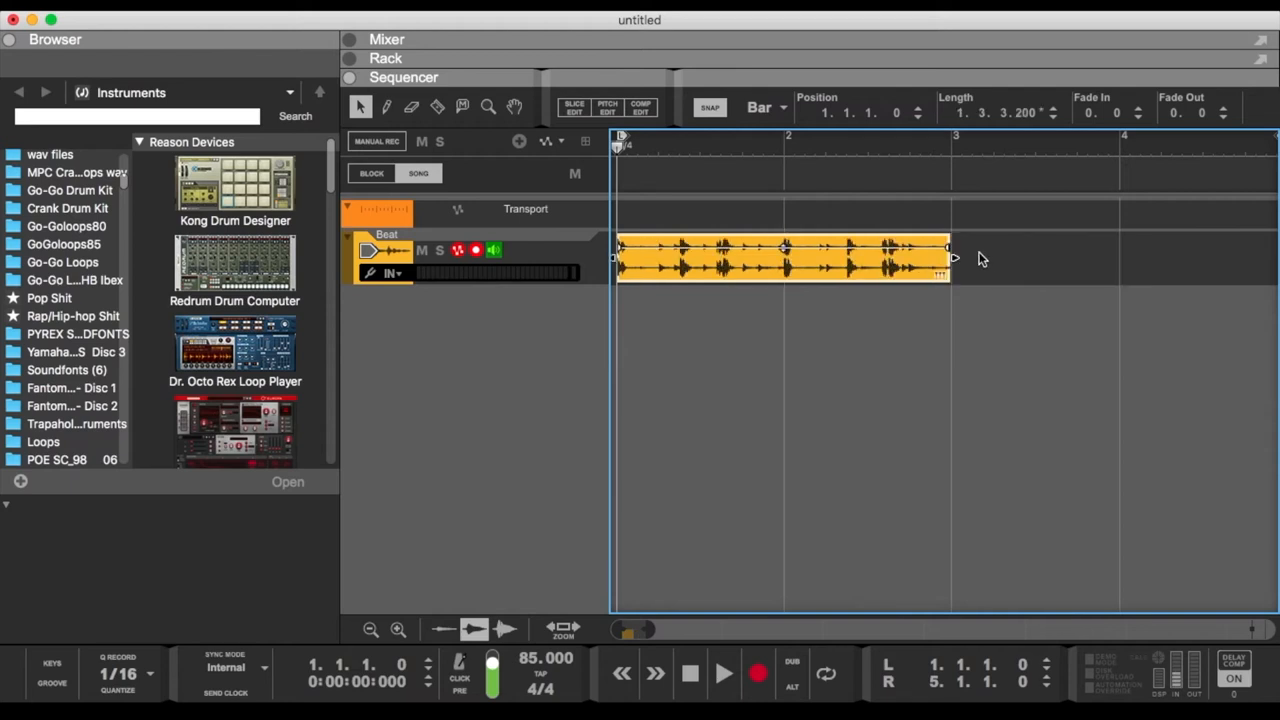
mouse_move(965, 273)
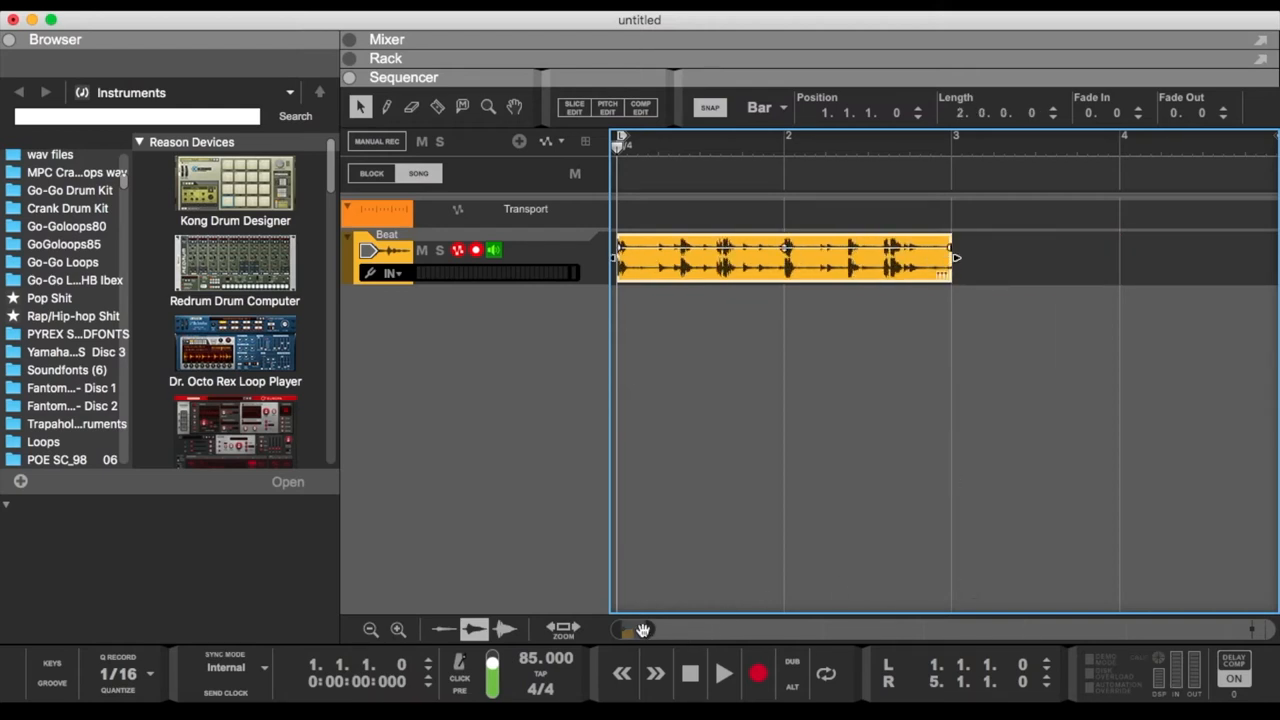
Zoom out, start playback, and open the Mixer at a smaller height.
left_click(370, 629)
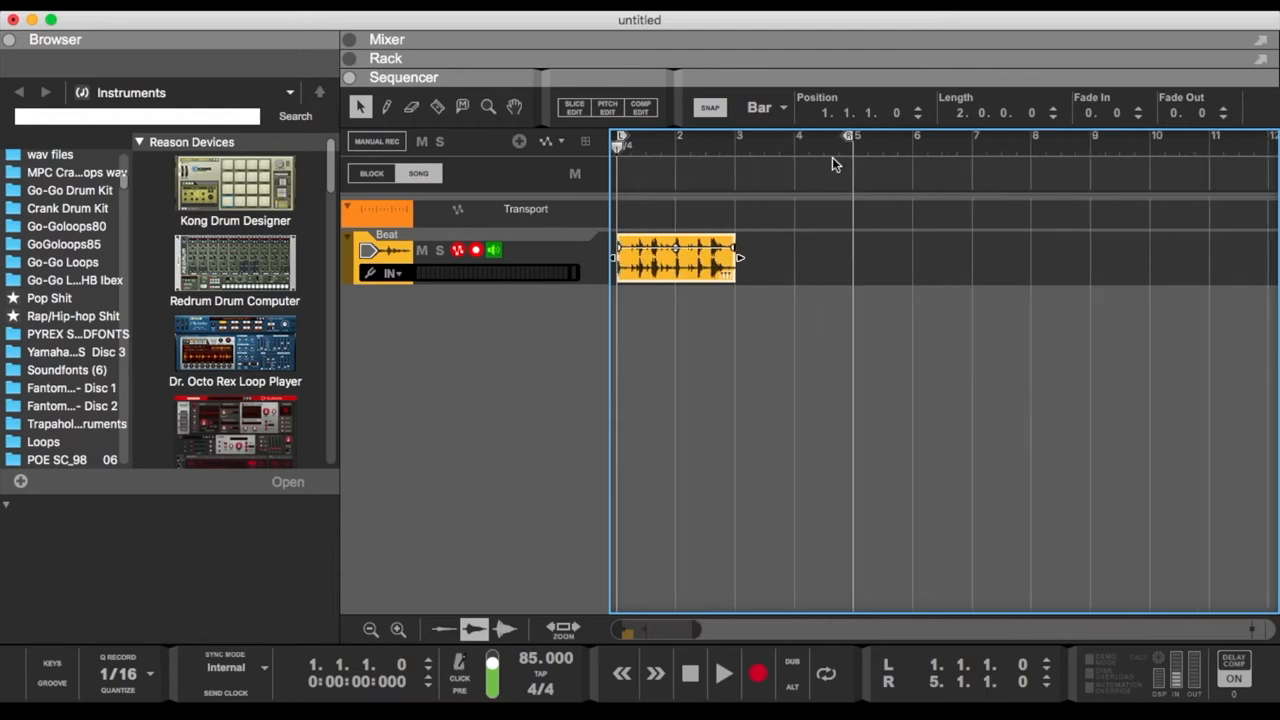
mouse_move(657, 278)
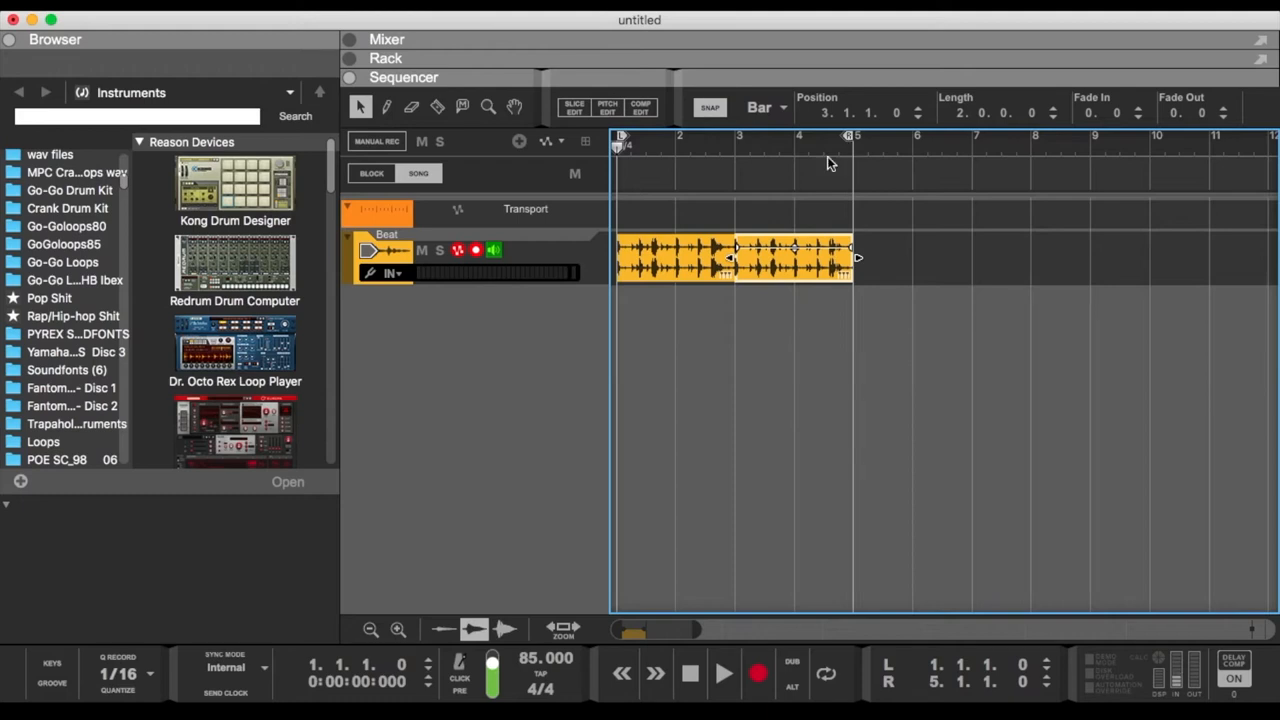
mouse_move(630, 153)
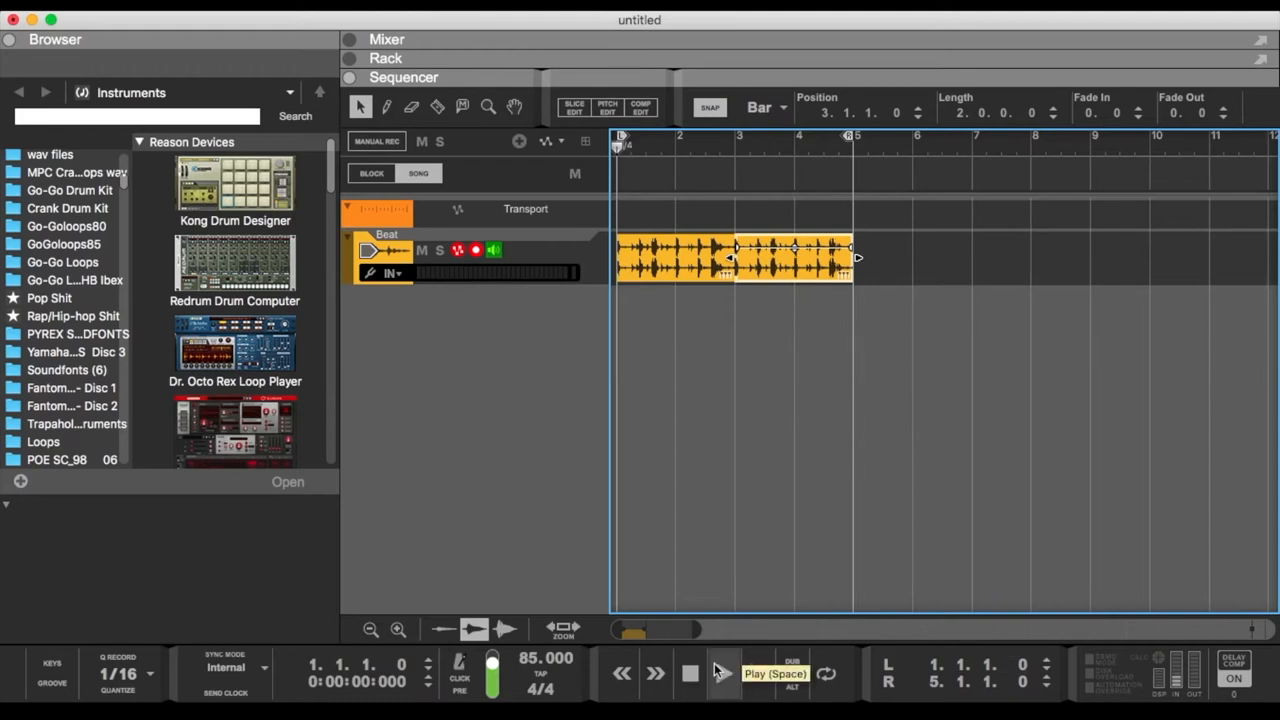
left_click(723, 672)
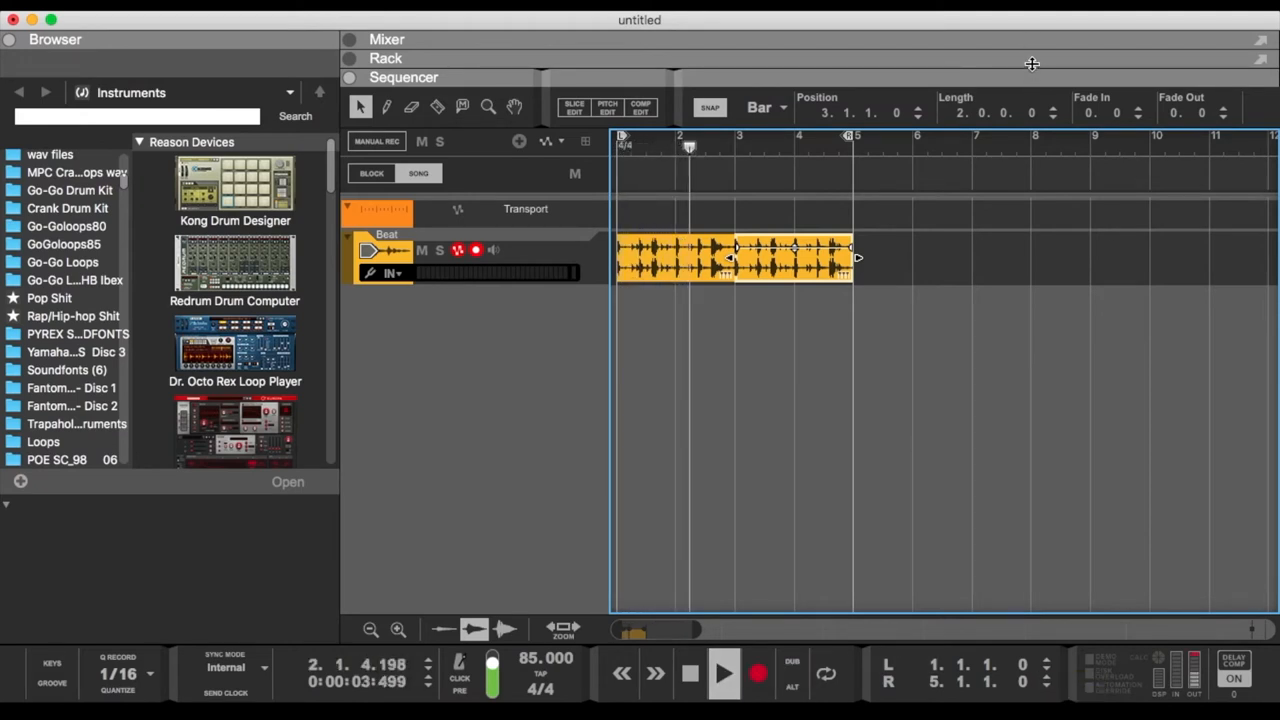
left_click(387, 39)
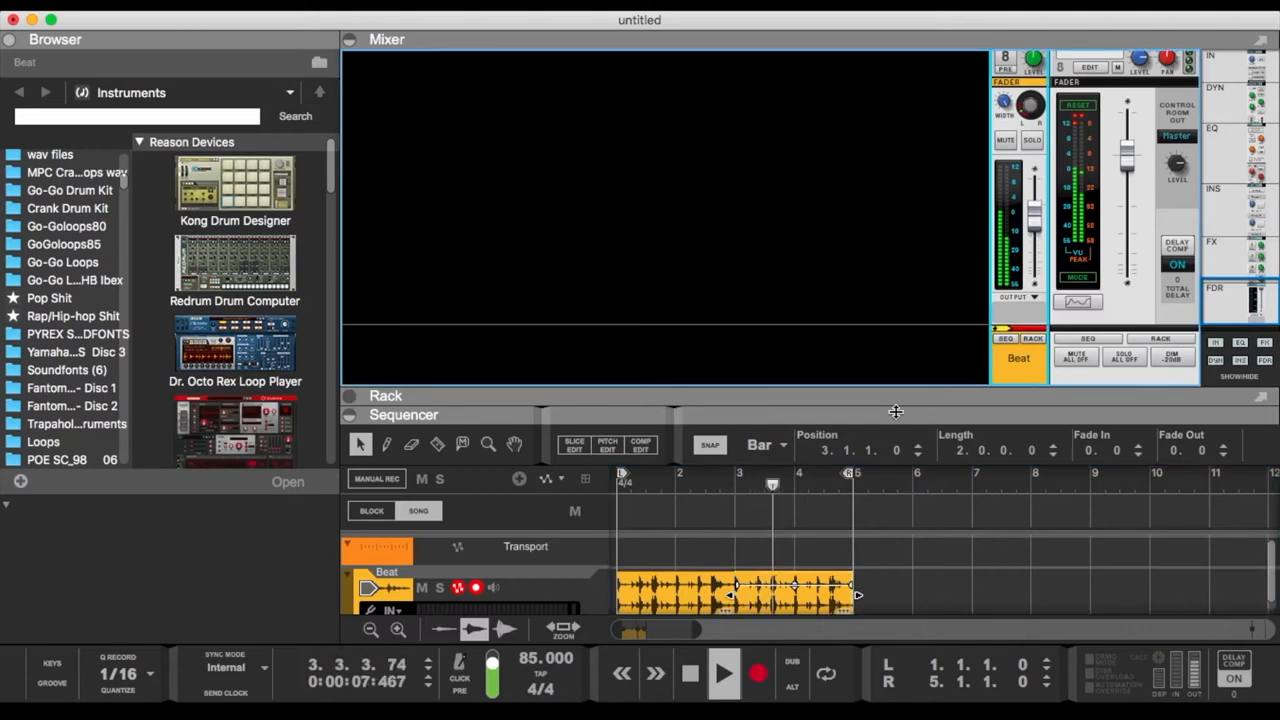
left_click_drag(1033, 200, 1033, 228)
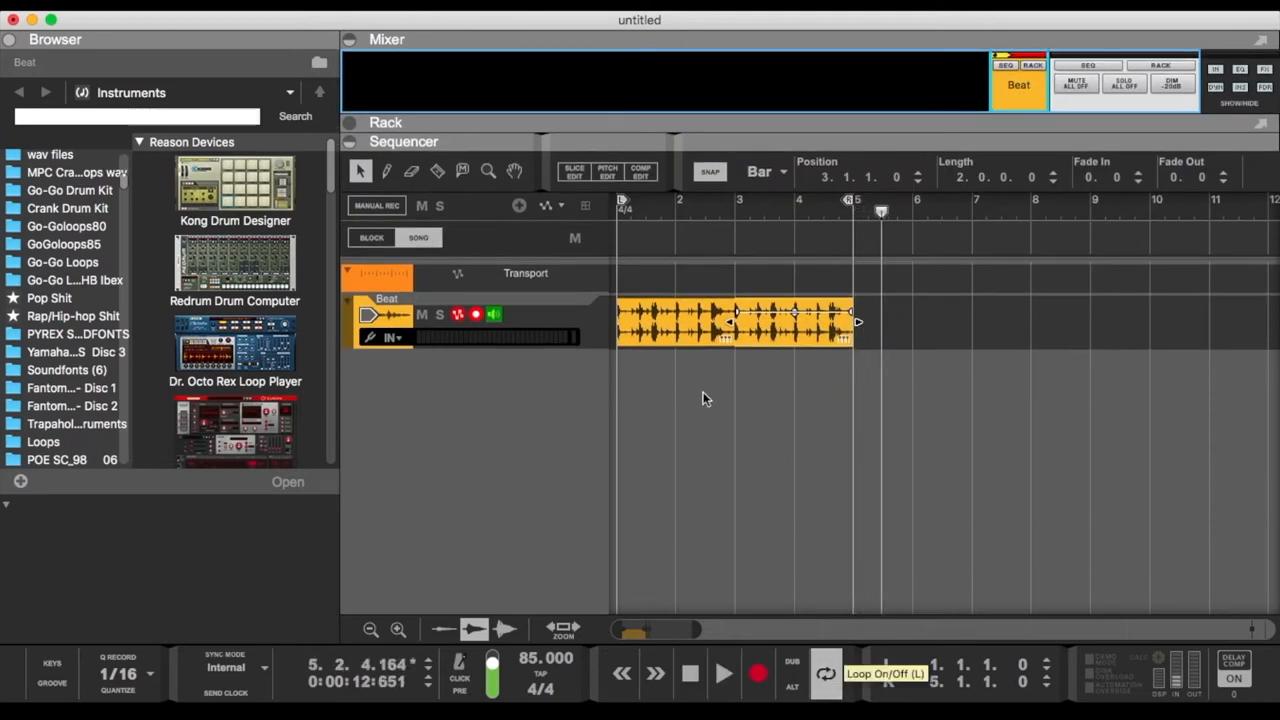
Turn on looped playback, copy the two-bar clips out to bar 9, then remove them.
left_click(724, 673)
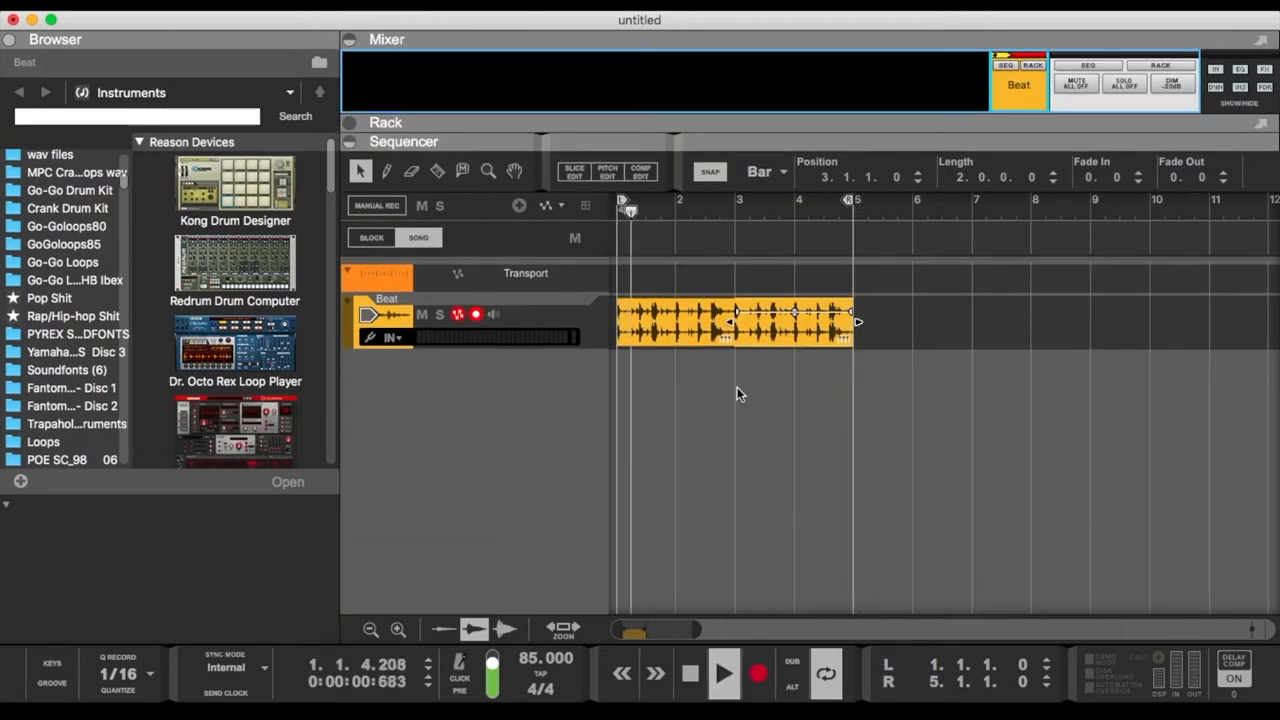
left_click(673, 210)
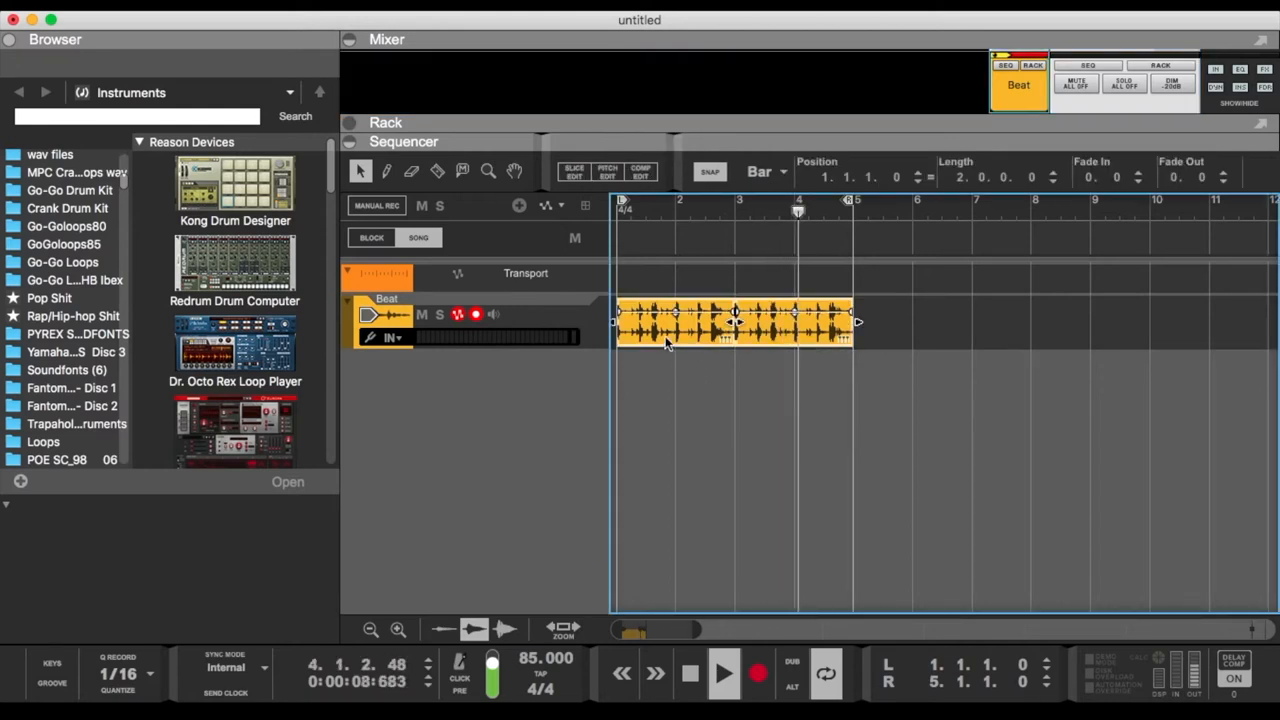
left_click_drag(857, 322, 1095, 322)
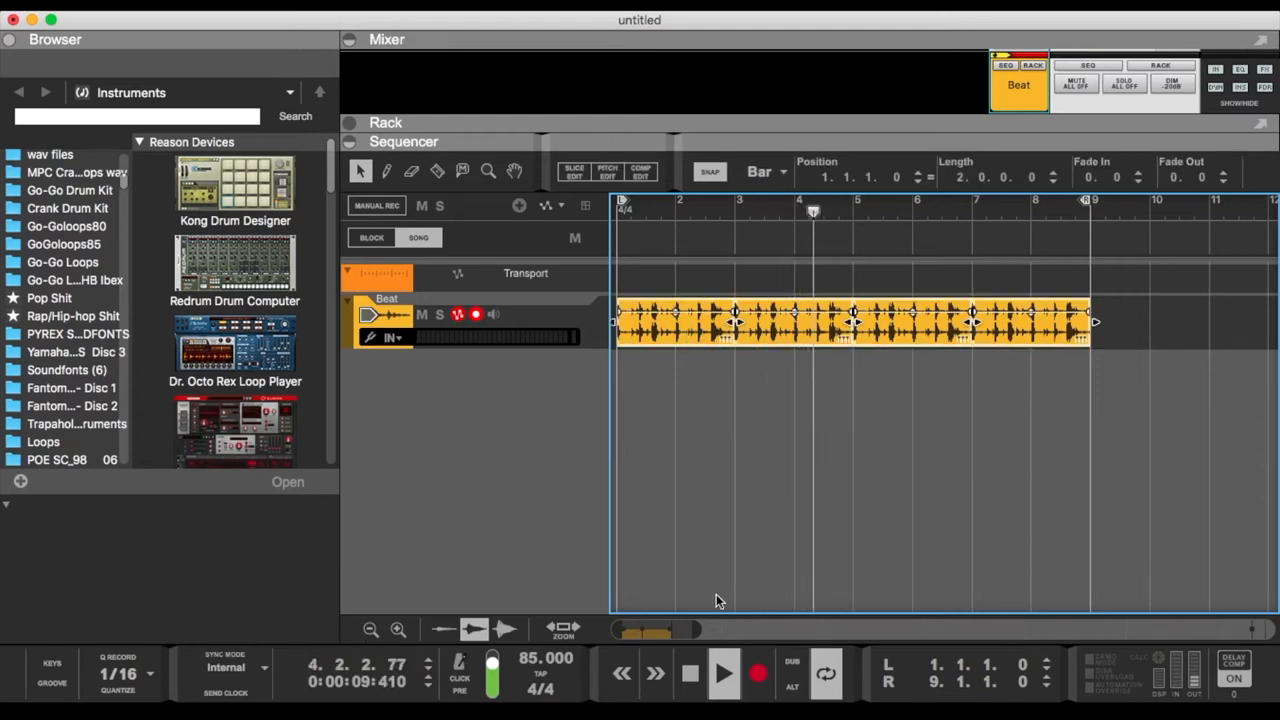
left_click(723, 673)
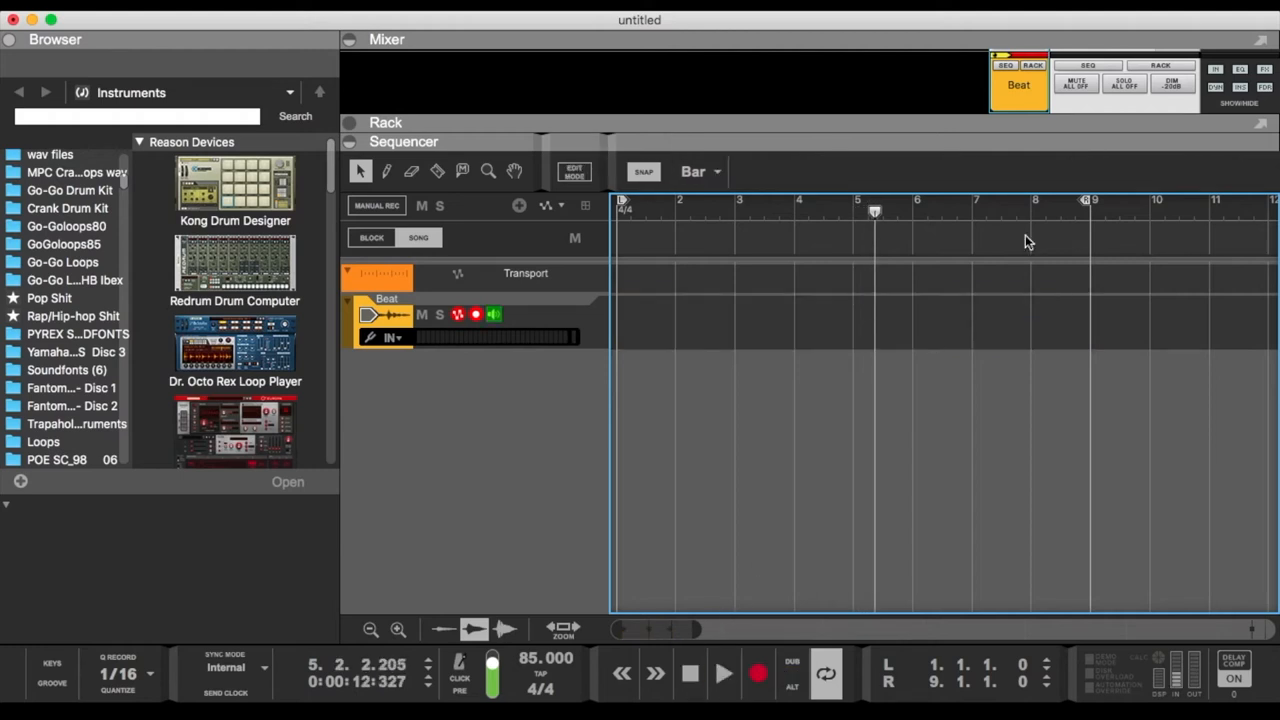
mouse_move(62, 680)
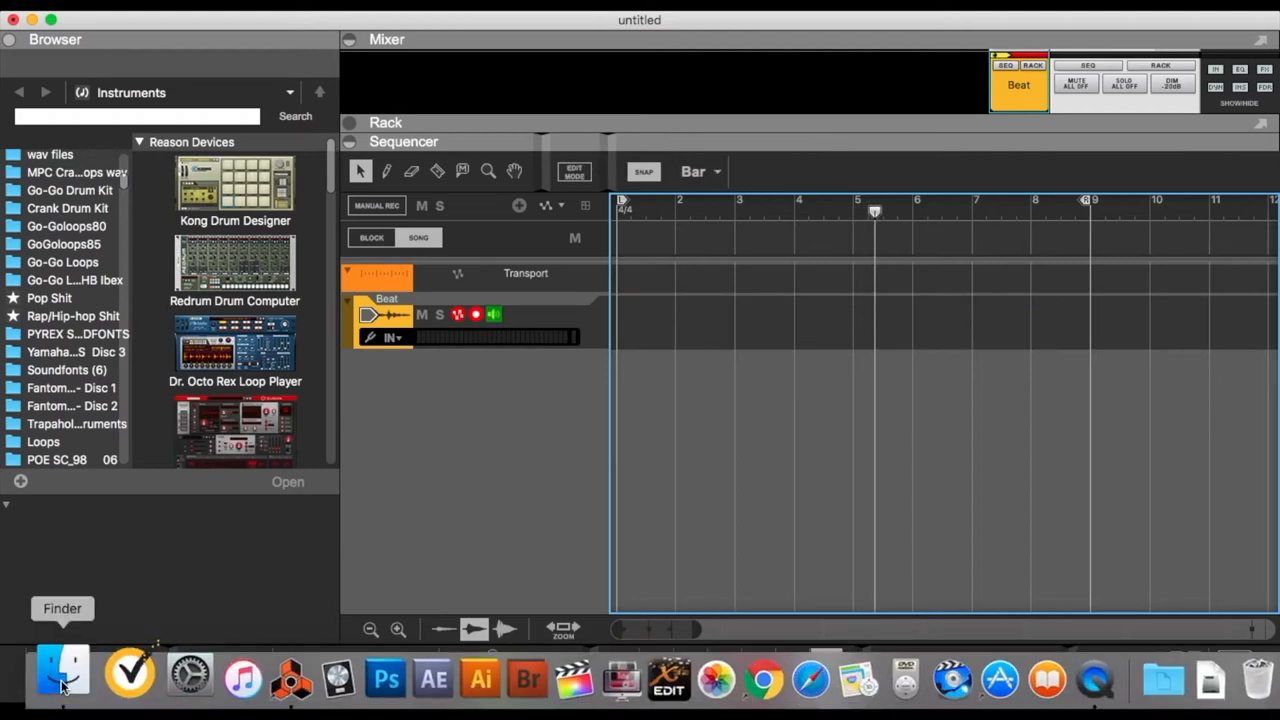
Scroll Finder's mp3 list and pick the next drum loop for bar 1 of Beat.
left_click(62, 675)
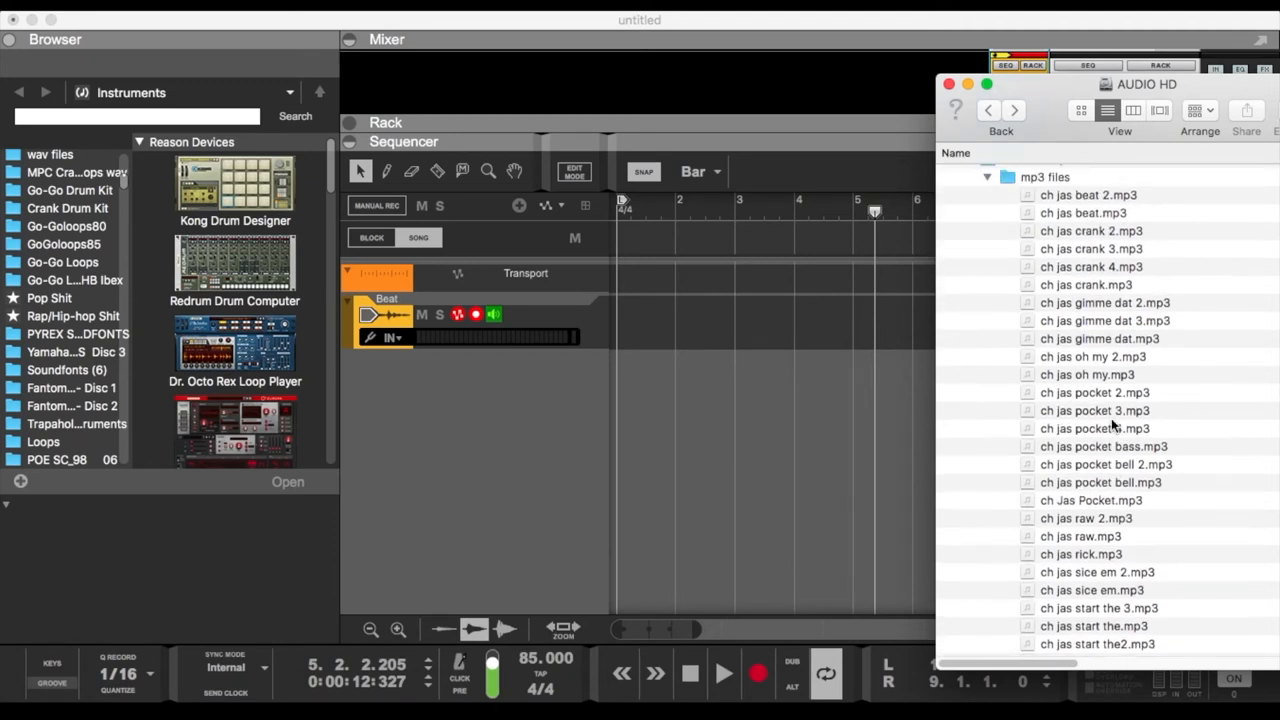
scroll("down", 3)
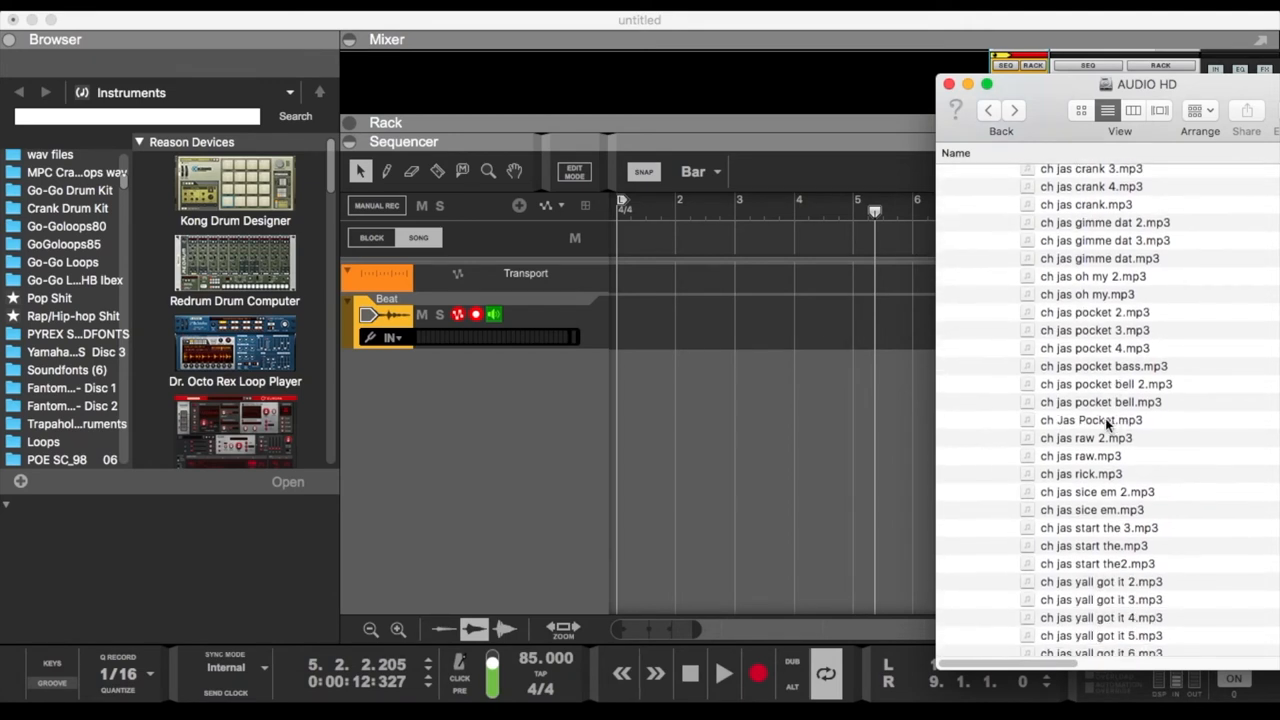
scroll("down", 3)
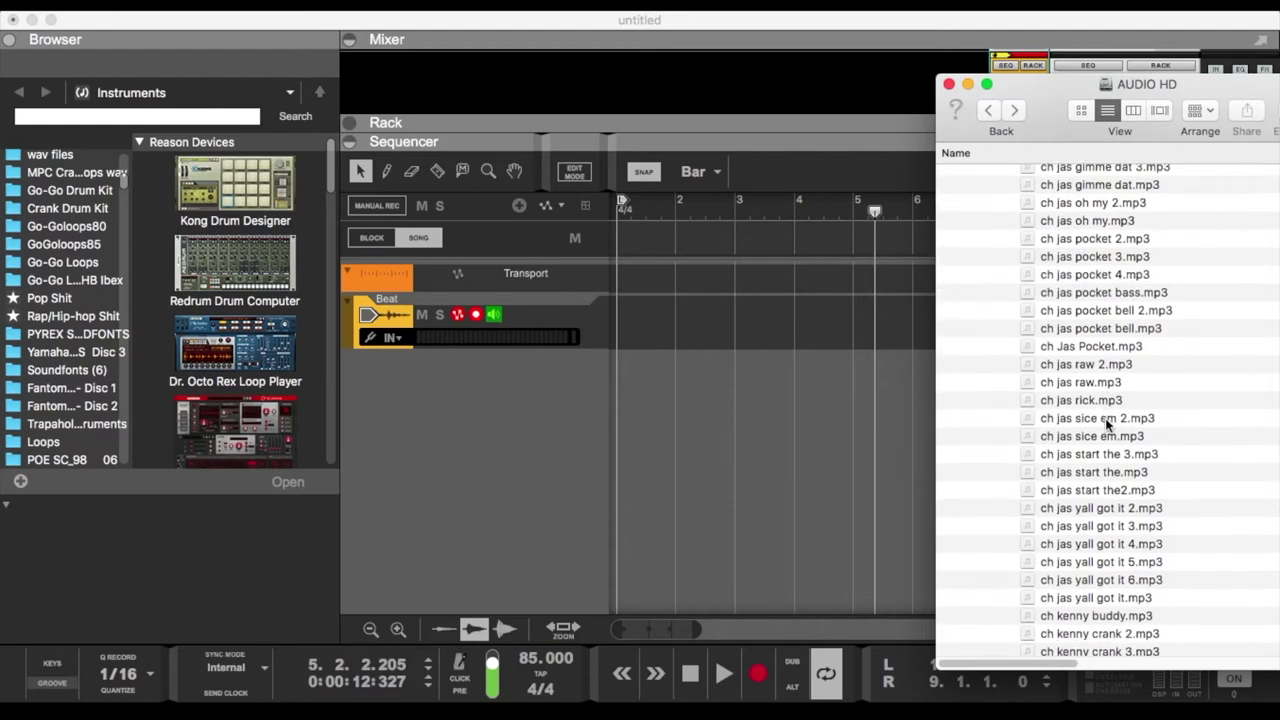
left_click(1081, 400)
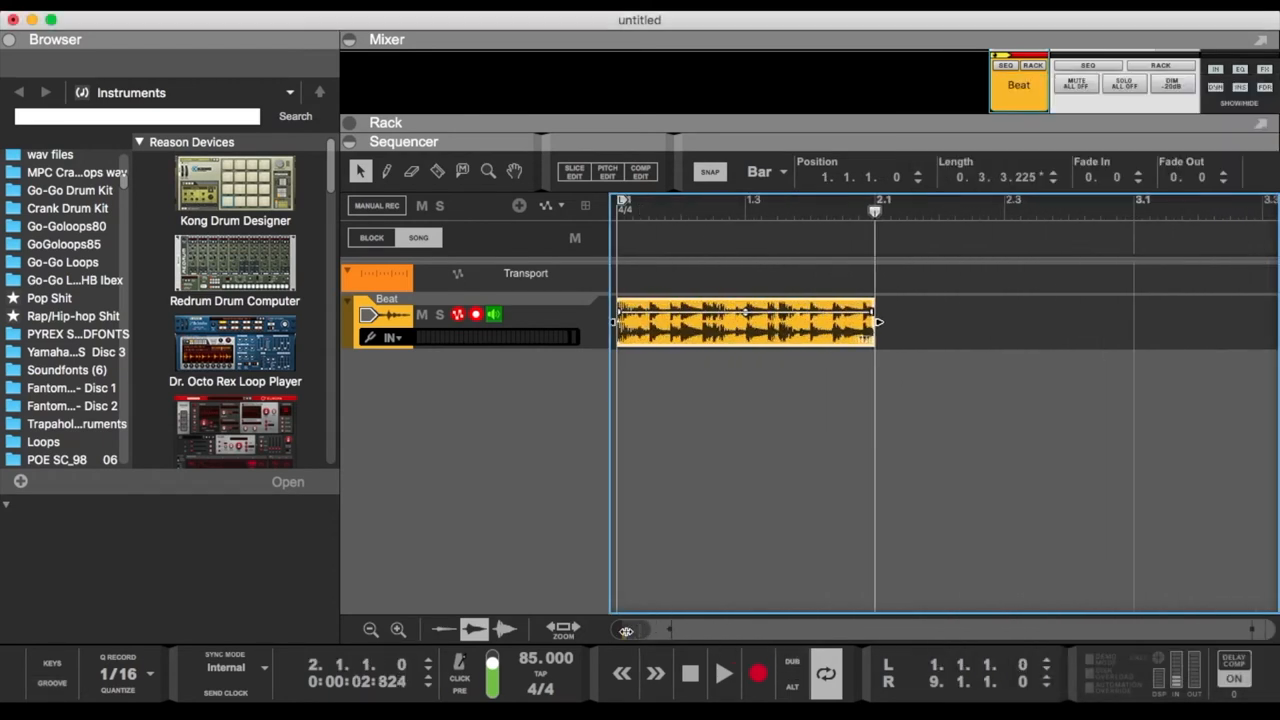
Stretch the new drum loop to exactly one bar, test-copying it into bar 2 then undoing.
left_click_drag(878, 321, 1135, 321)
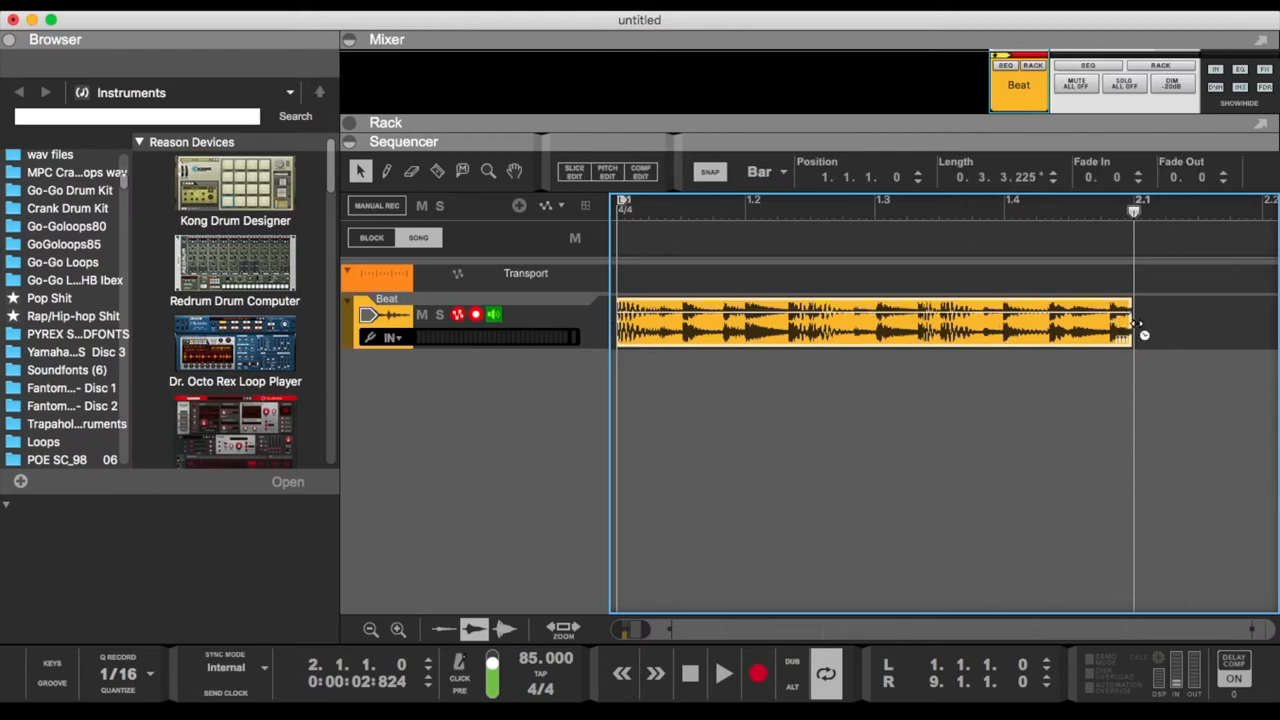
left_click_drag(1143, 320, 1133, 320)
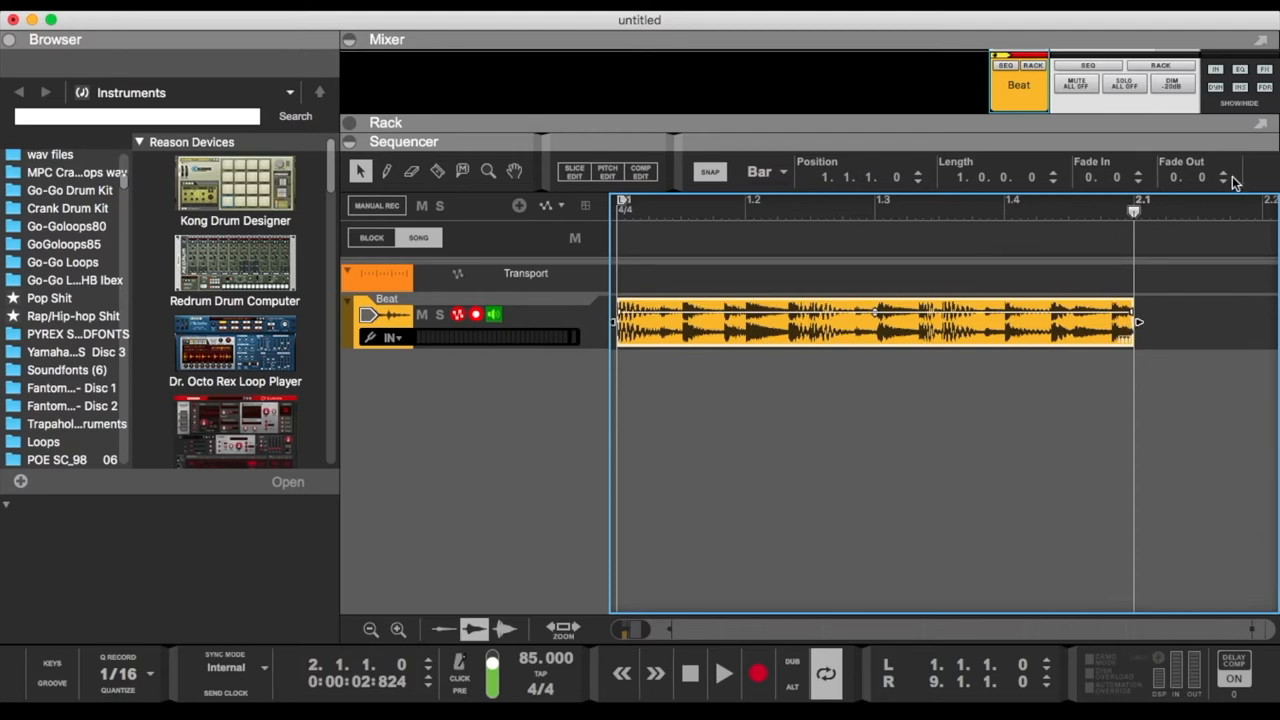
mouse_move(720, 625)
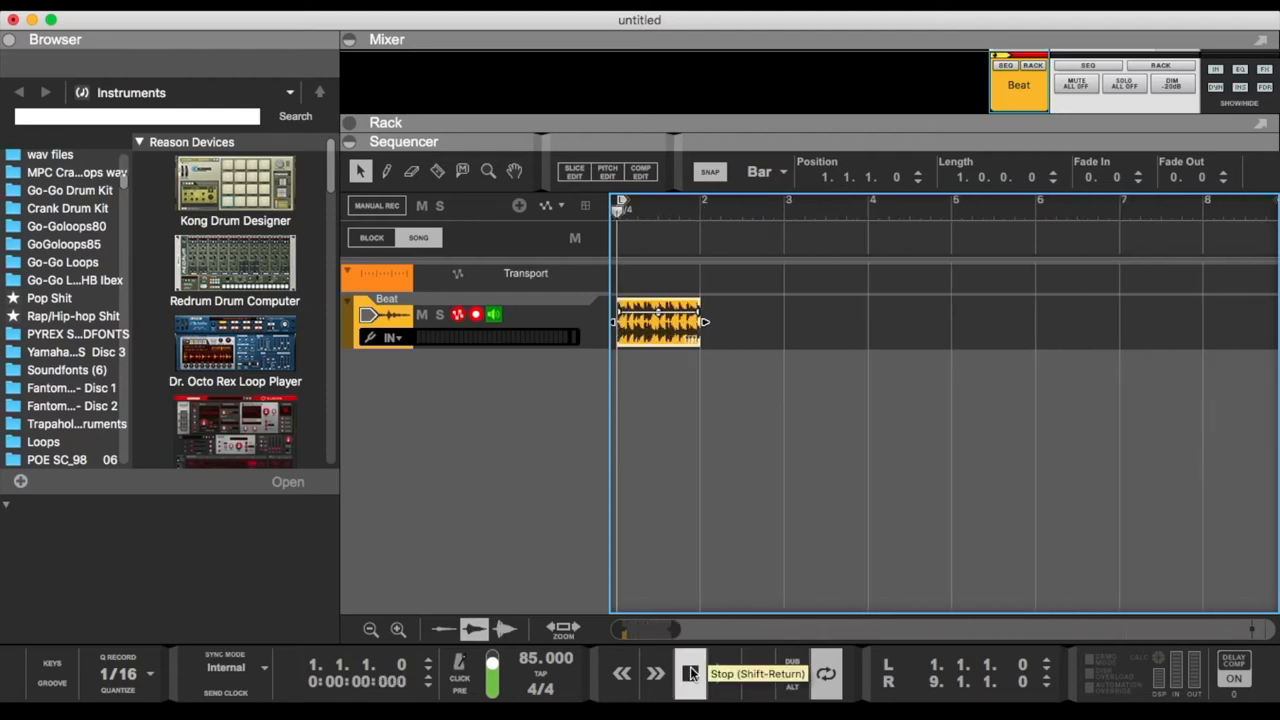
left_click_drag(655, 322, 735, 345)
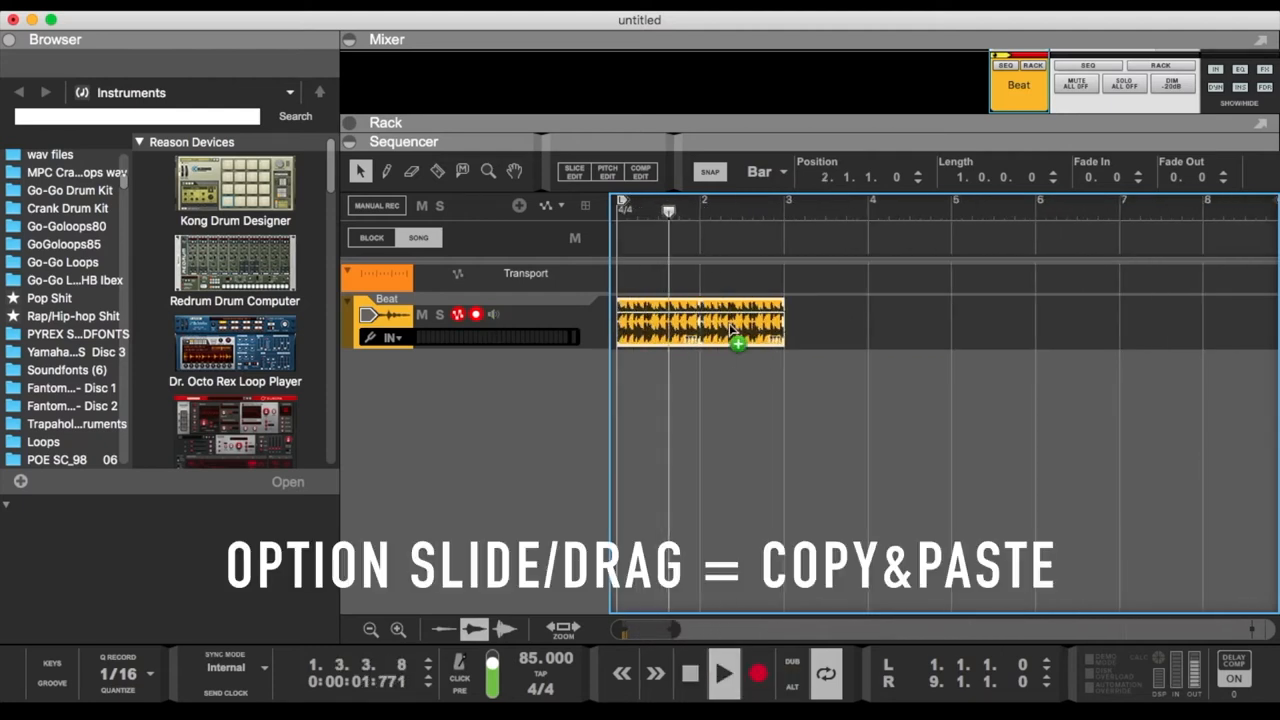
left_click_drag(735, 322, 820, 340)
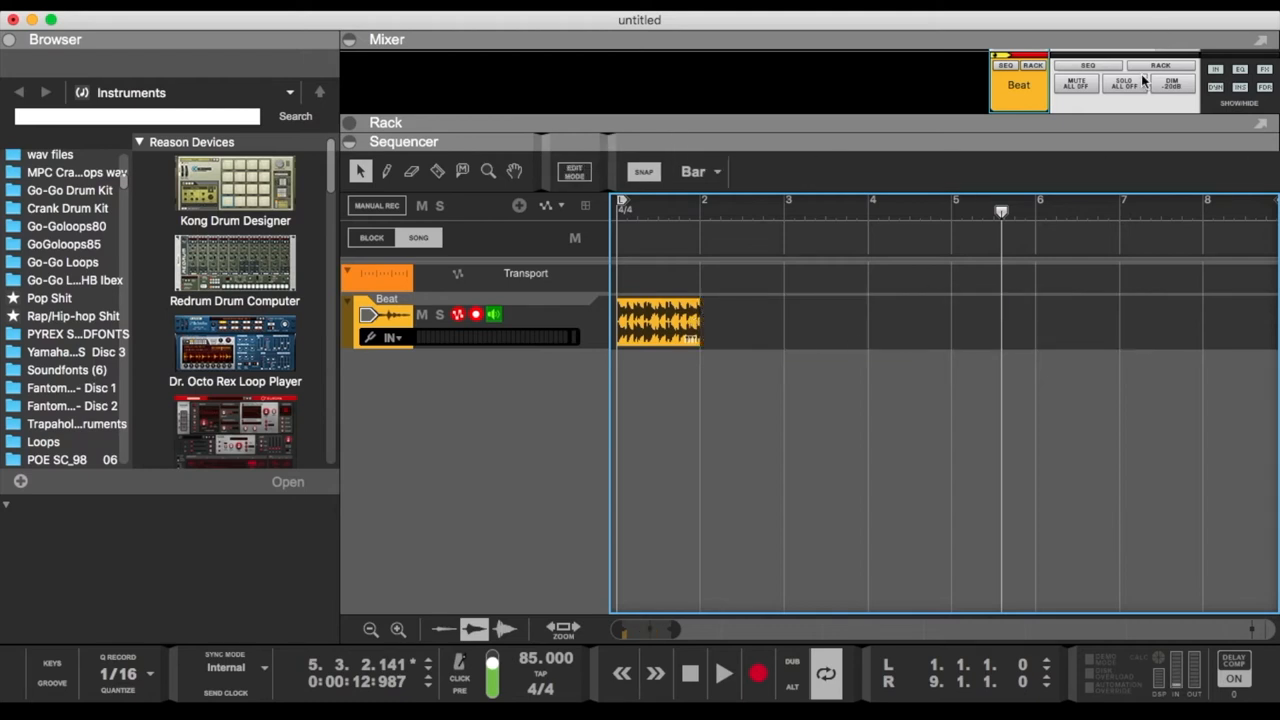
Drag ch jas raw.mp3 from Finder onto the Beat track at bar 3.
left_click(58, 678)
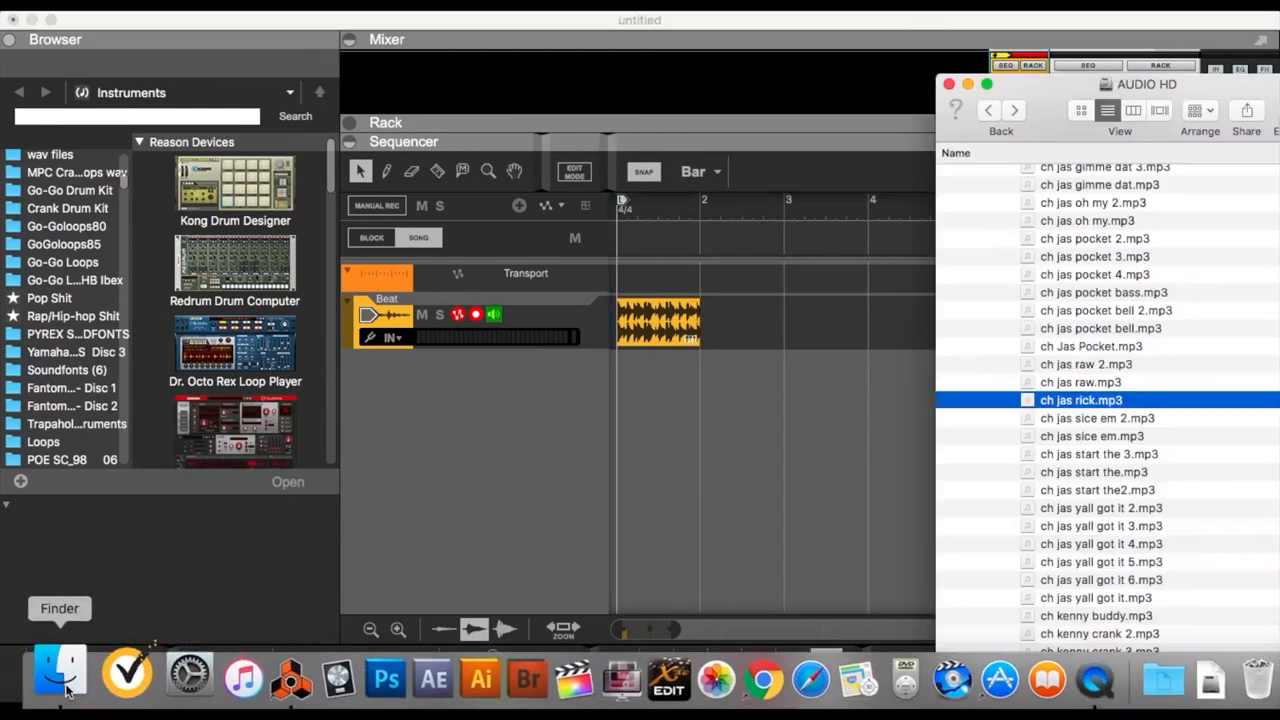
left_click(1080, 382)
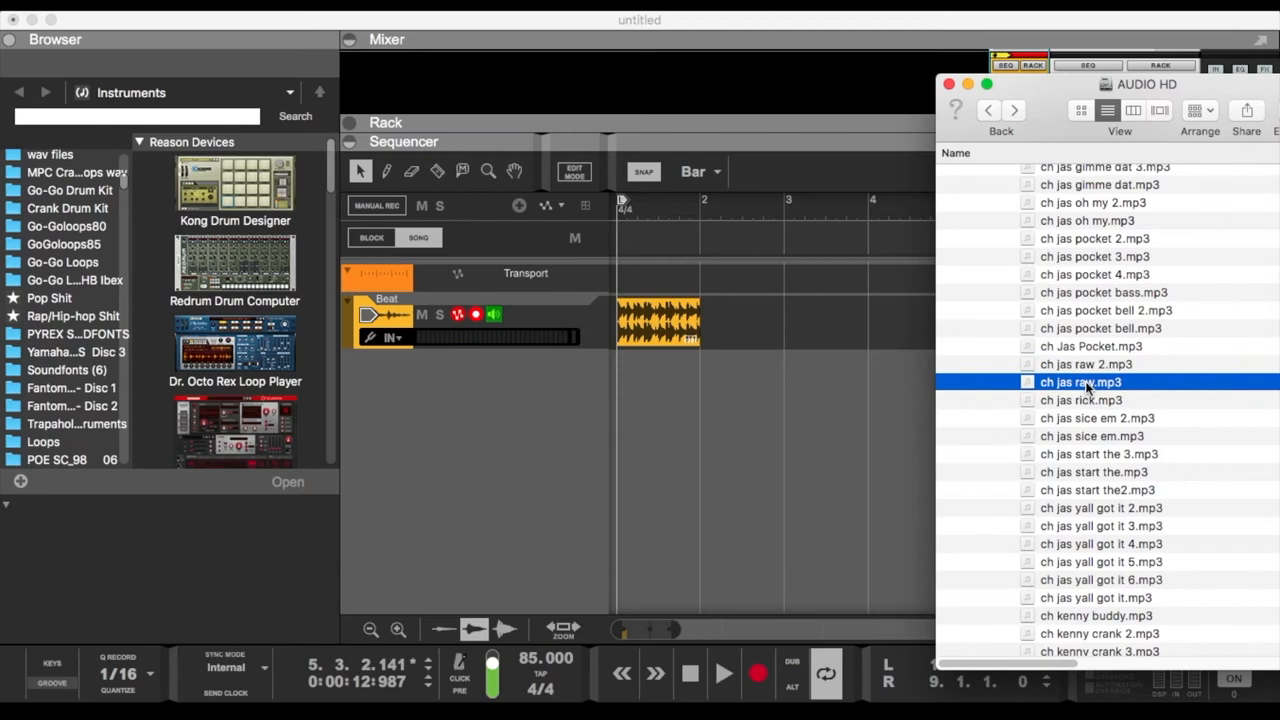
mouse_move(1143, 386)
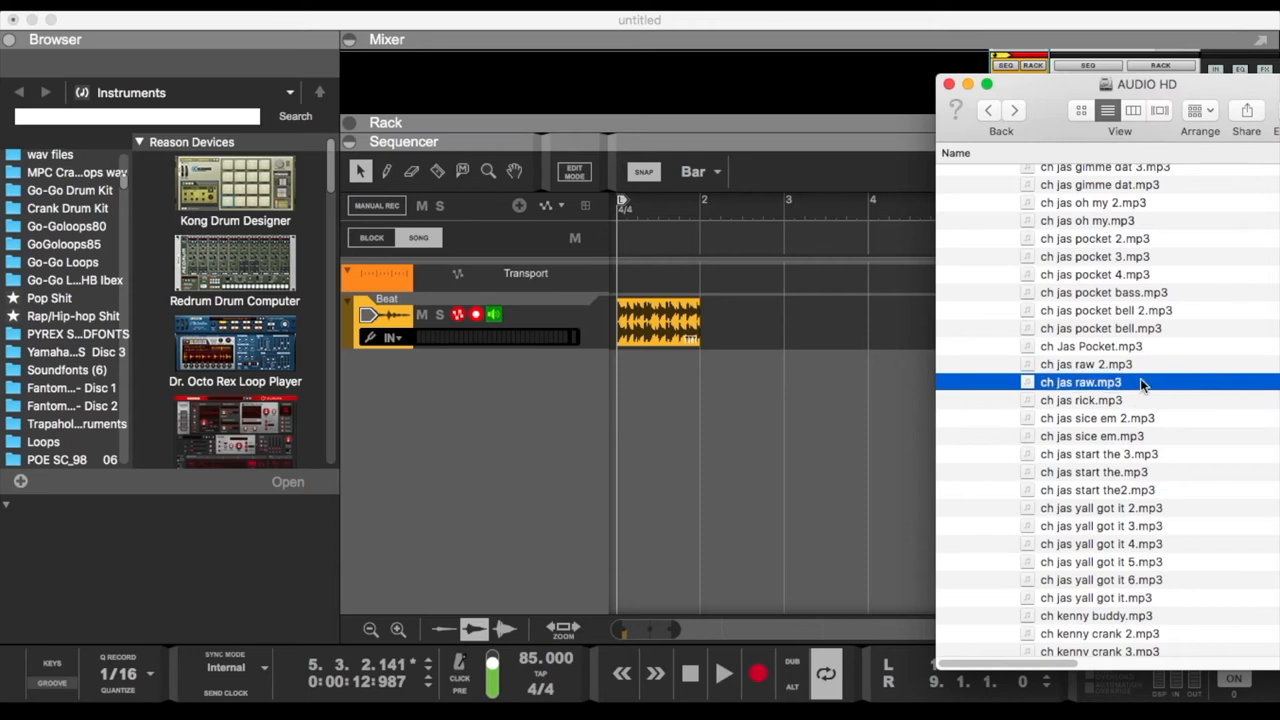
left_click_drag(1080, 382, 780, 335)
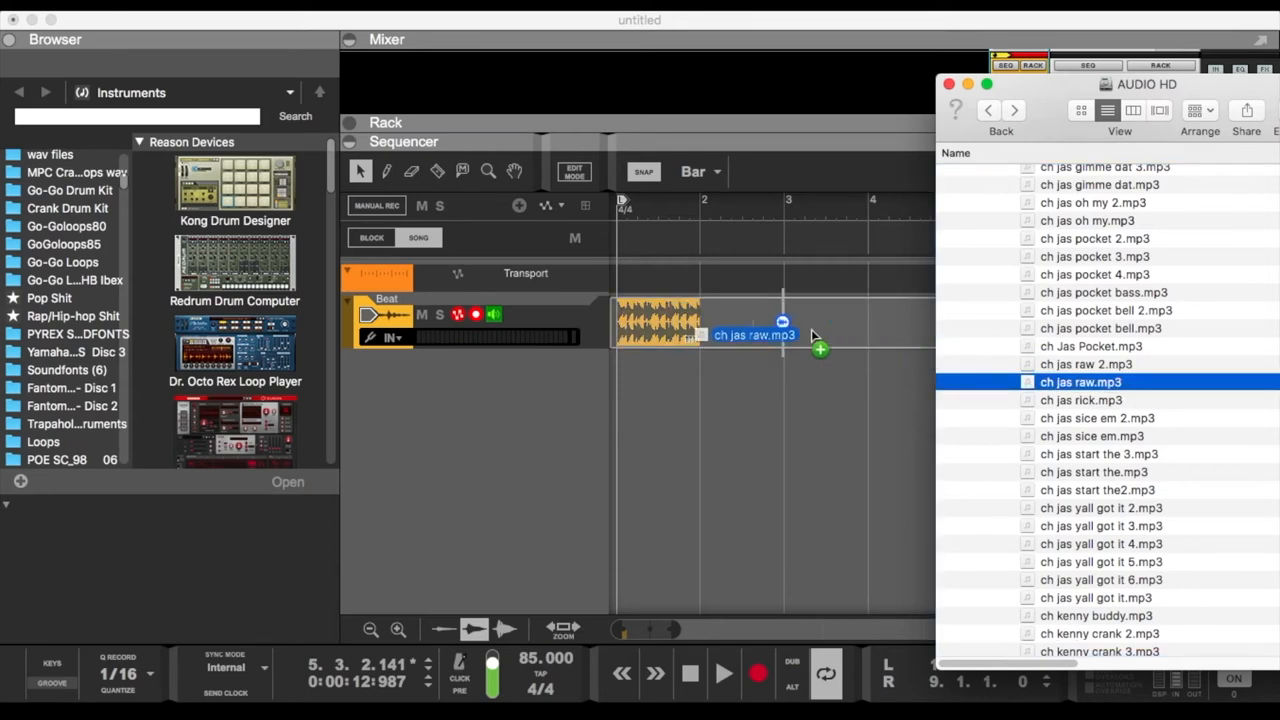
left_click_drag(1080, 381, 867, 322)
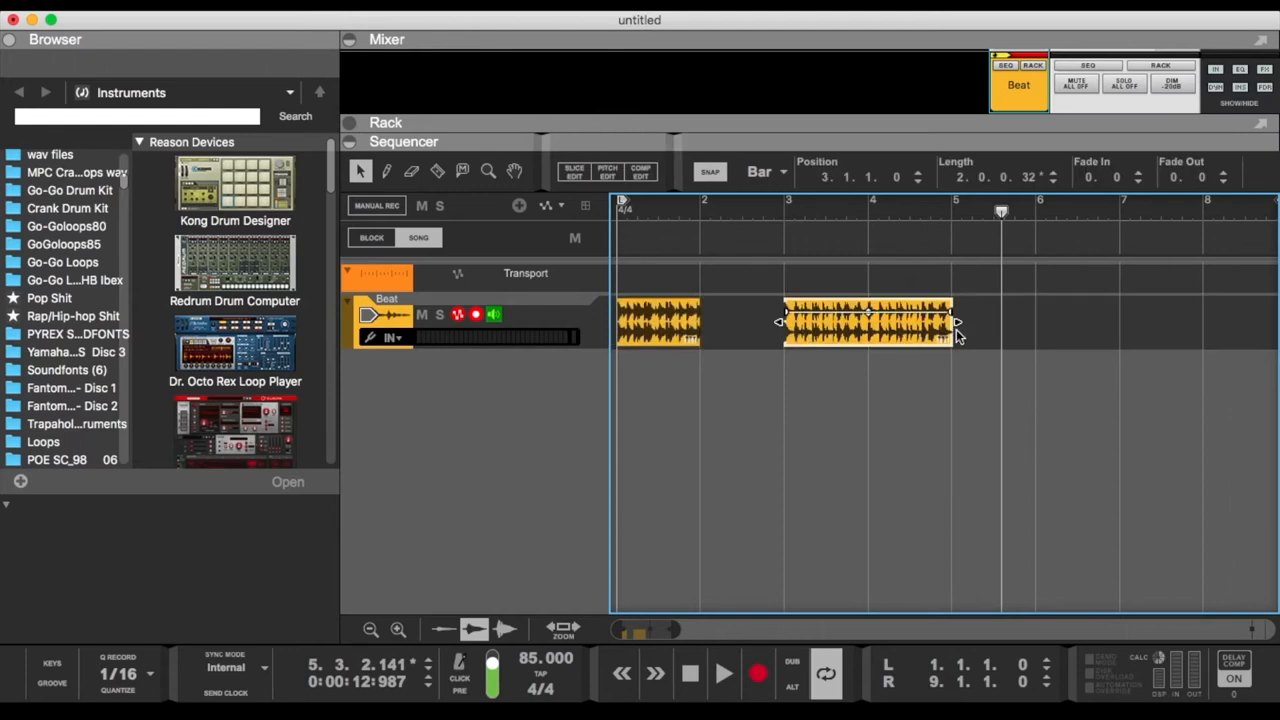
mouse_move(935, 442)
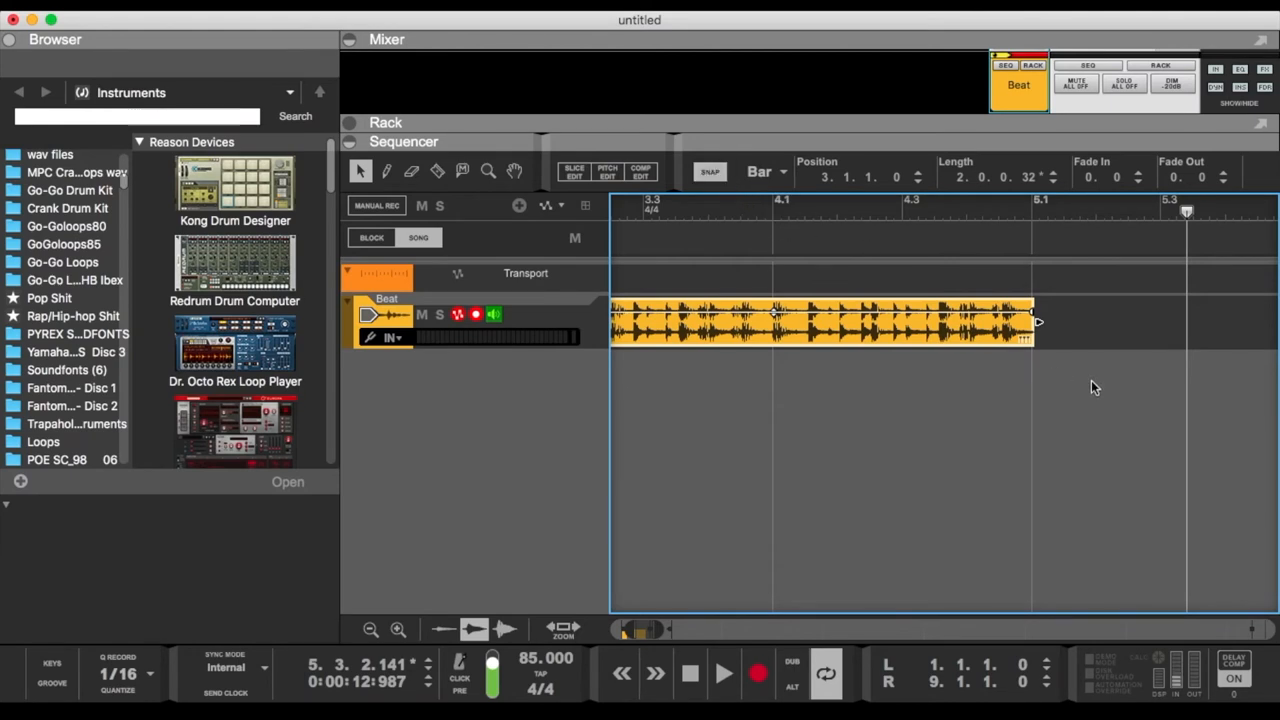
mouse_move(1120, 366)
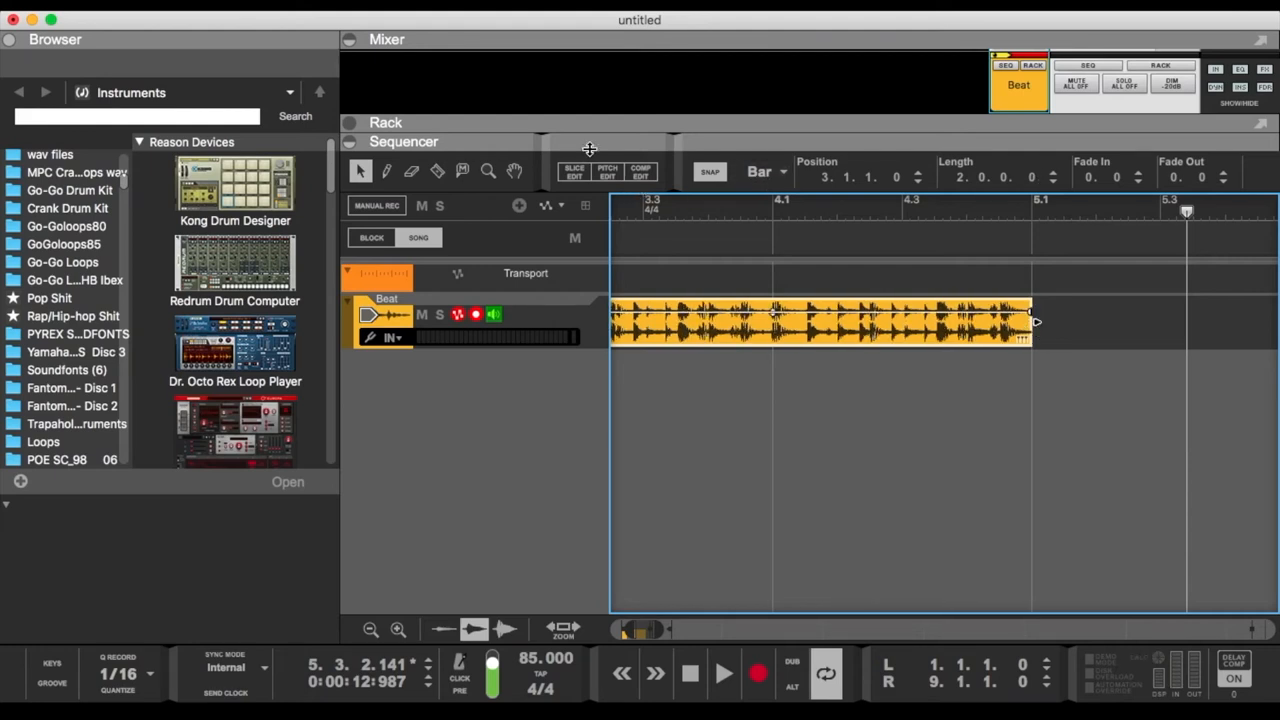
mouse_move(847, 230)
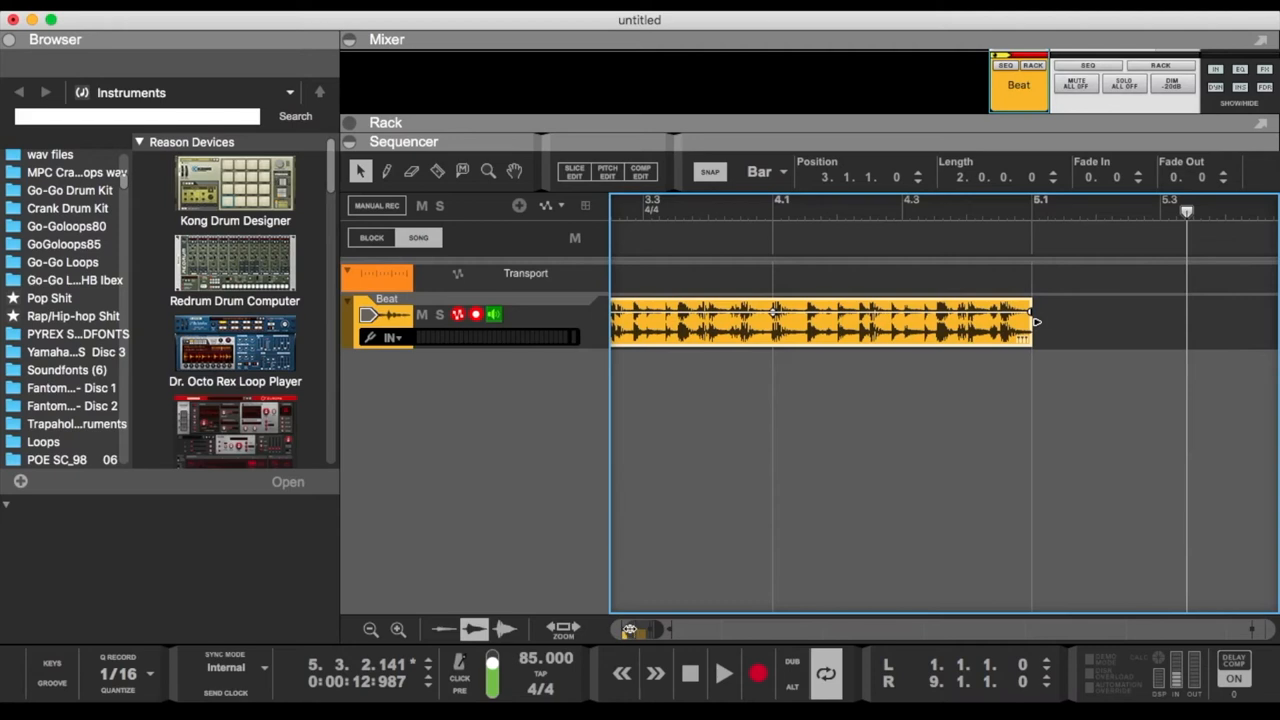
Set the playback loop end to bar 4, then play and stop the arrangement.
left_click(370, 629)
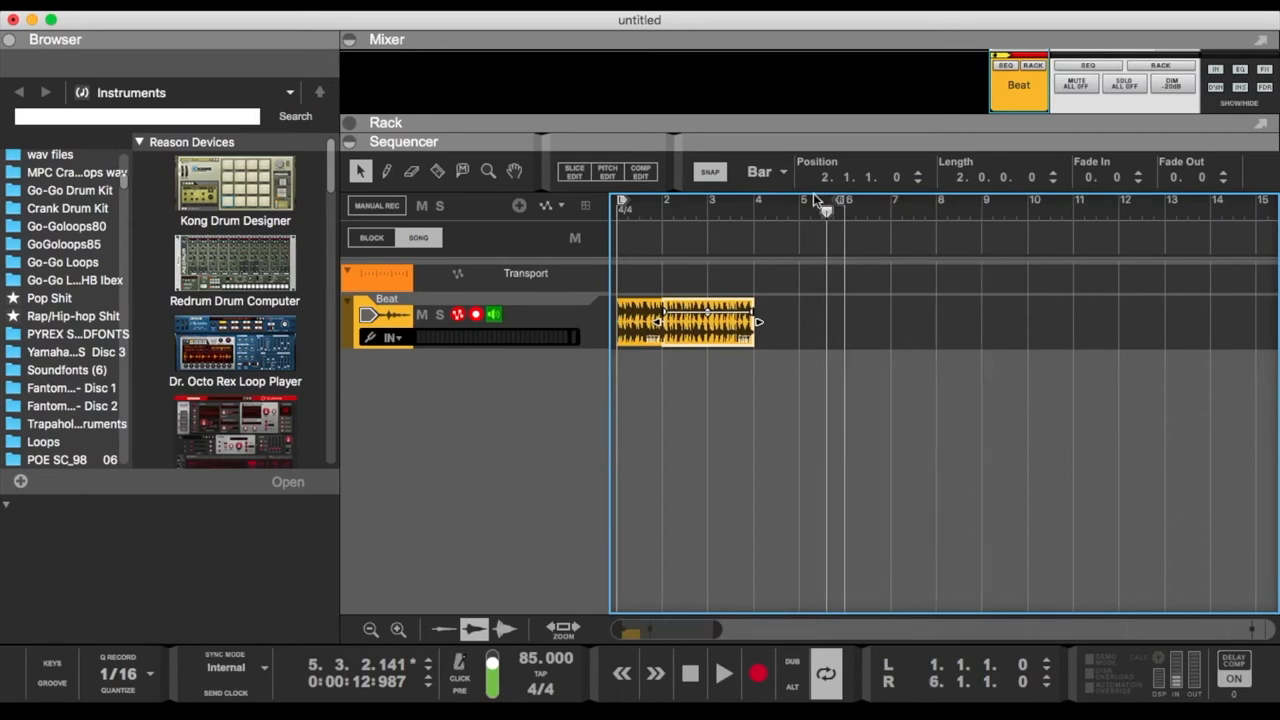
left_click(690, 673)
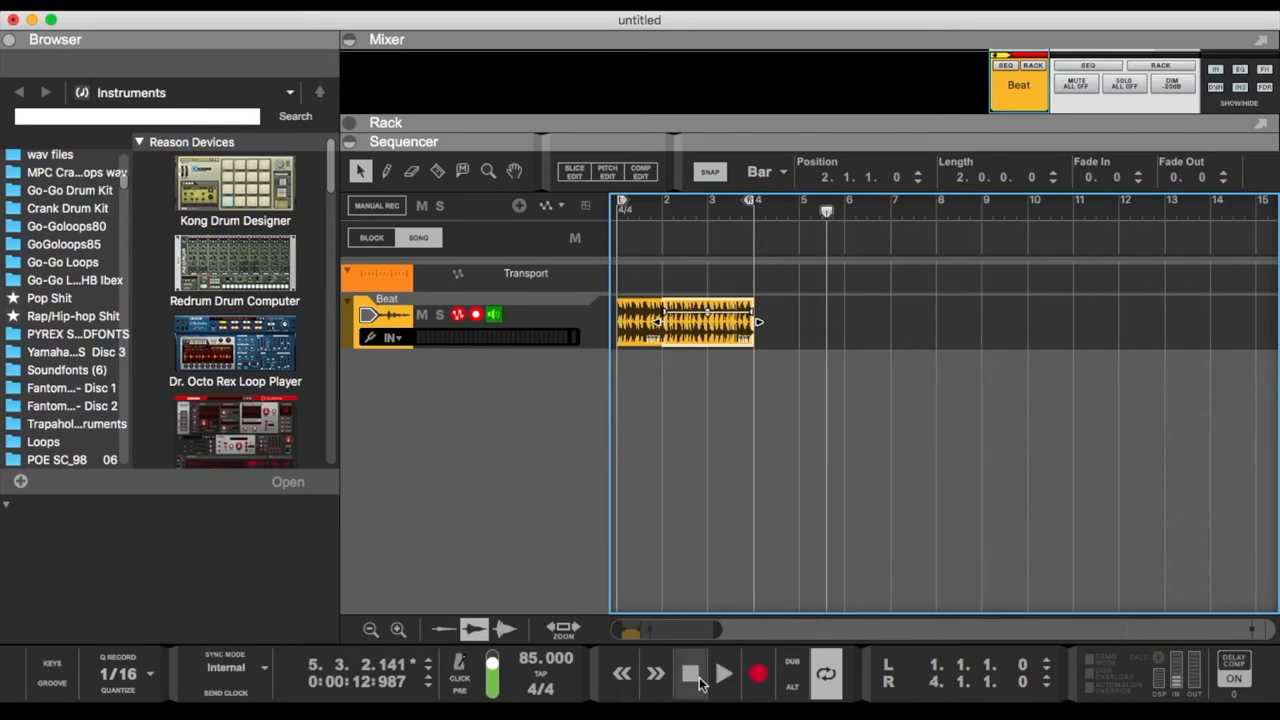
left_click(723, 673)
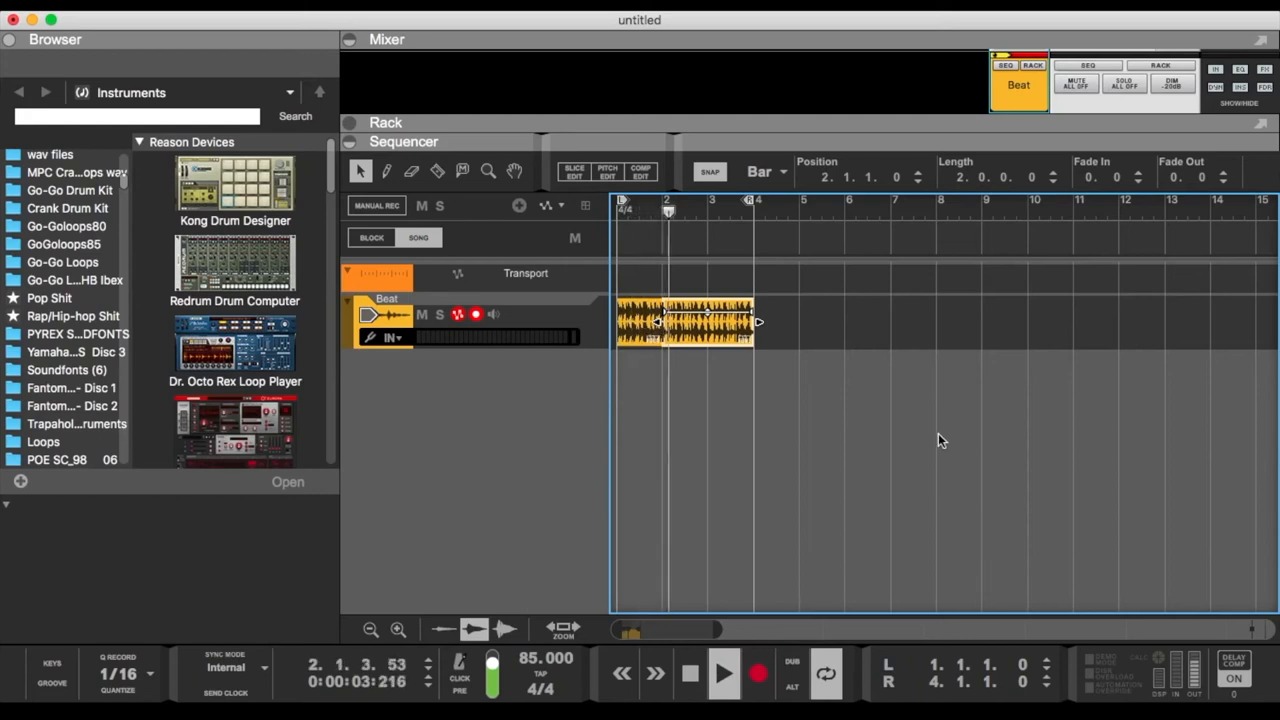
left_click(723, 673)
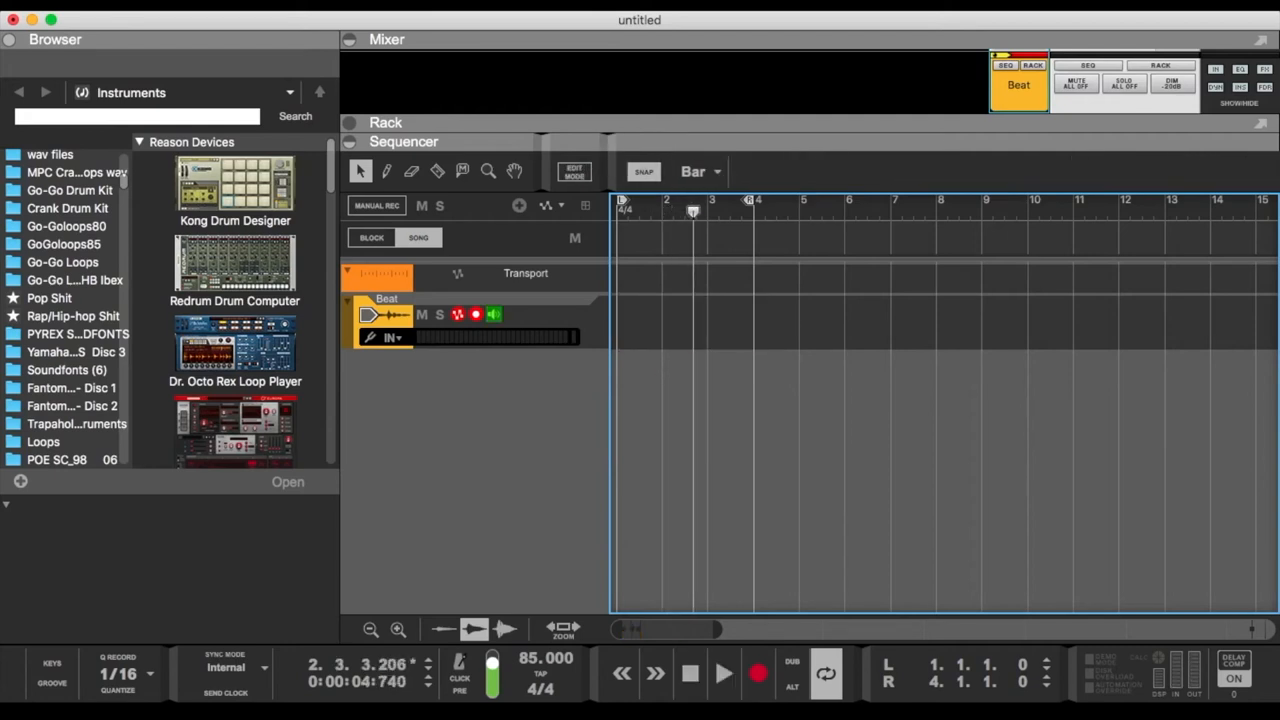
mouse_move(57, 680)
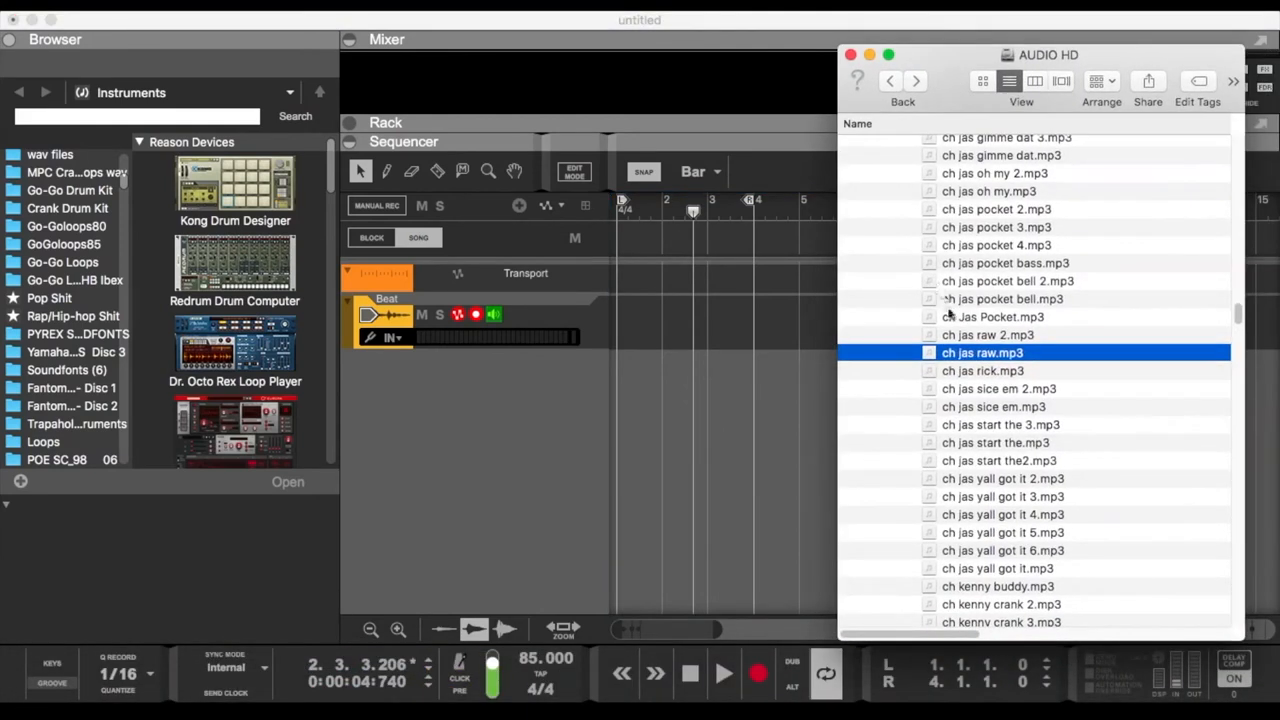
Scroll to Smoke jyb 3.mp3 and drag it onto bar 1 of the Beat lane.
scroll("down", 3)
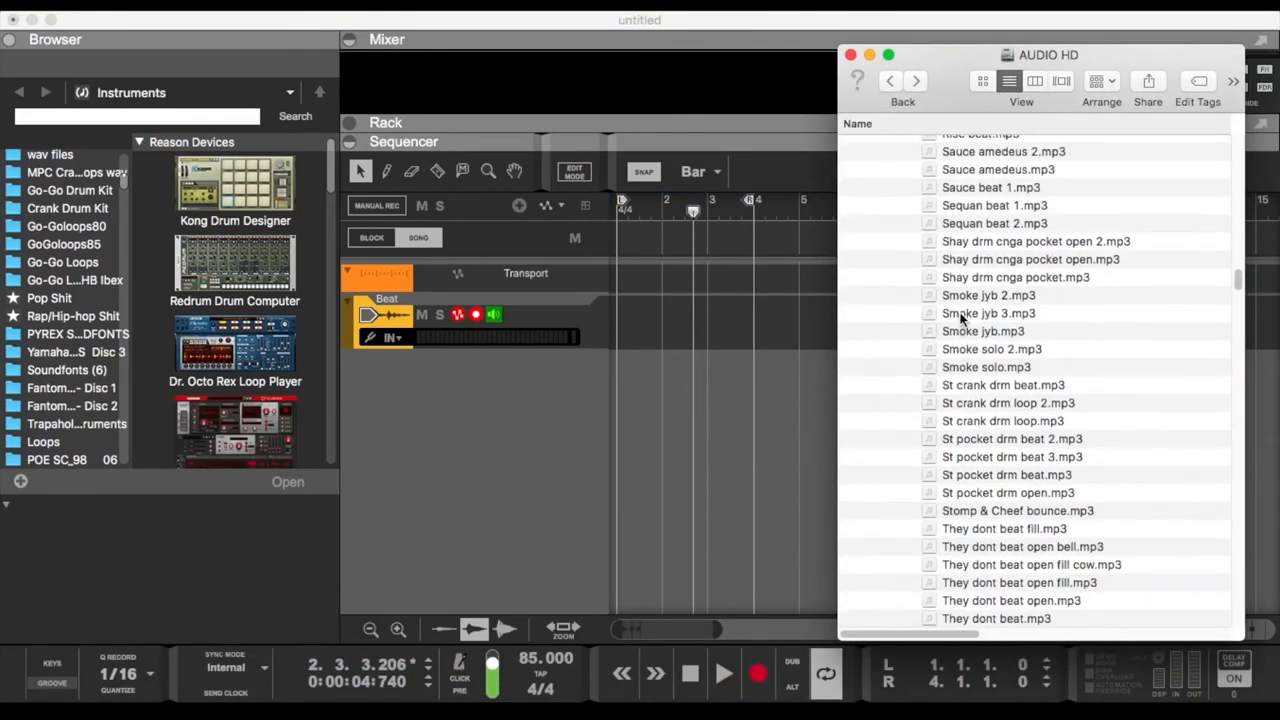
left_click_drag(988, 313, 635, 326)
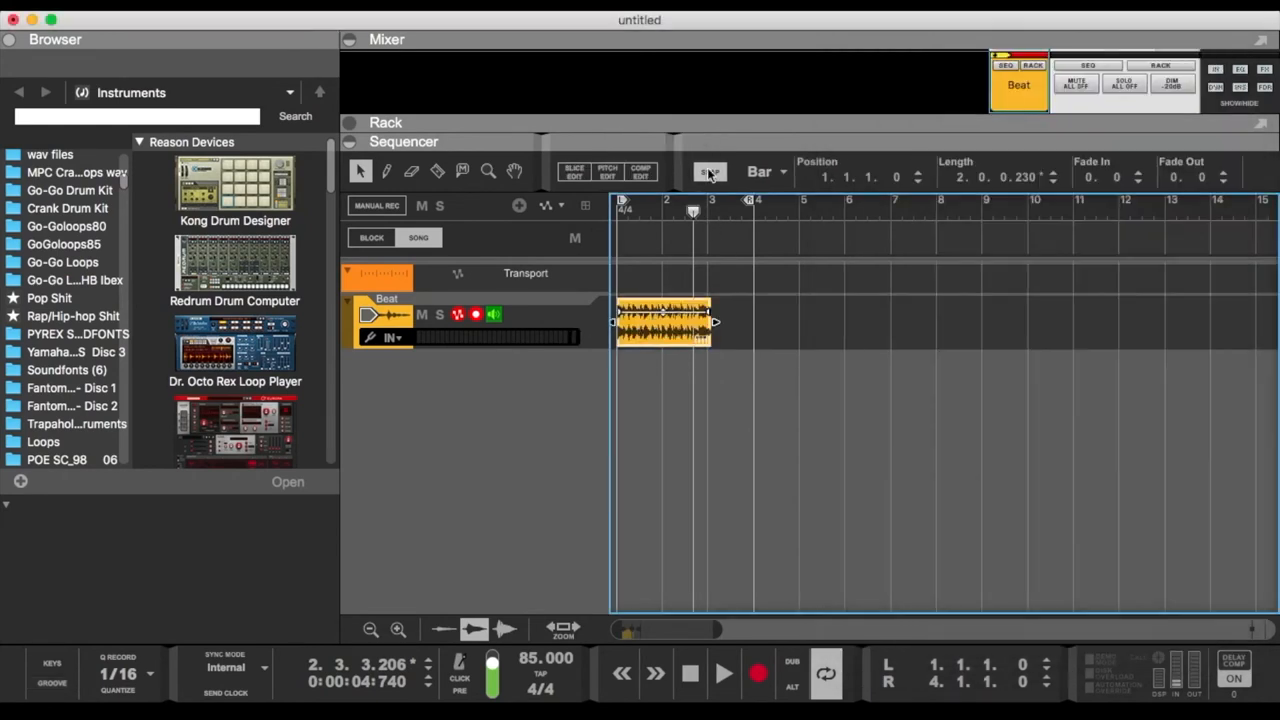
Snap the Smoke loop's end to bar 3 and extend the playback loop to bar 5.
left_click(723, 673)
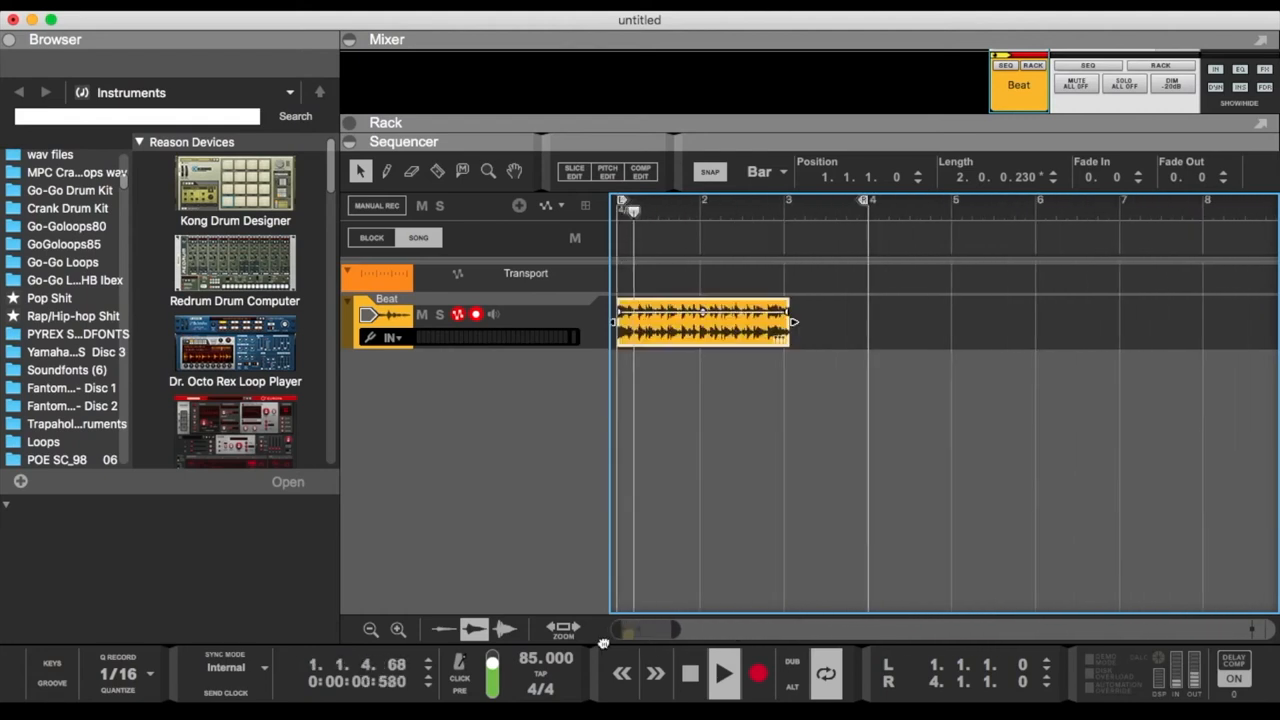
left_click(723, 673)
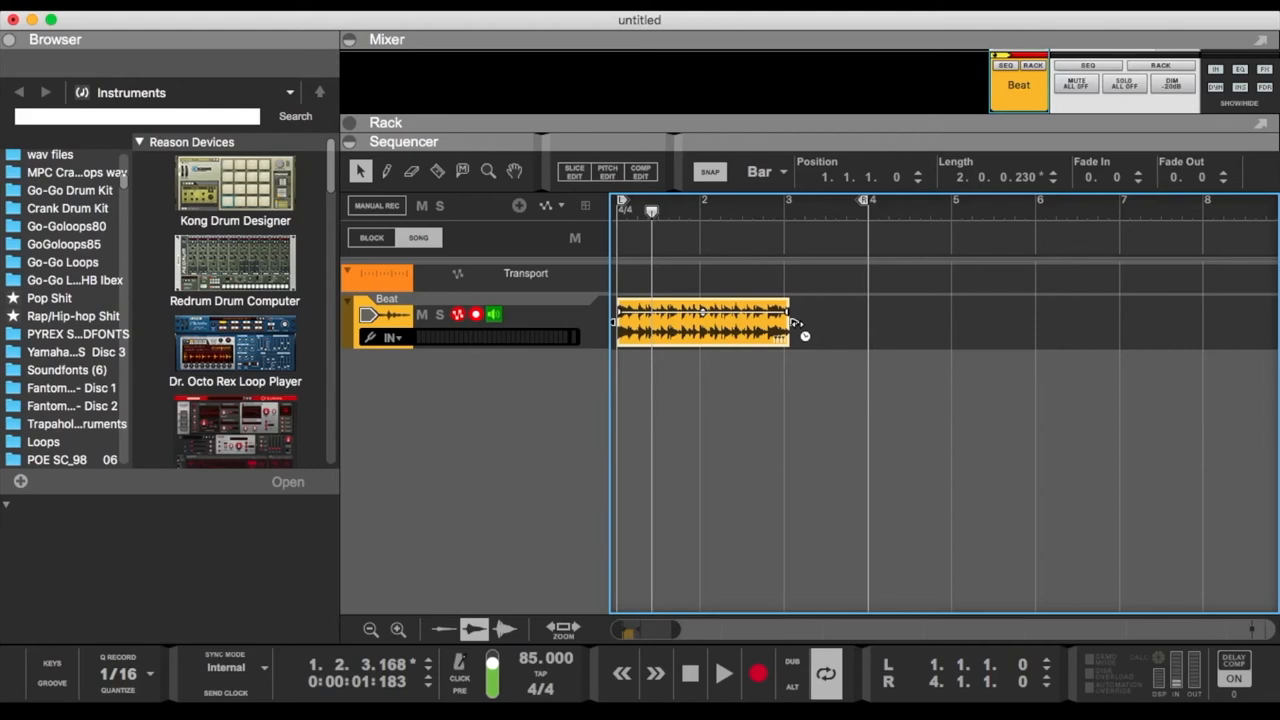
left_click_drag(787, 325, 782, 325)
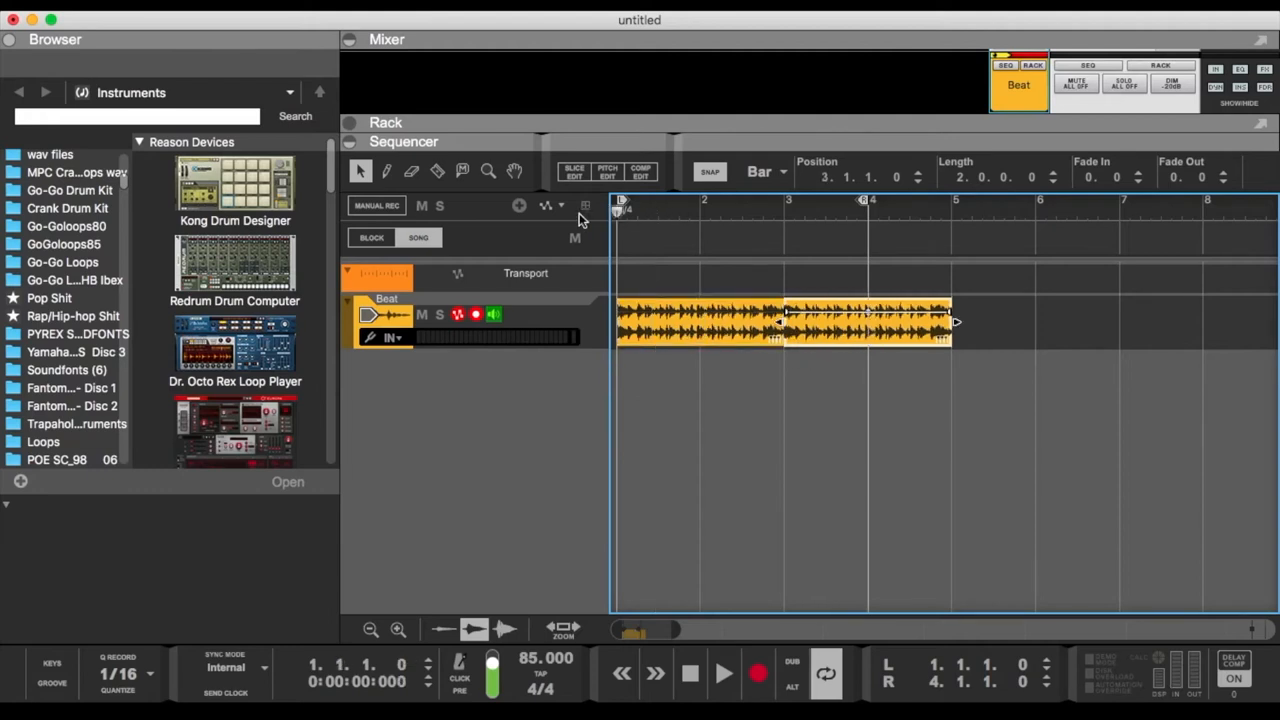
left_click(723, 673)
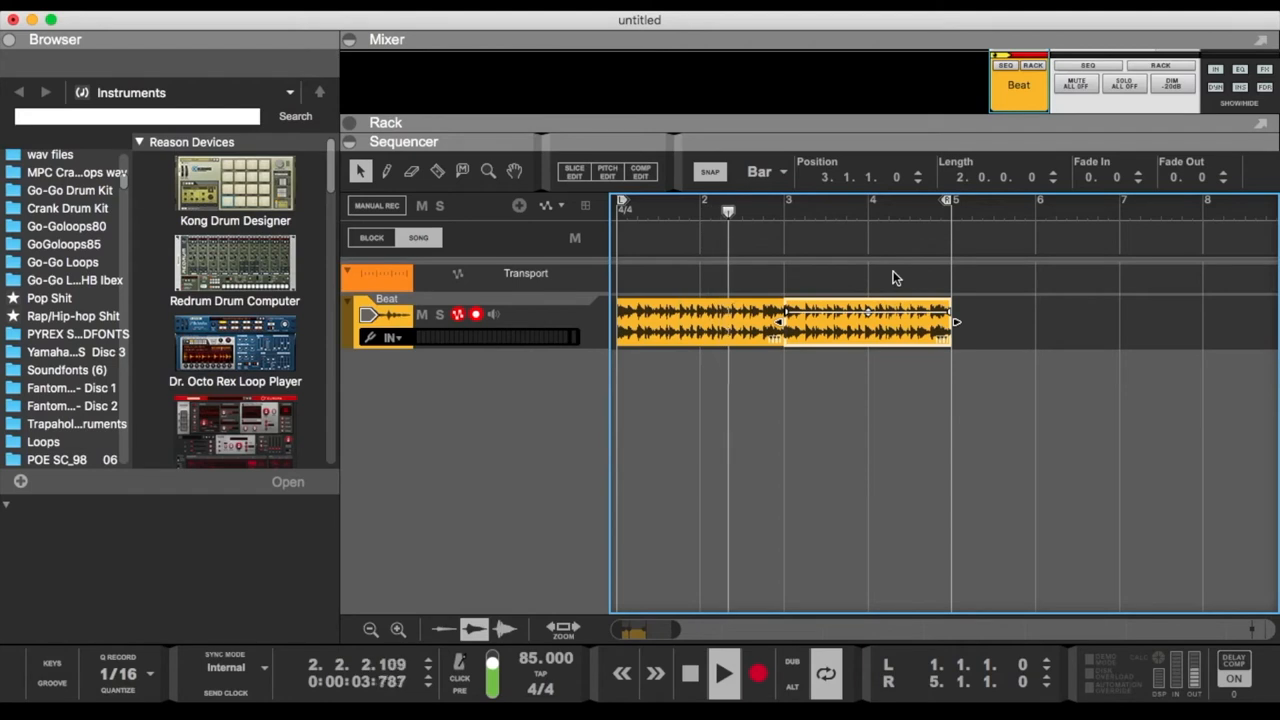
left_click(787, 210)
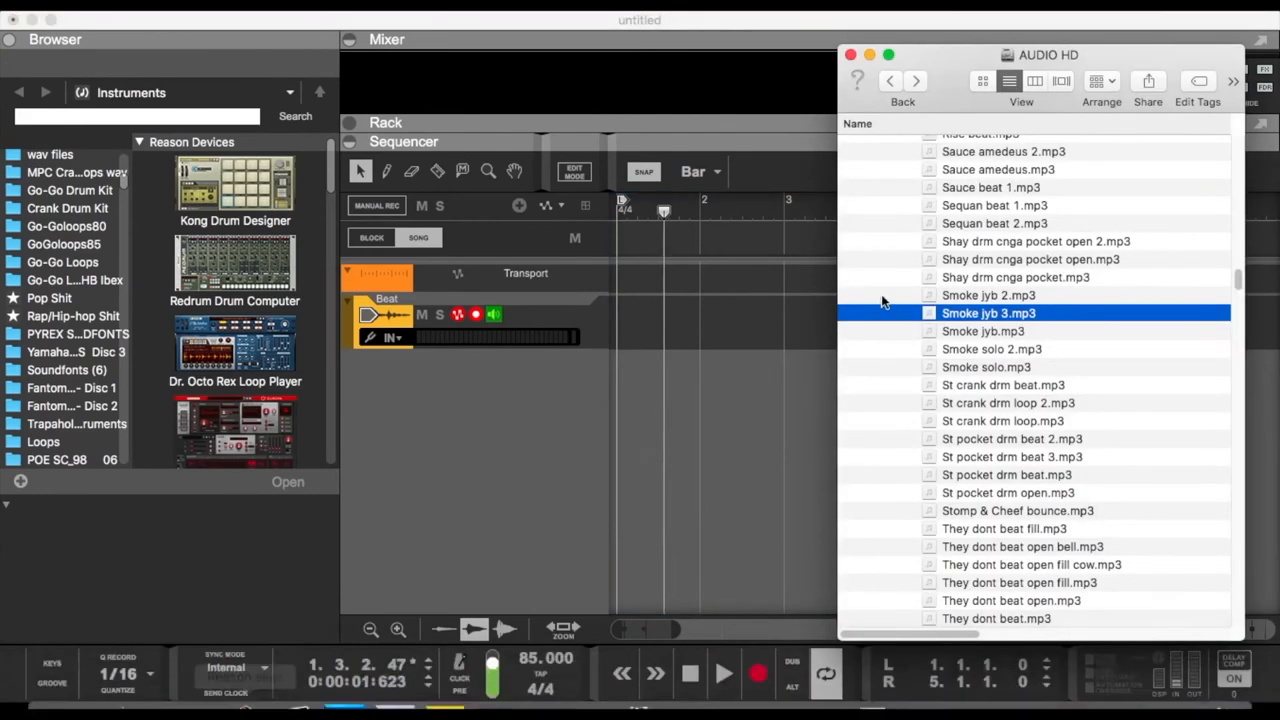
Collapse HB Ibex, find Go-Go Loops Essentials Drums 80bpm, and drag 101drm1 80bpm.wav toward Reason.
scroll("up", 3)
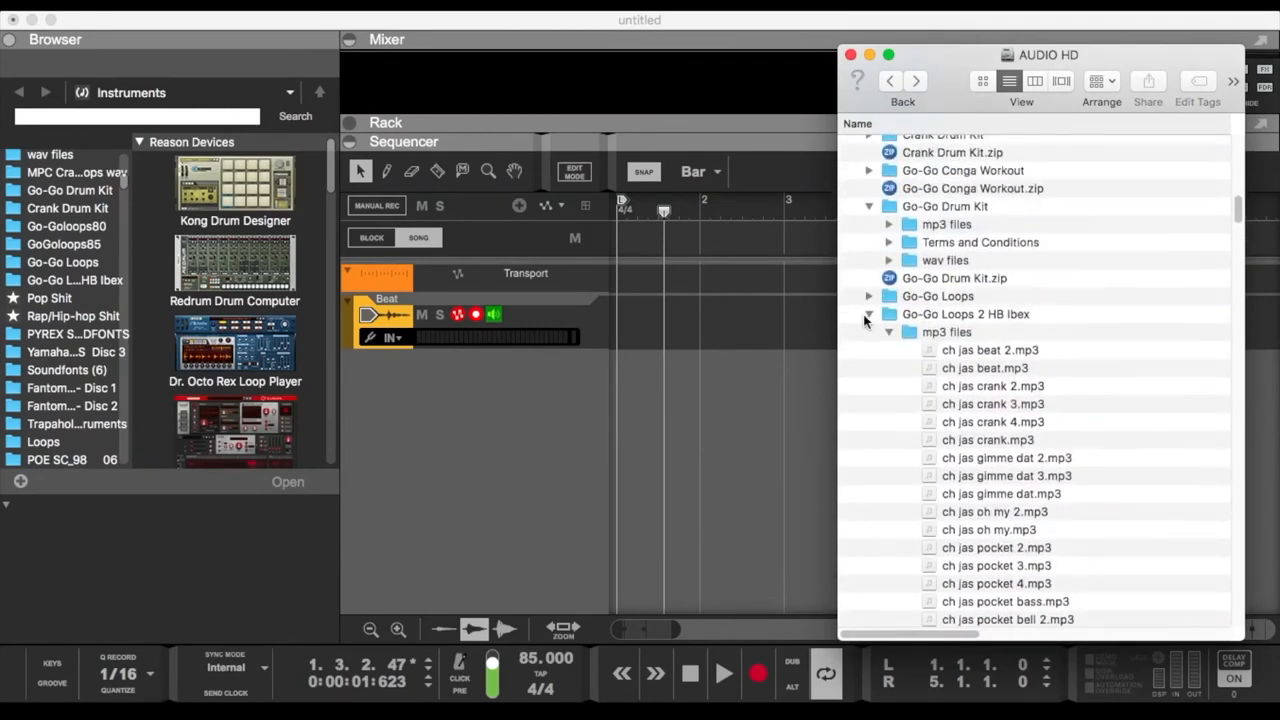
left_click(888, 332)
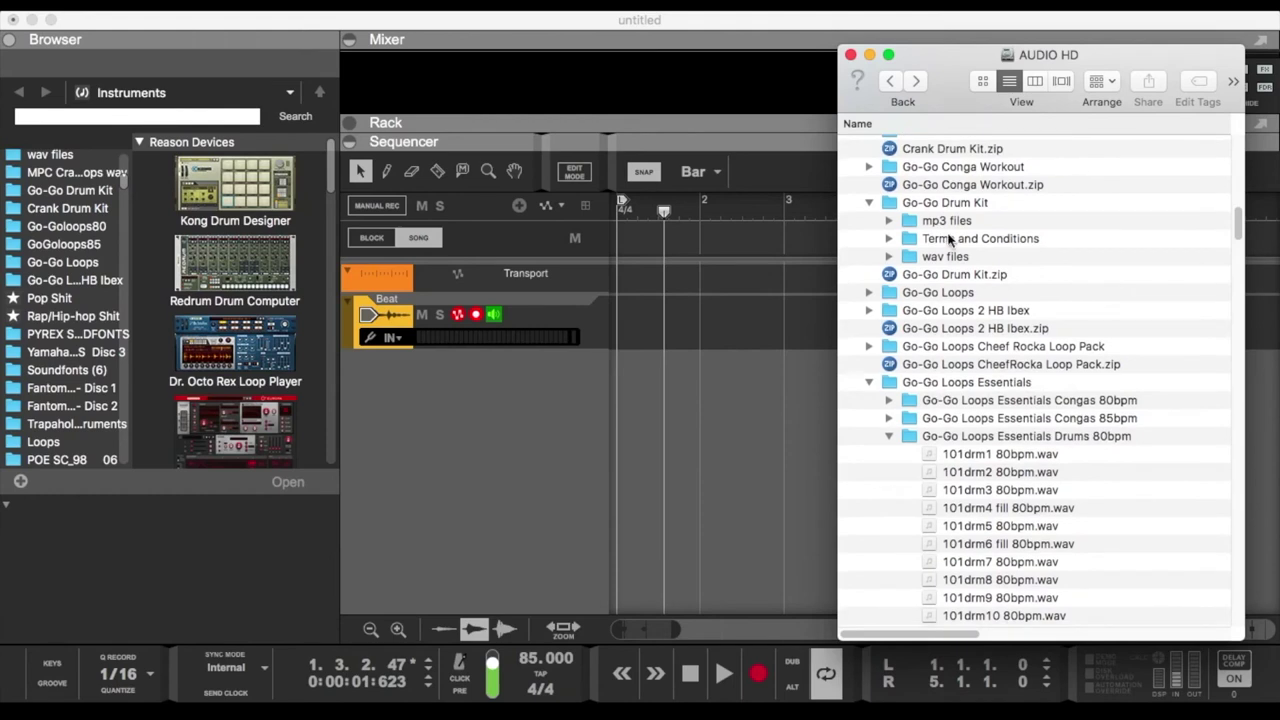
scroll("up", 3)
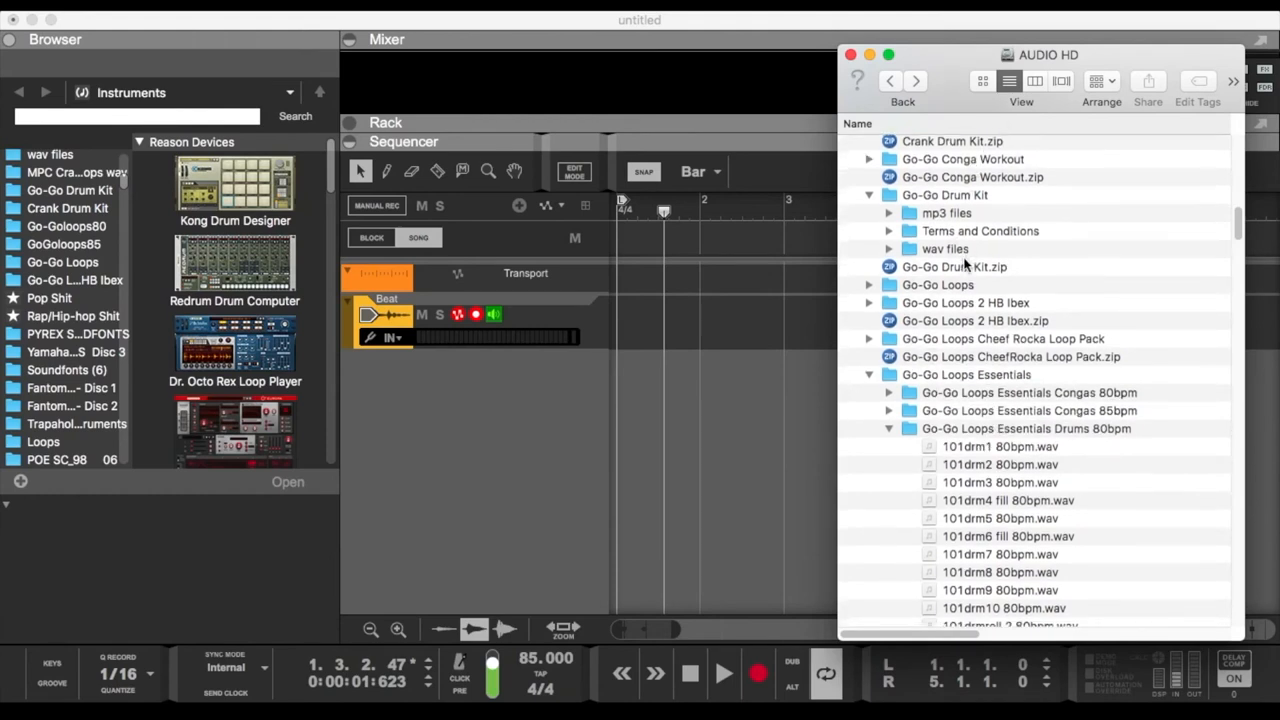
scroll("down", 3)
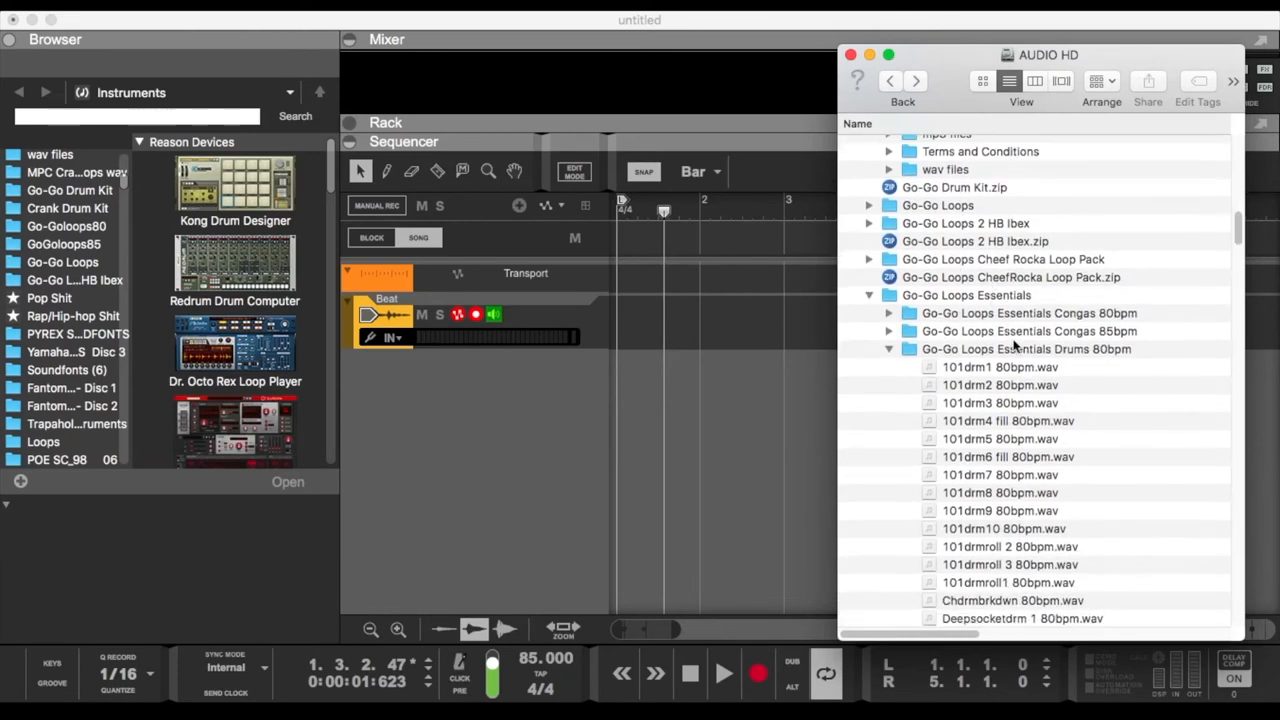
scroll("up", 3)
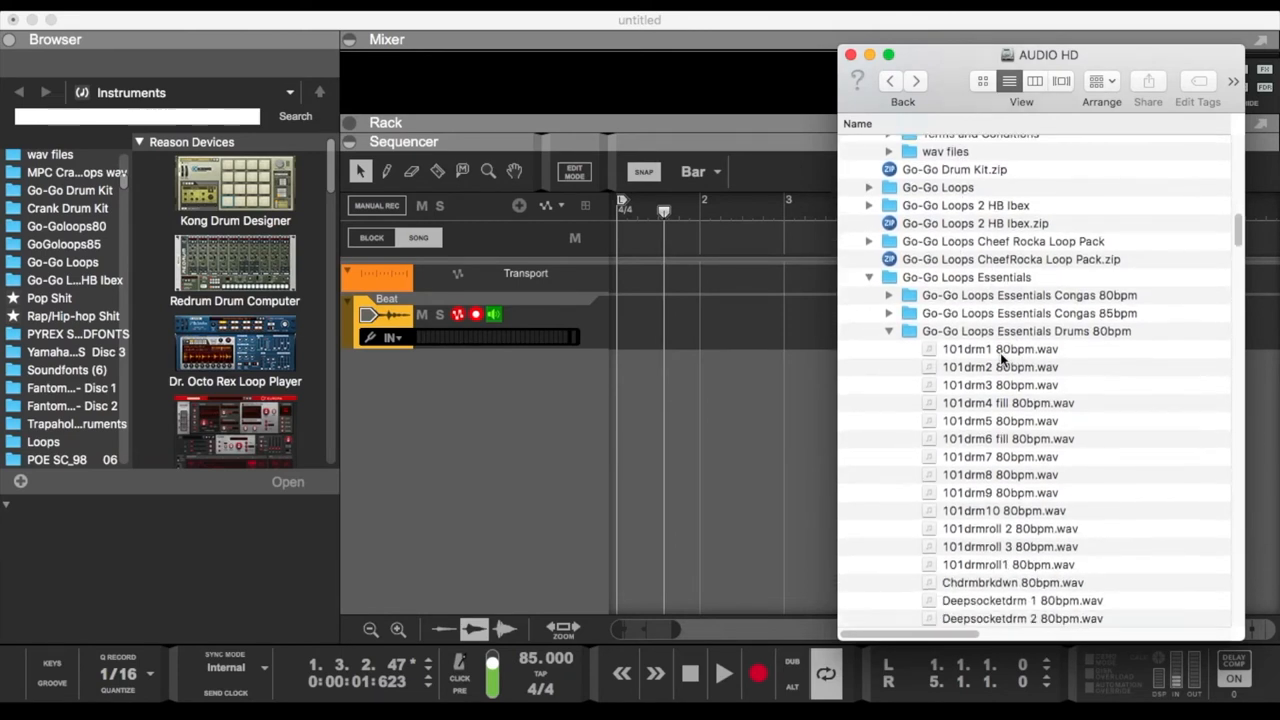
scroll("down", 3)
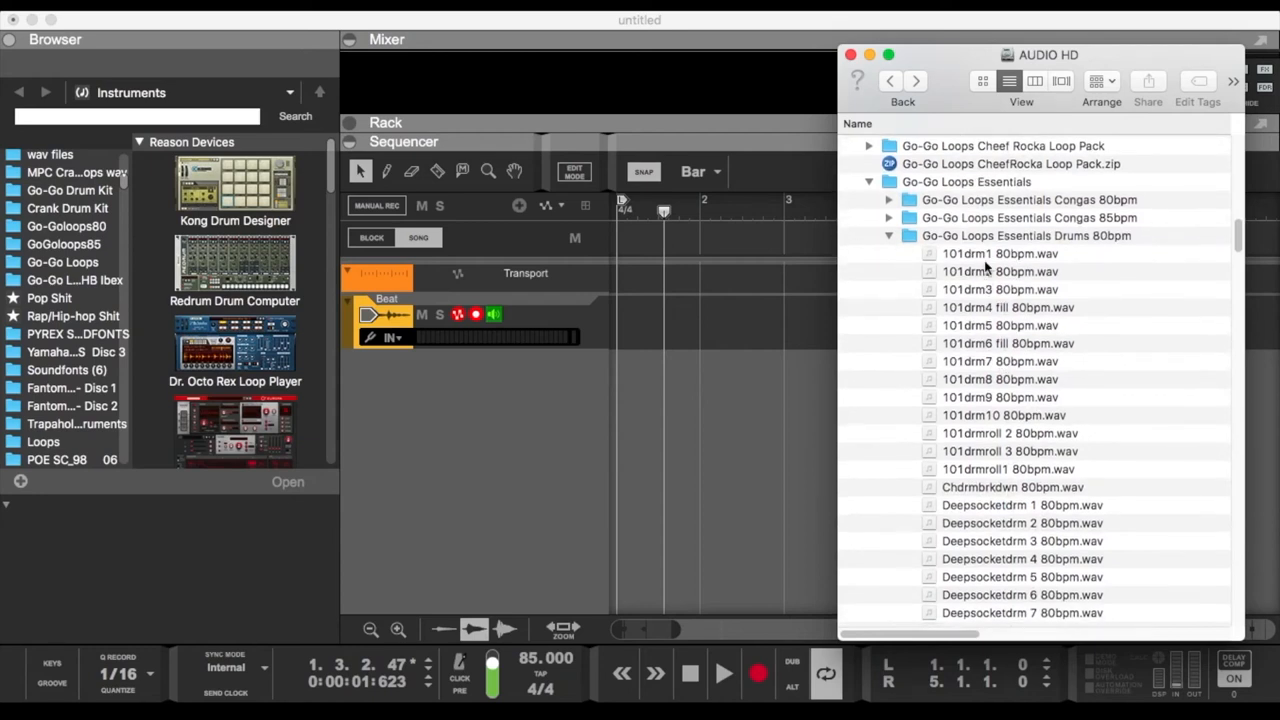
left_click(1000, 253)
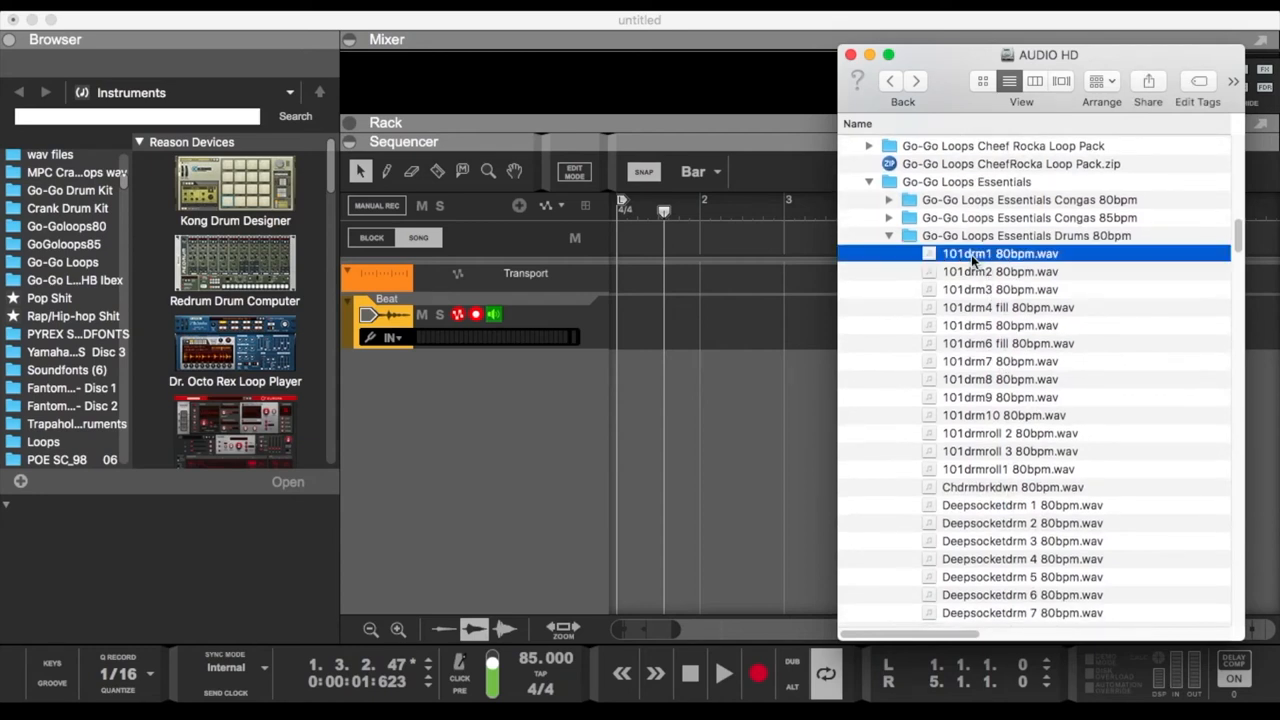
left_click_drag(1000, 253, 655, 325)
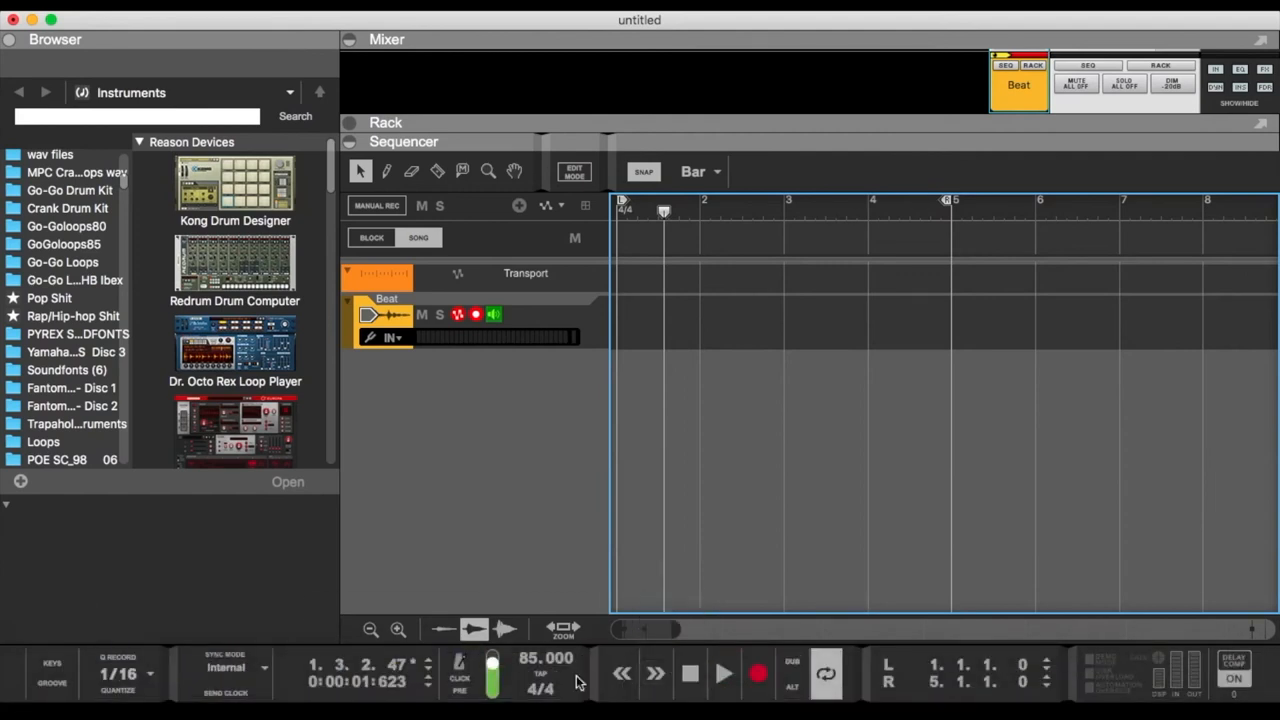
Set the song tempo and drop 101drm1 80bpm.wav onto the Beat track at bar 1.
double_click(545, 658)
type("80.000")
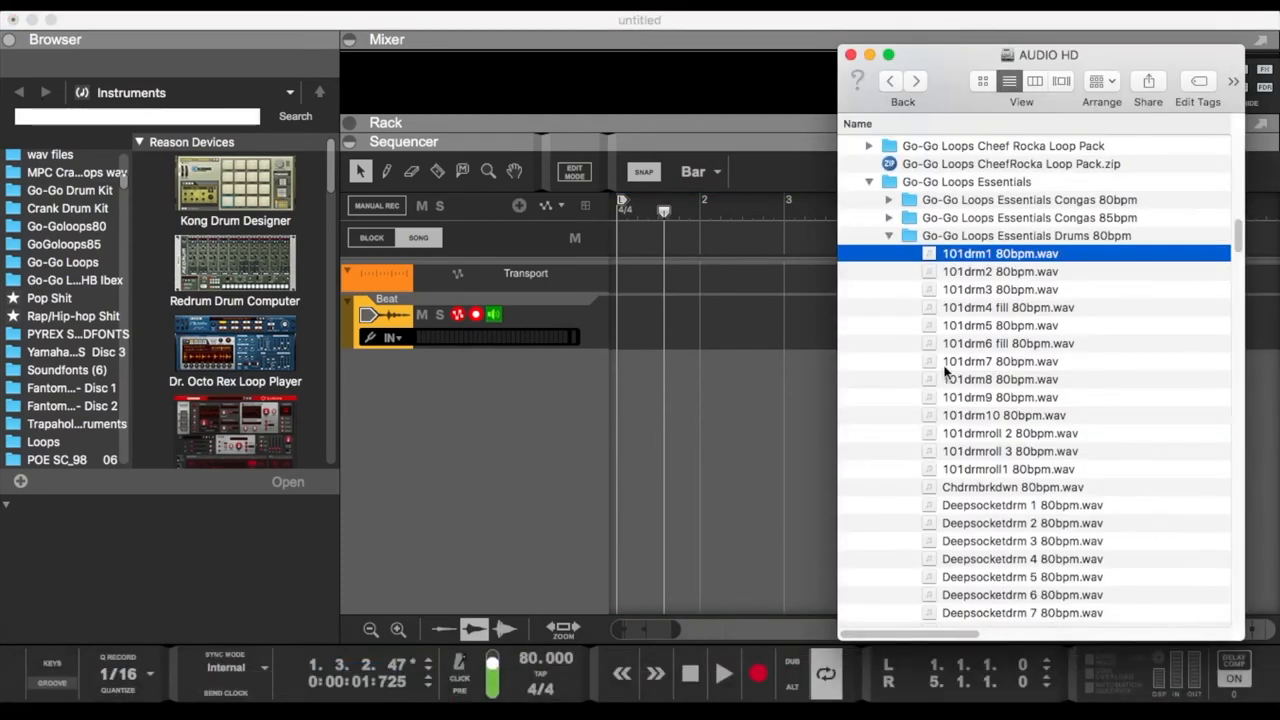
left_click_drag(1000, 253, 670, 320)
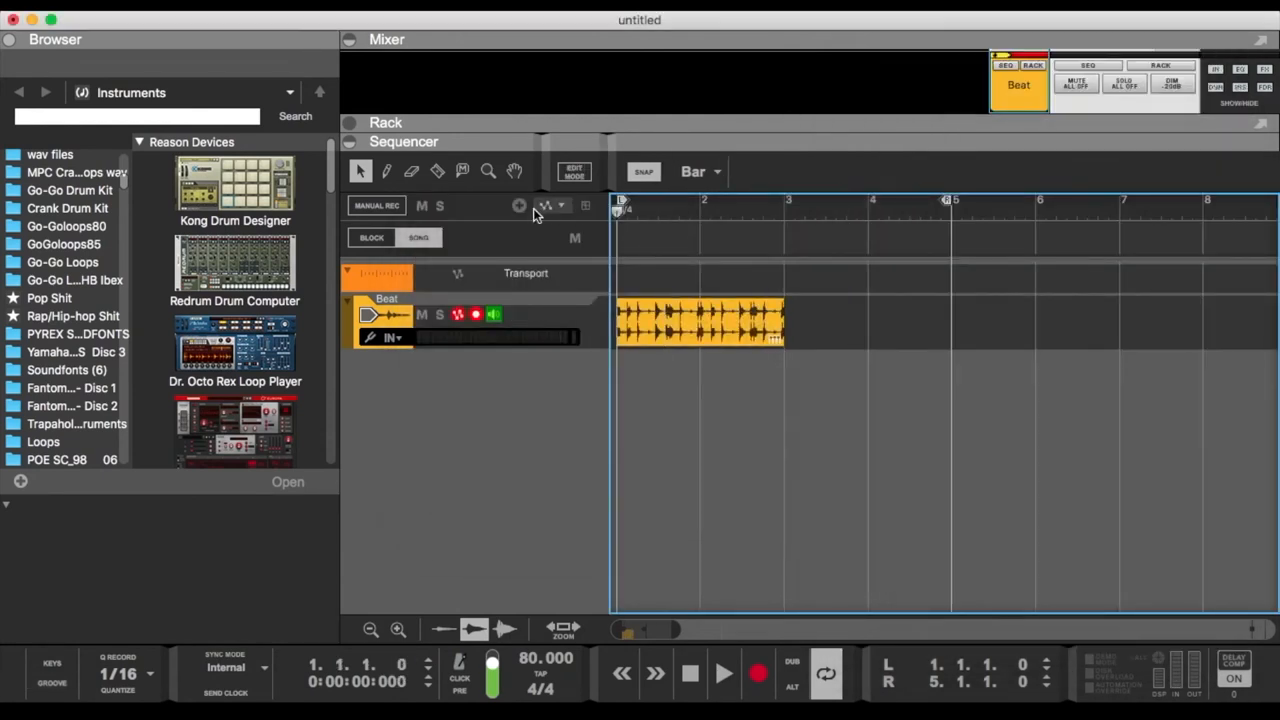
Select the 101drm1 clip, enlarge the Beat track height, and reselect the clip.
left_click(723, 673)
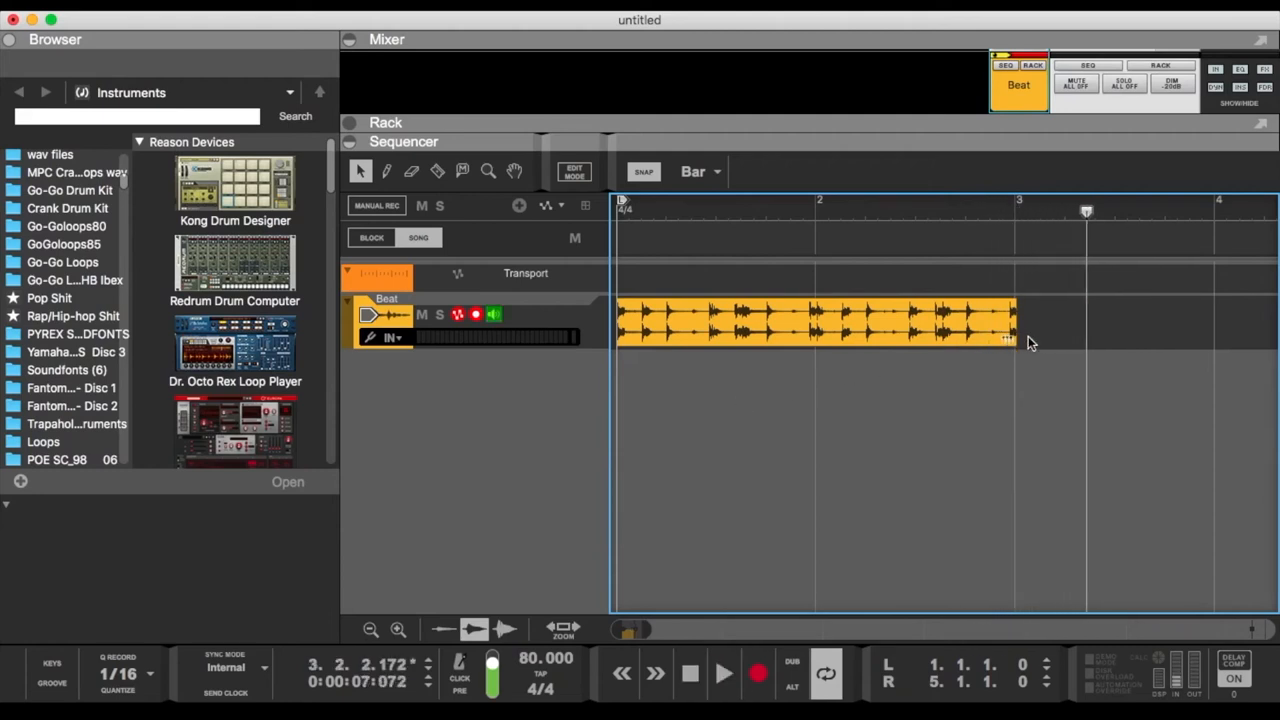
left_click(815, 320)
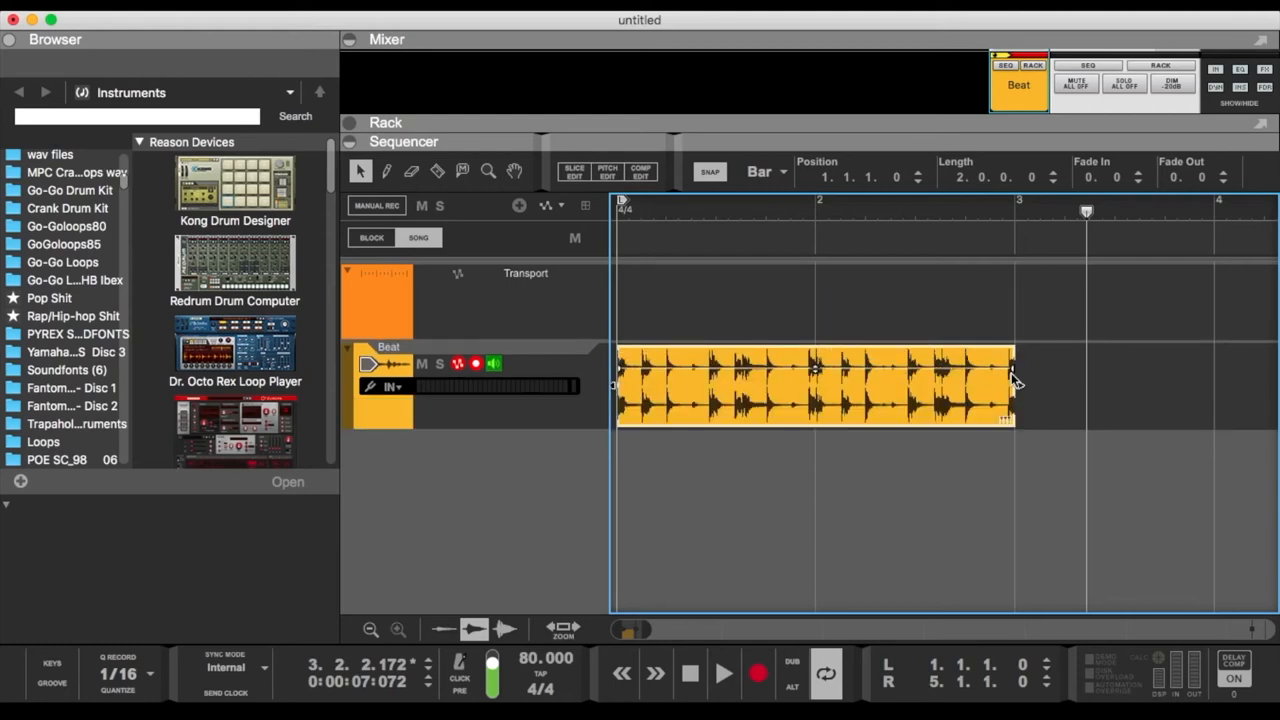
mouse_move(995, 390)
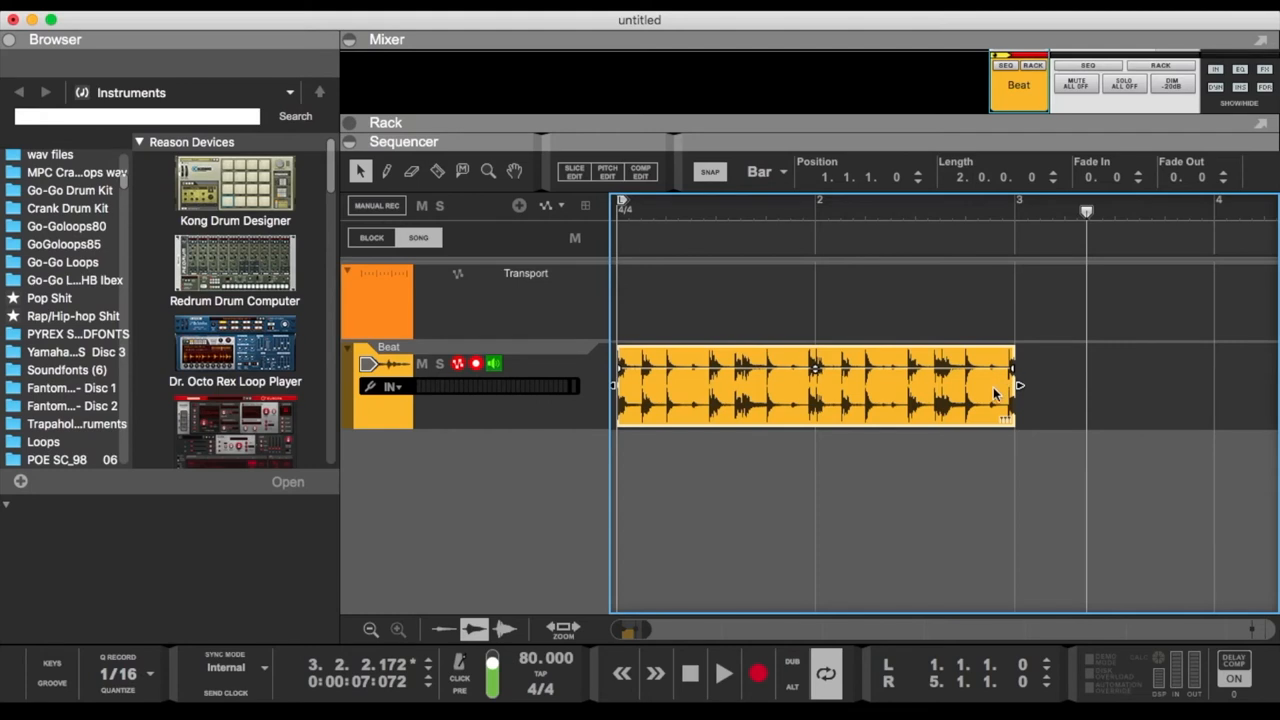
mouse_move(1015, 388)
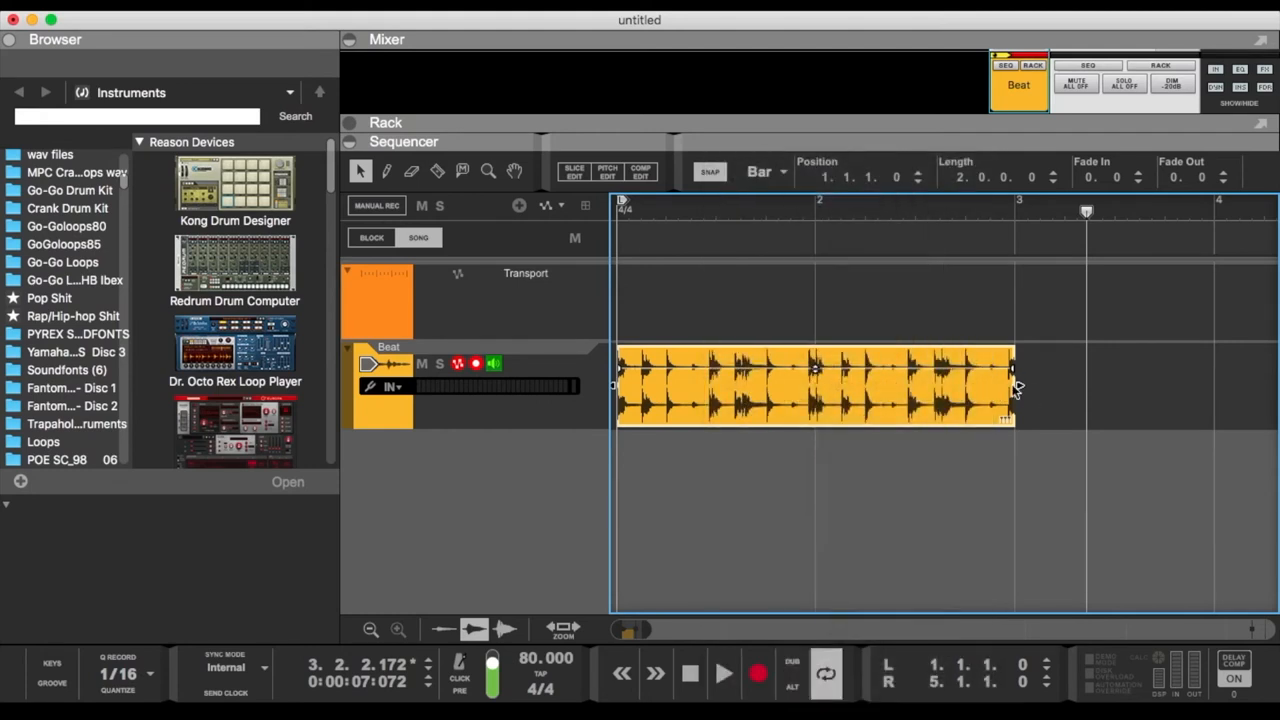
mouse_move(995, 373)
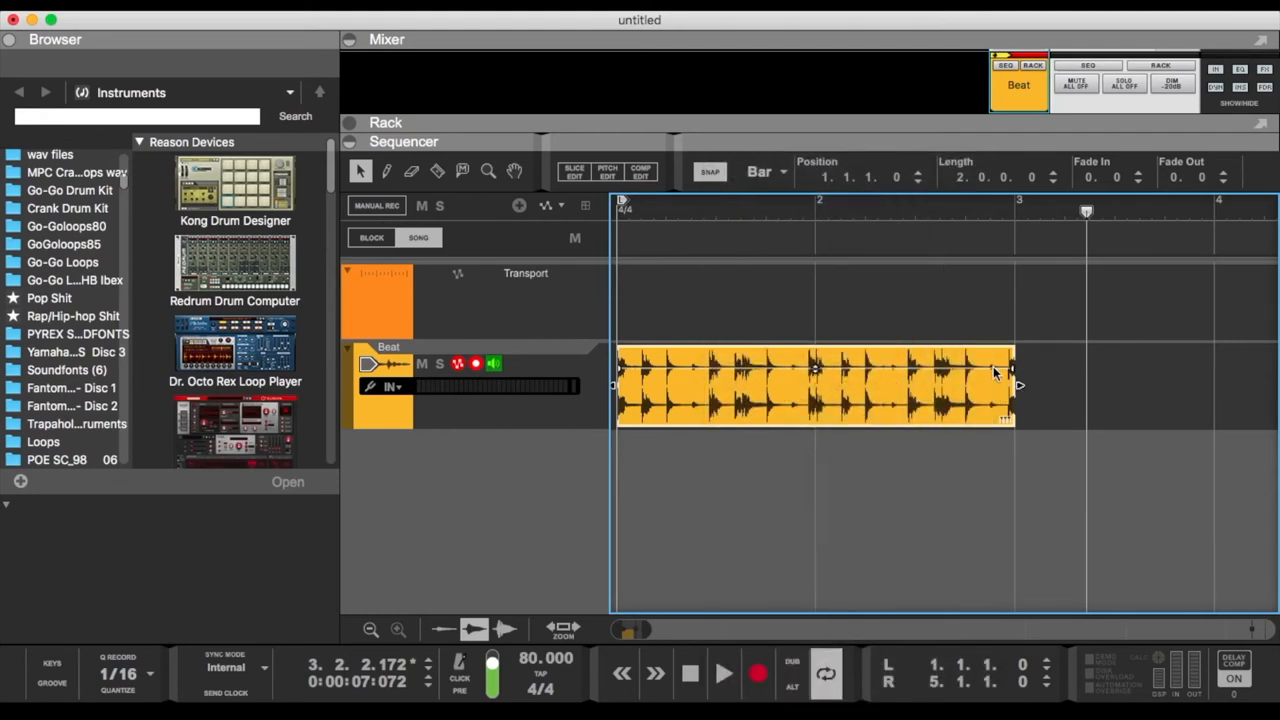
right_click(995, 373)
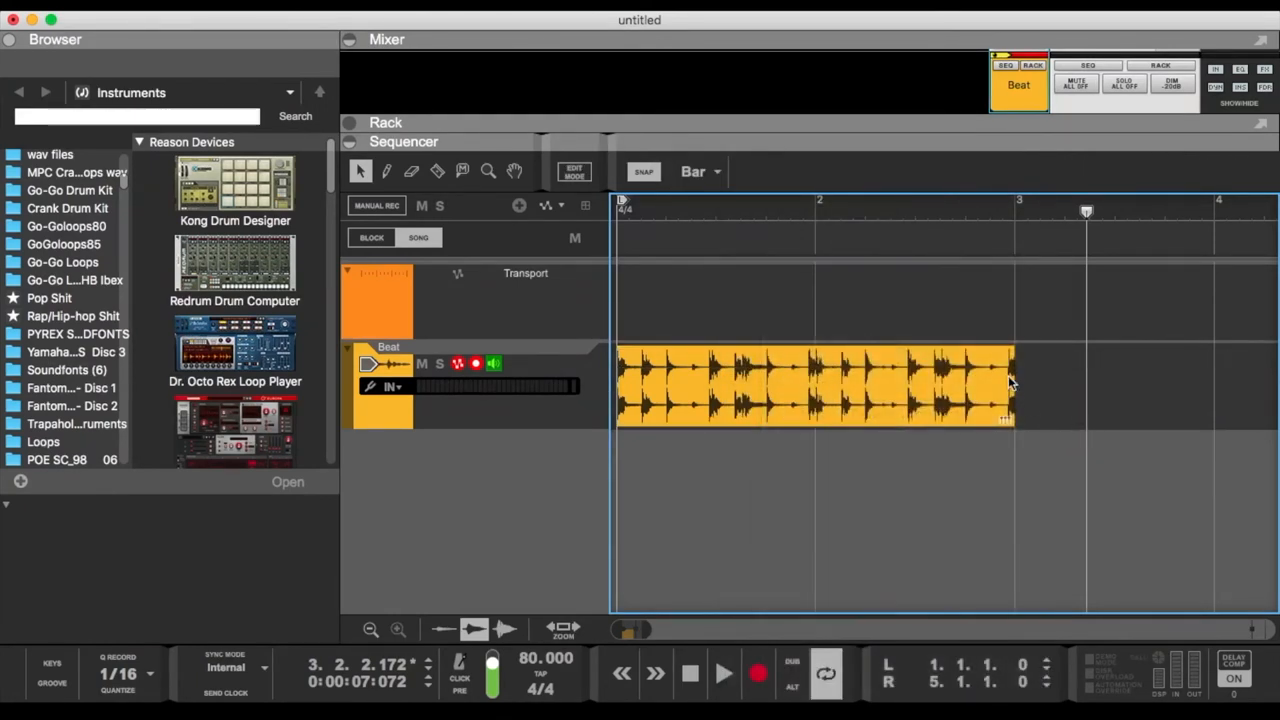
left_click(815, 385)
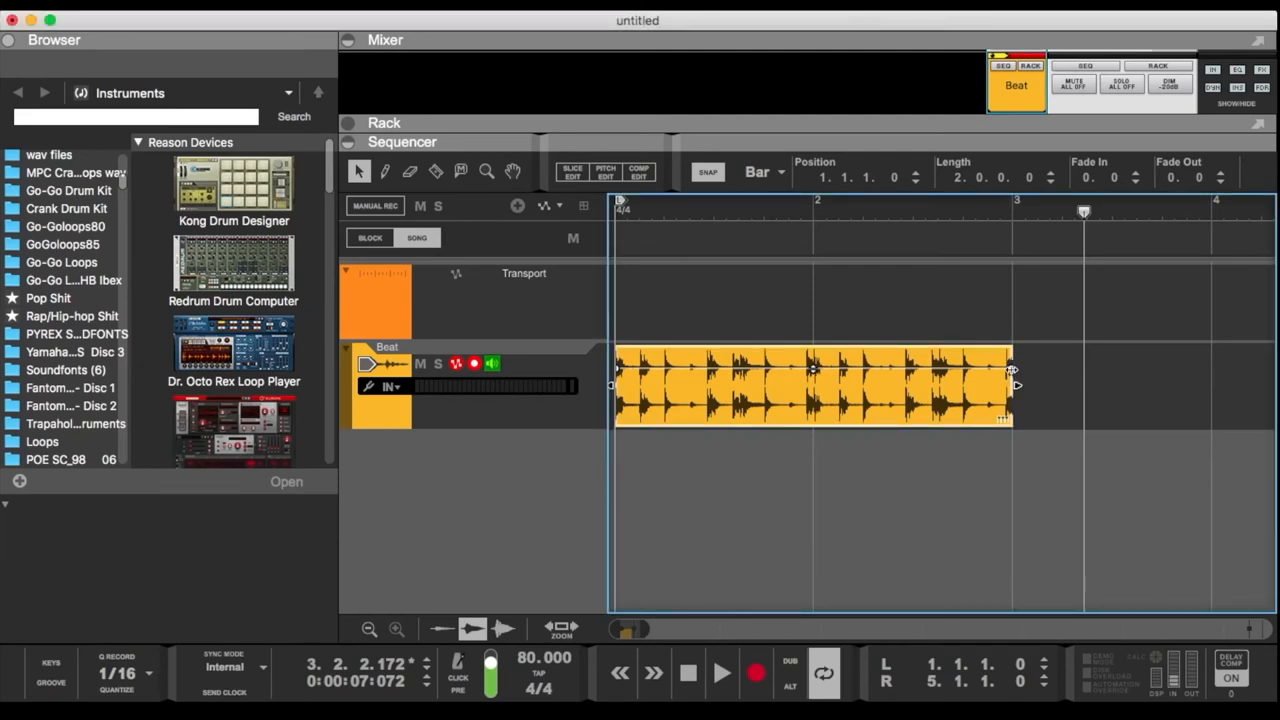
mouse_move(1059, 293)
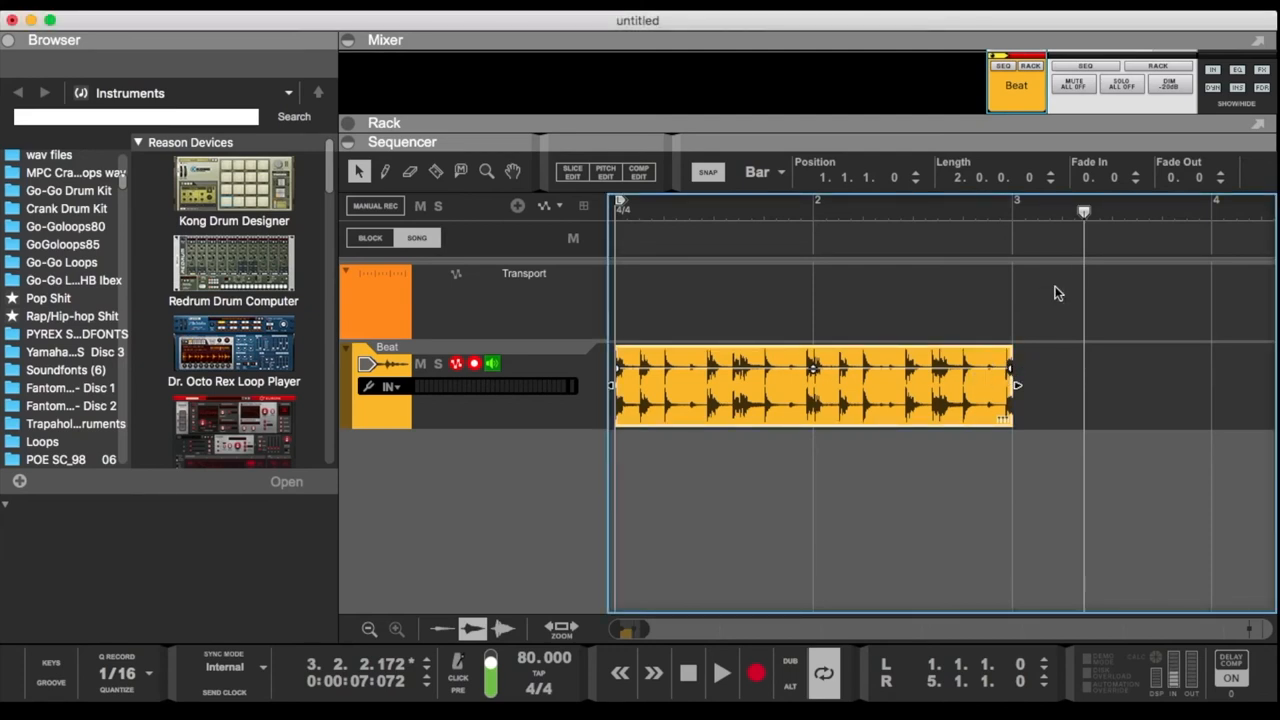
mouse_move(1139, 233)
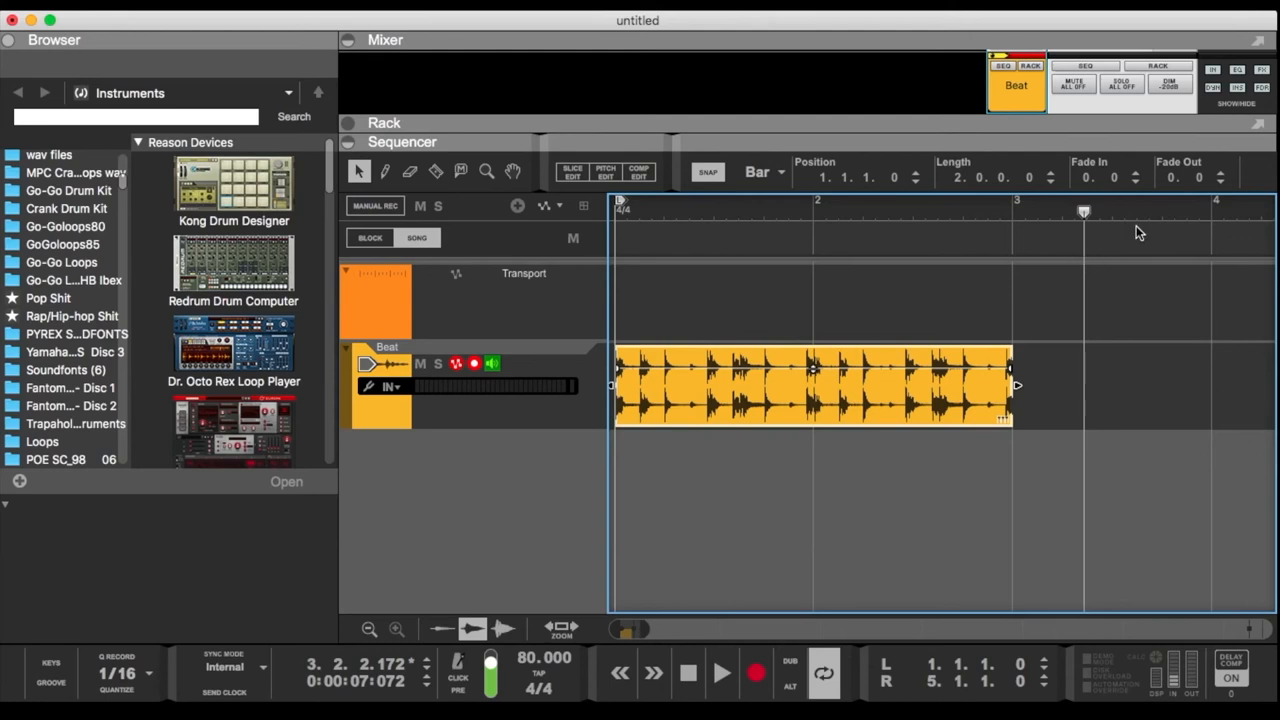
mouse_move(1220, 188)
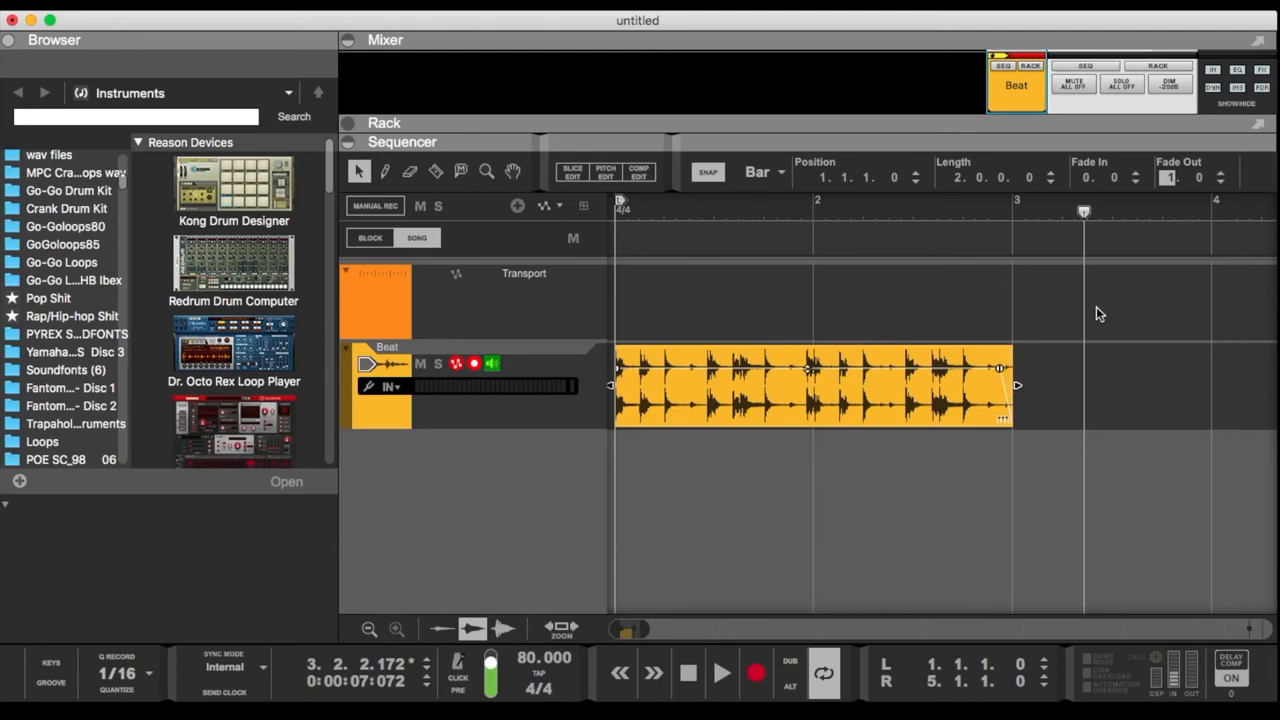
mouse_move(996, 387)
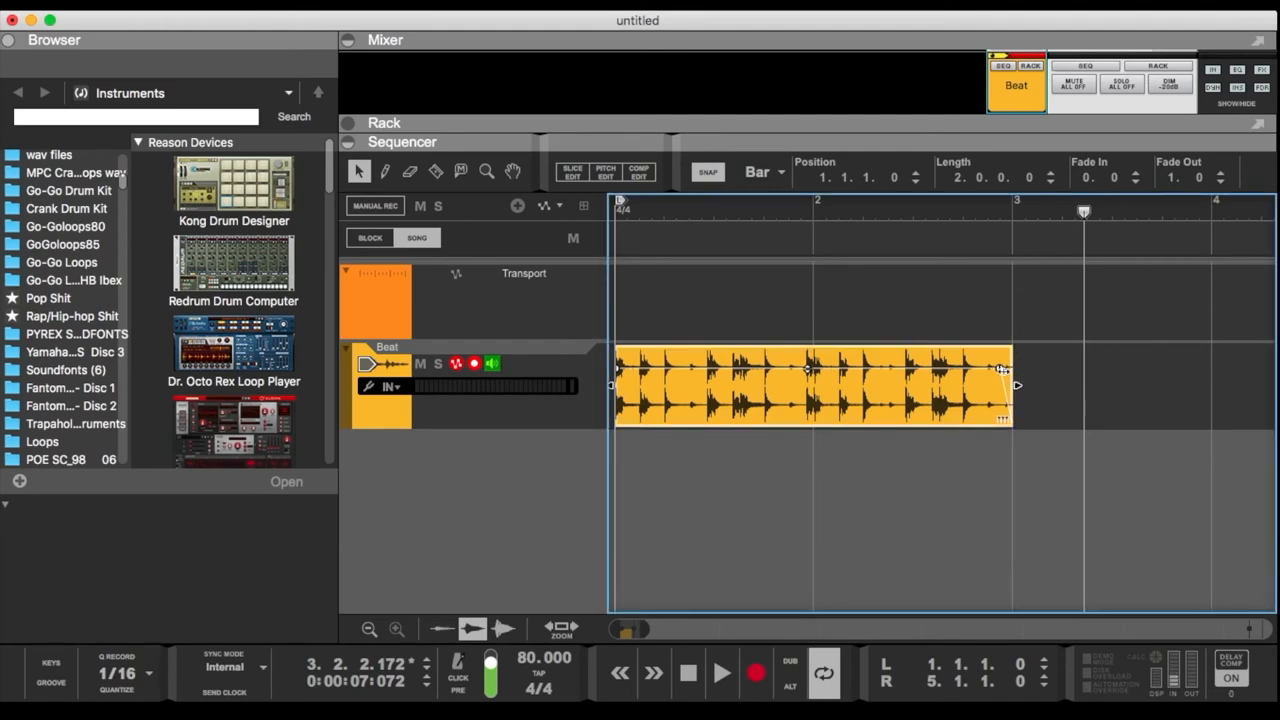
mouse_move(870, 433)
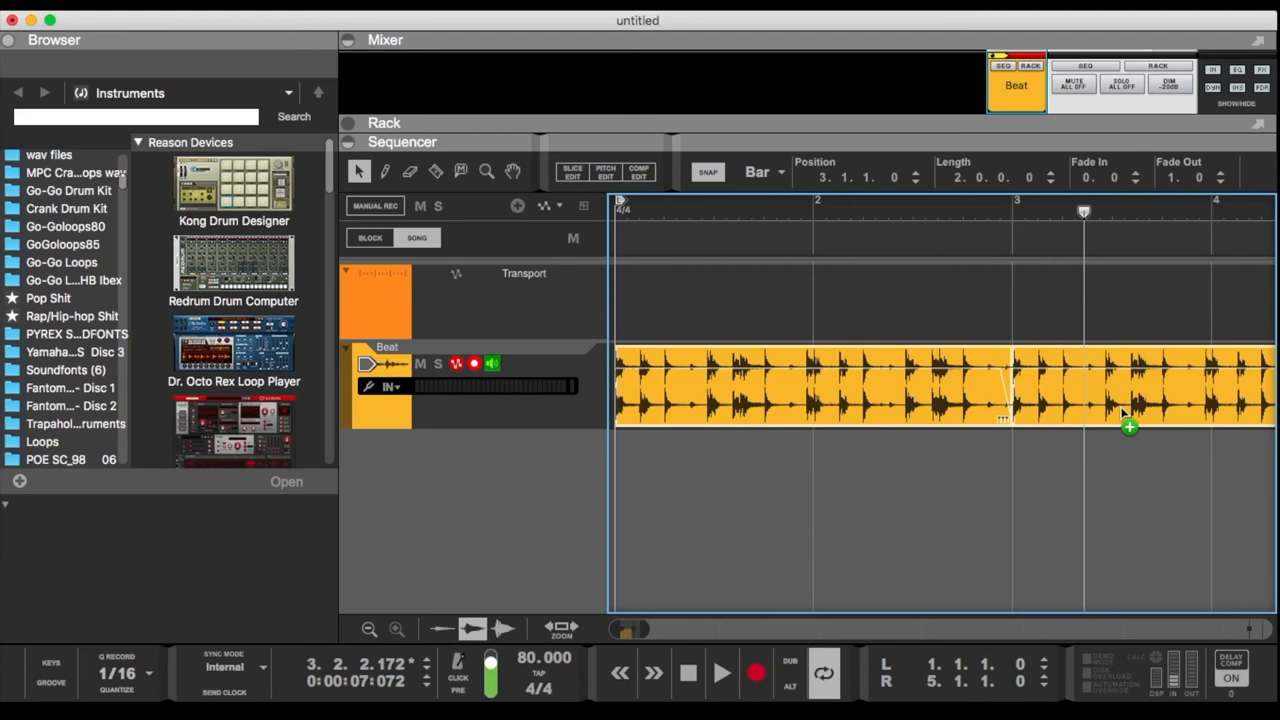
Play back the duplicated drum loop with its one-beat fade-out.
left_click(722, 672)
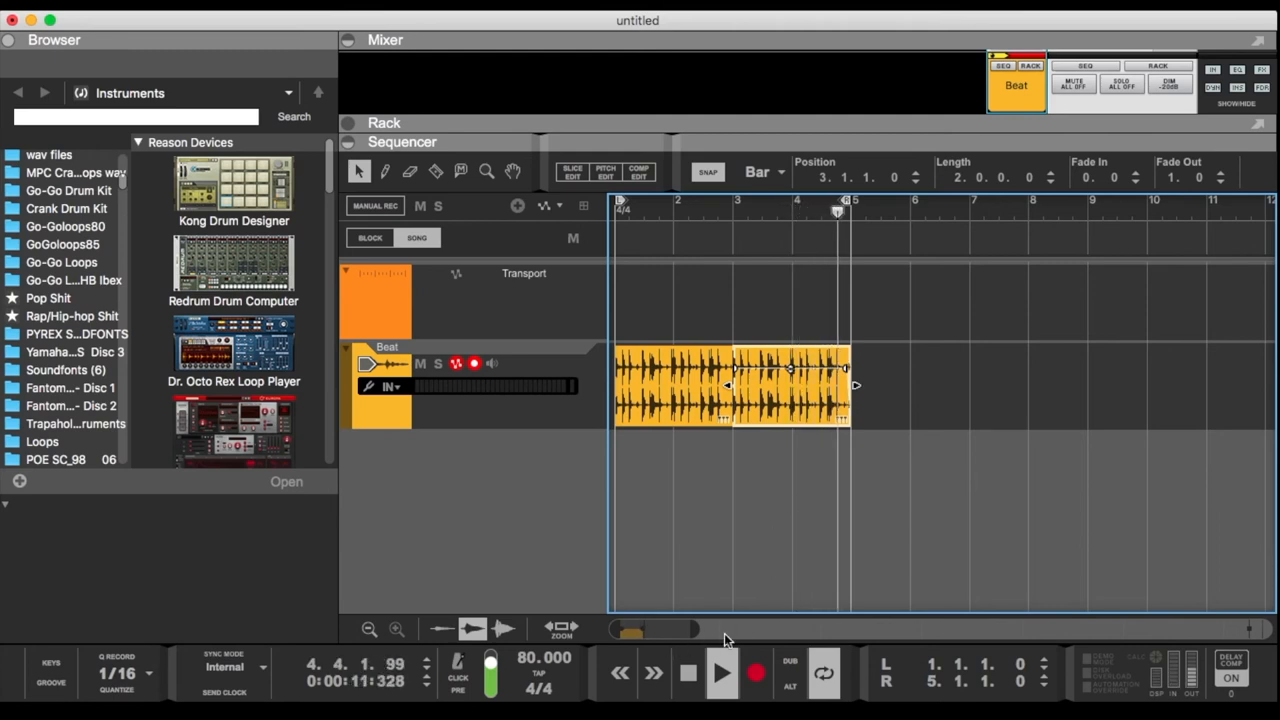
Stop playback, turn Snap off, and drag the first clip's Fade Out to 0.167.
left_click(687, 672)
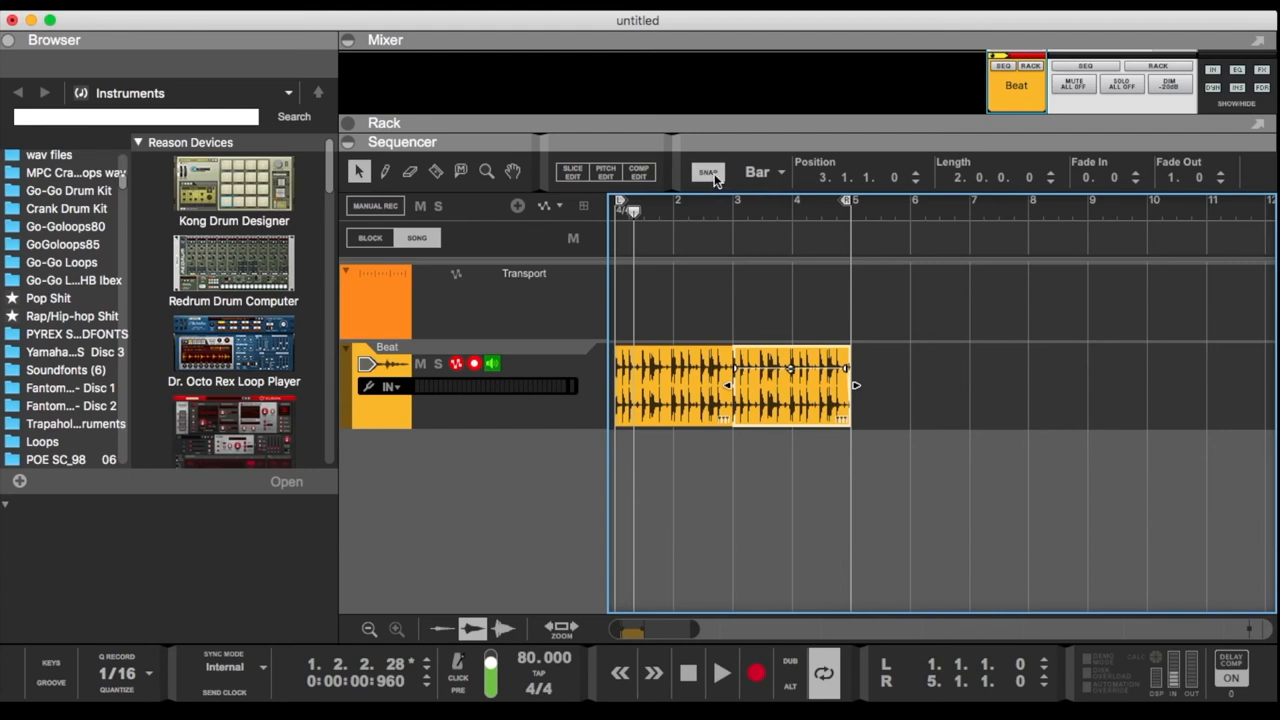
left_click(708, 172)
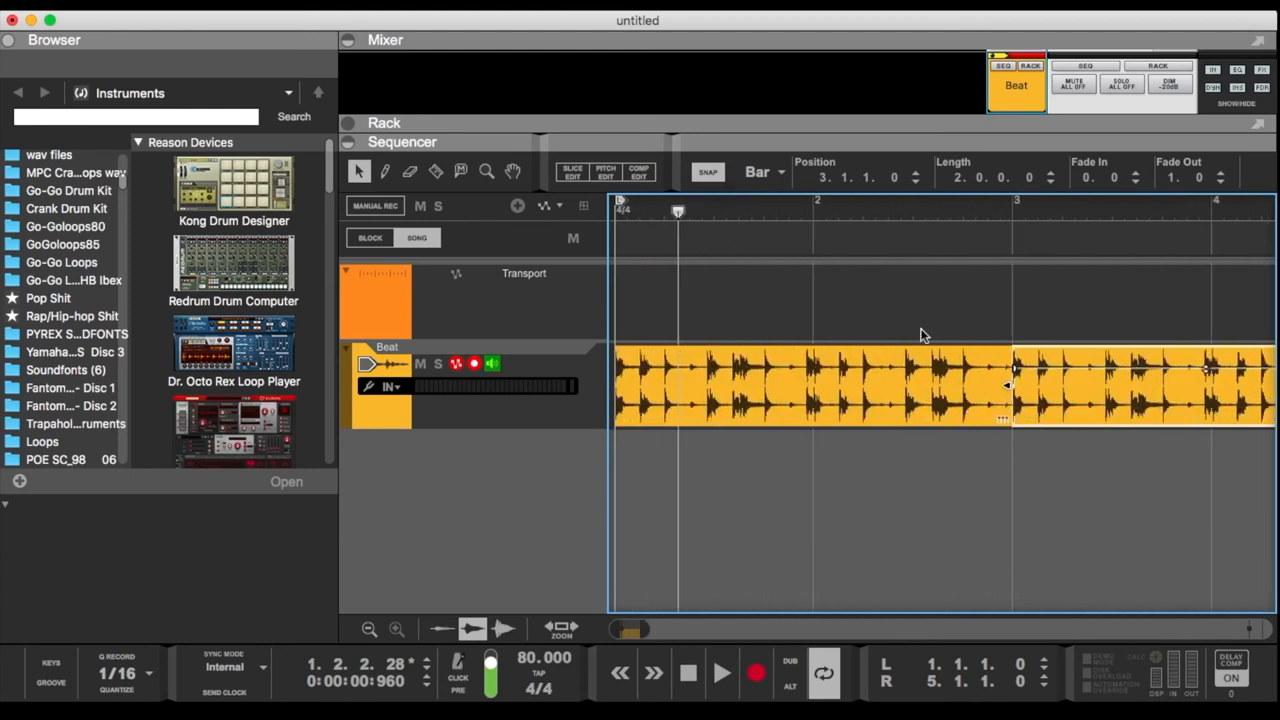
left_click(708, 172)
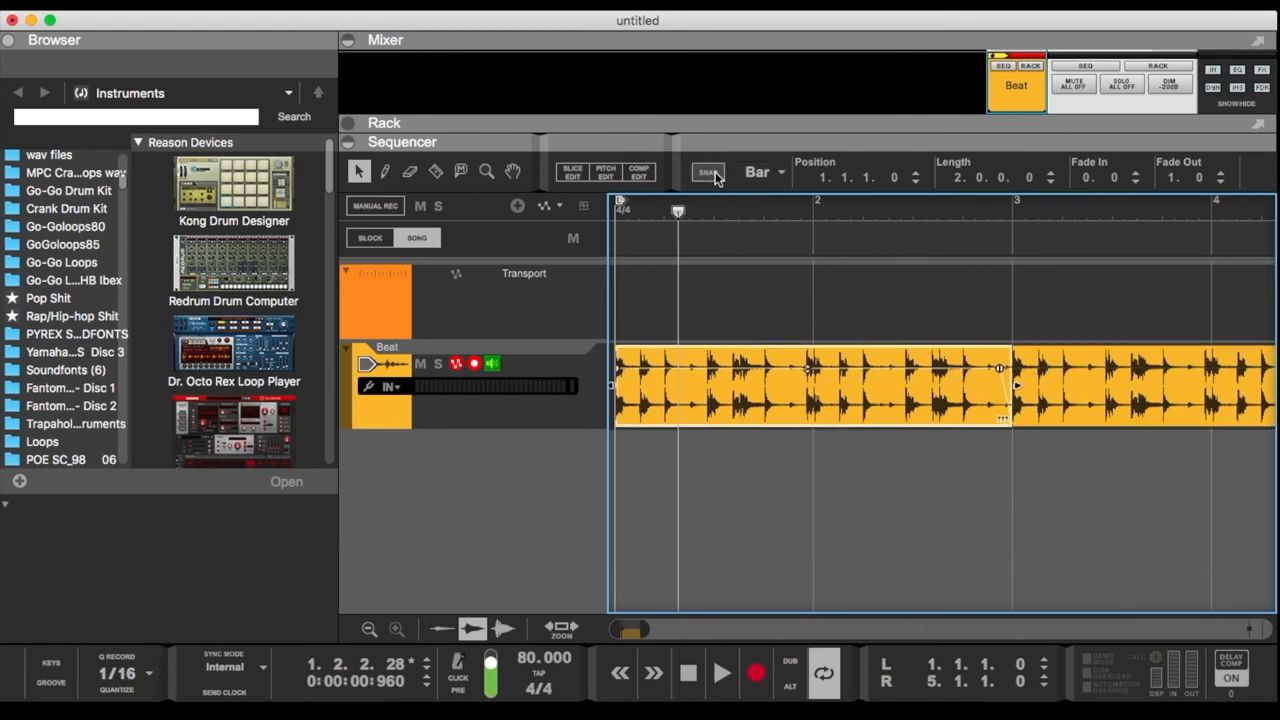
left_click(708, 172)
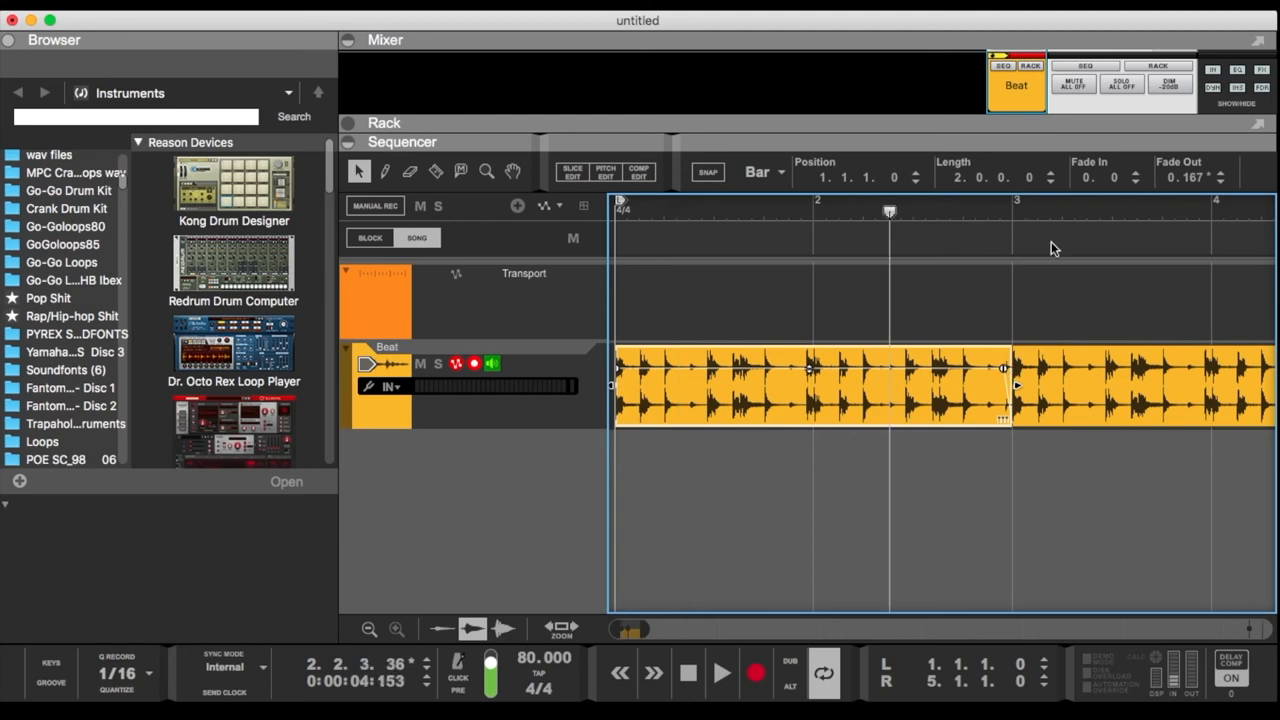
left_click(722, 672)
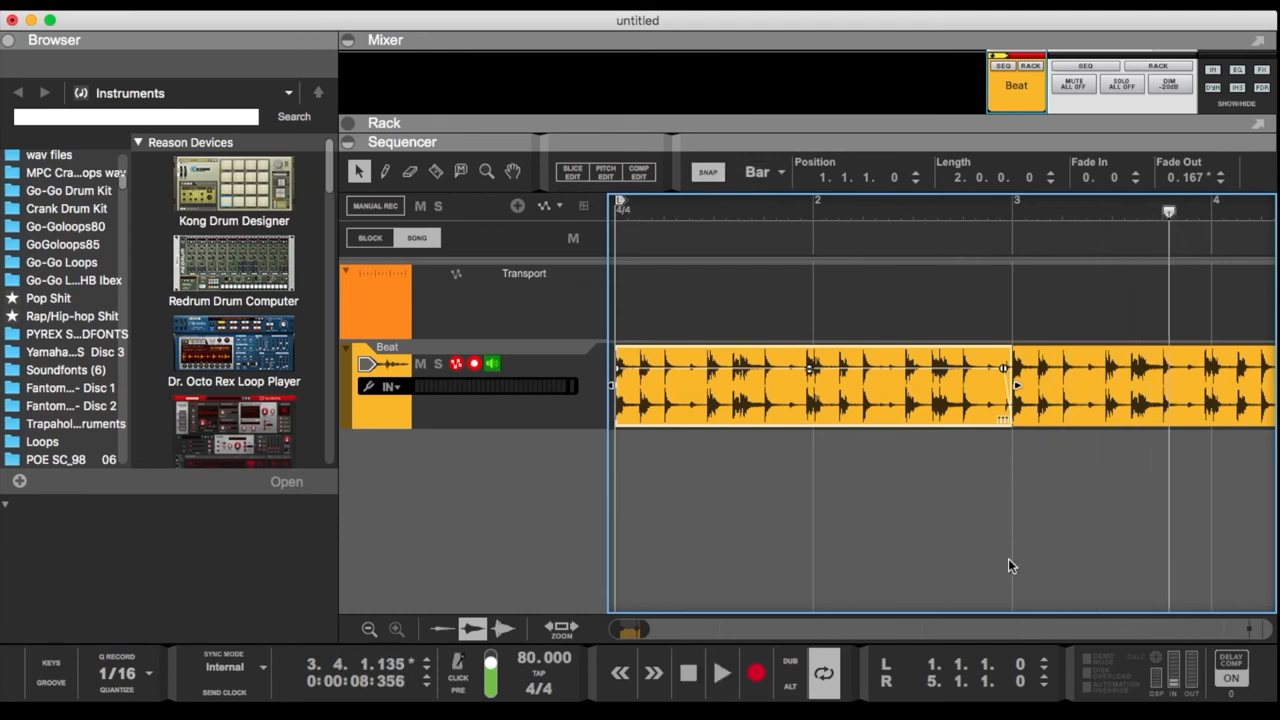
left_click(368, 628)
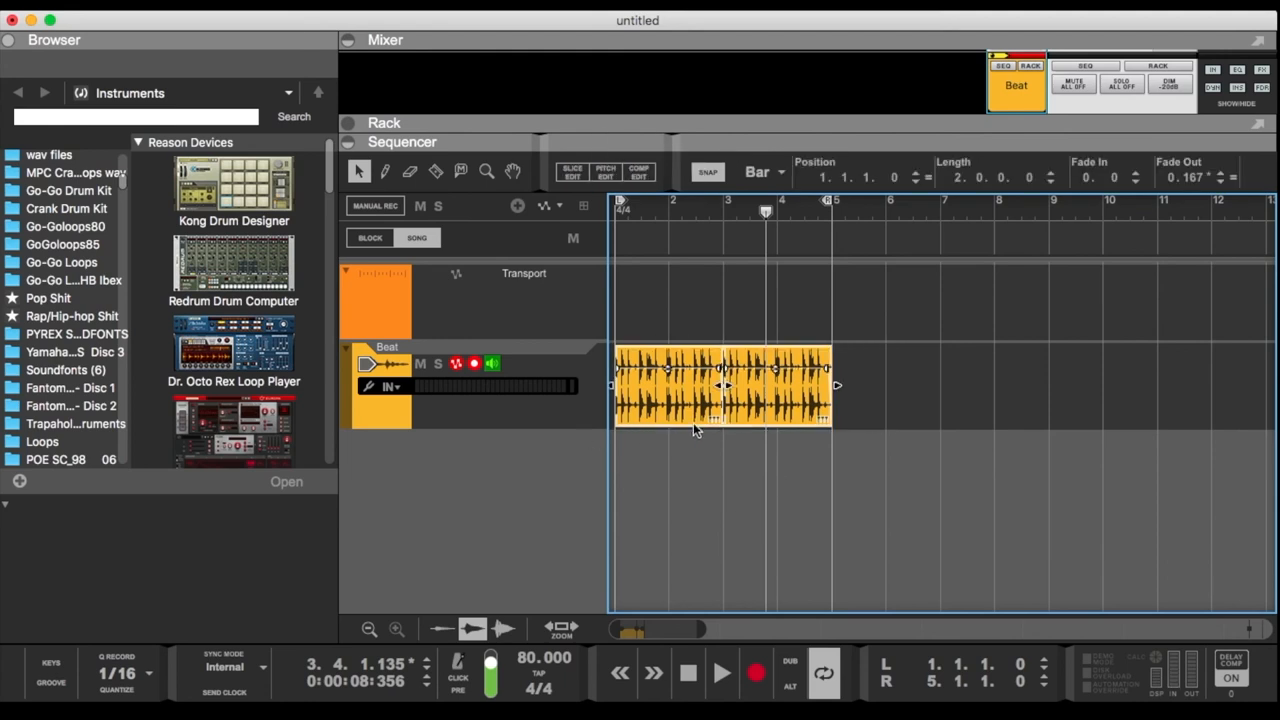
mouse_move(697, 430)
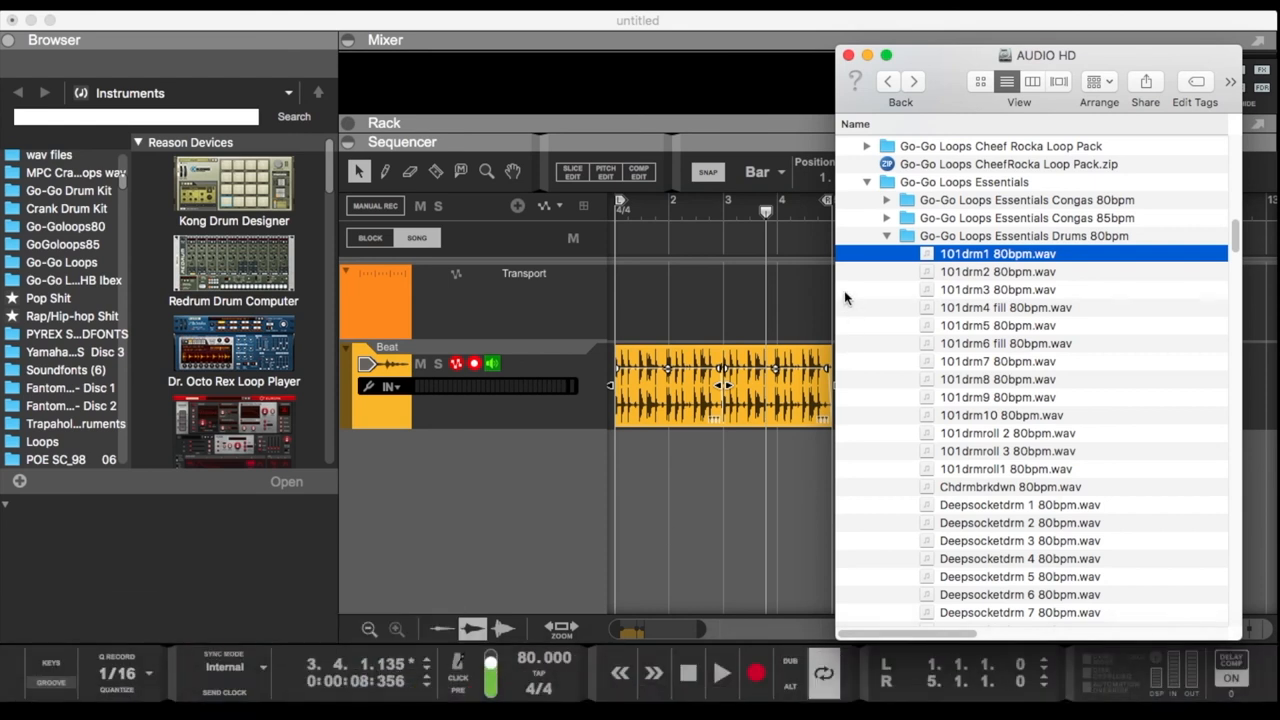
Collapse the Drums 80bpm folder and expand Congas 80bpm in Finder.
left_click(886, 235)
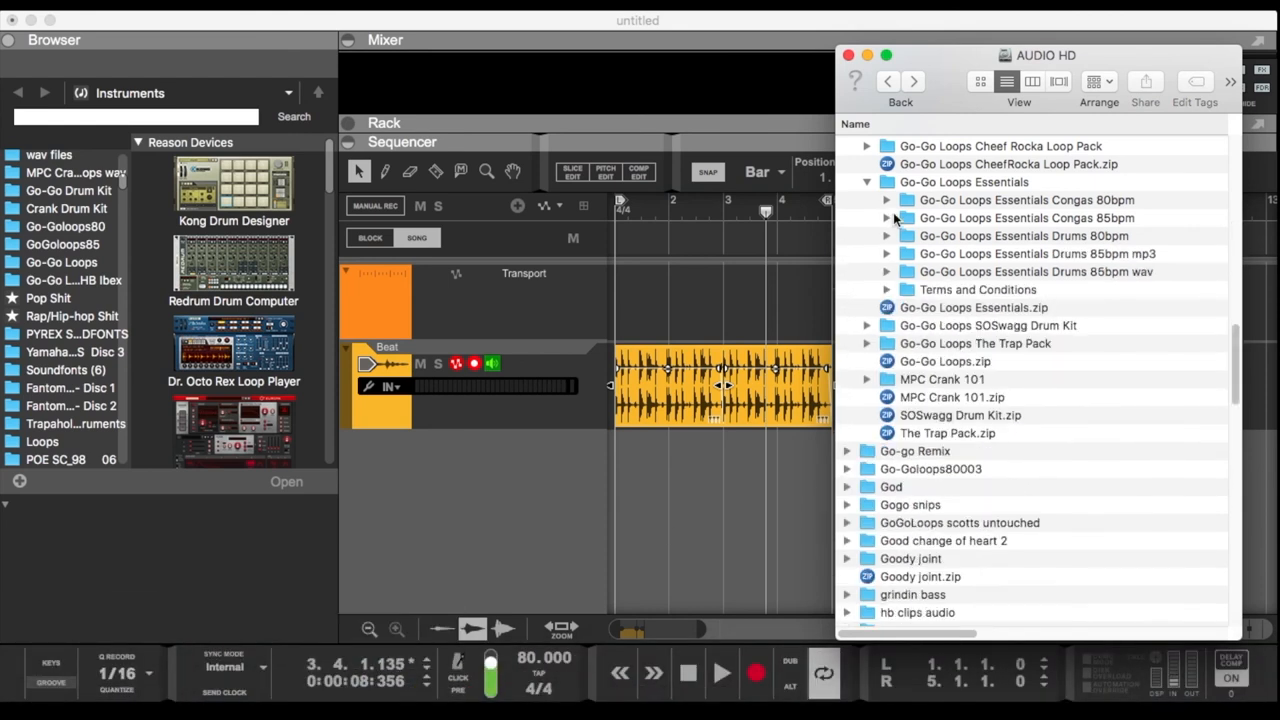
left_click(886, 200)
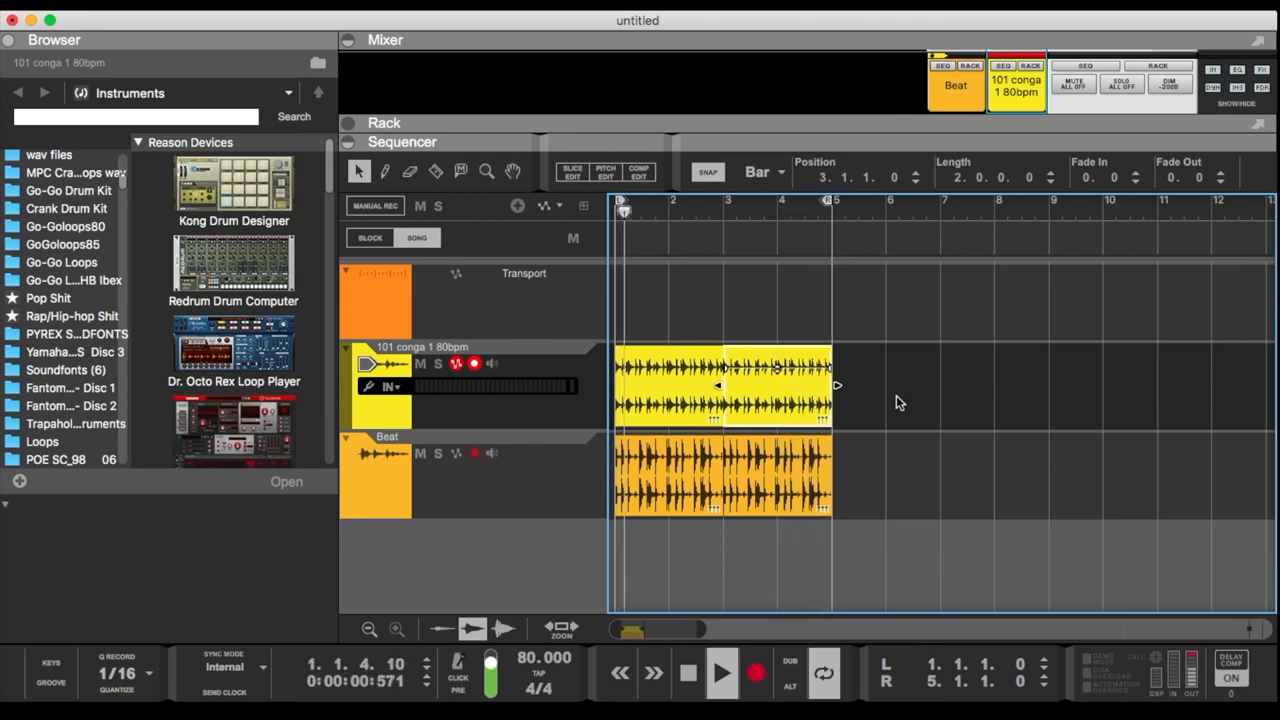
Select all clips on the Beat and conga tracks and delete them.
left_click(688, 672)
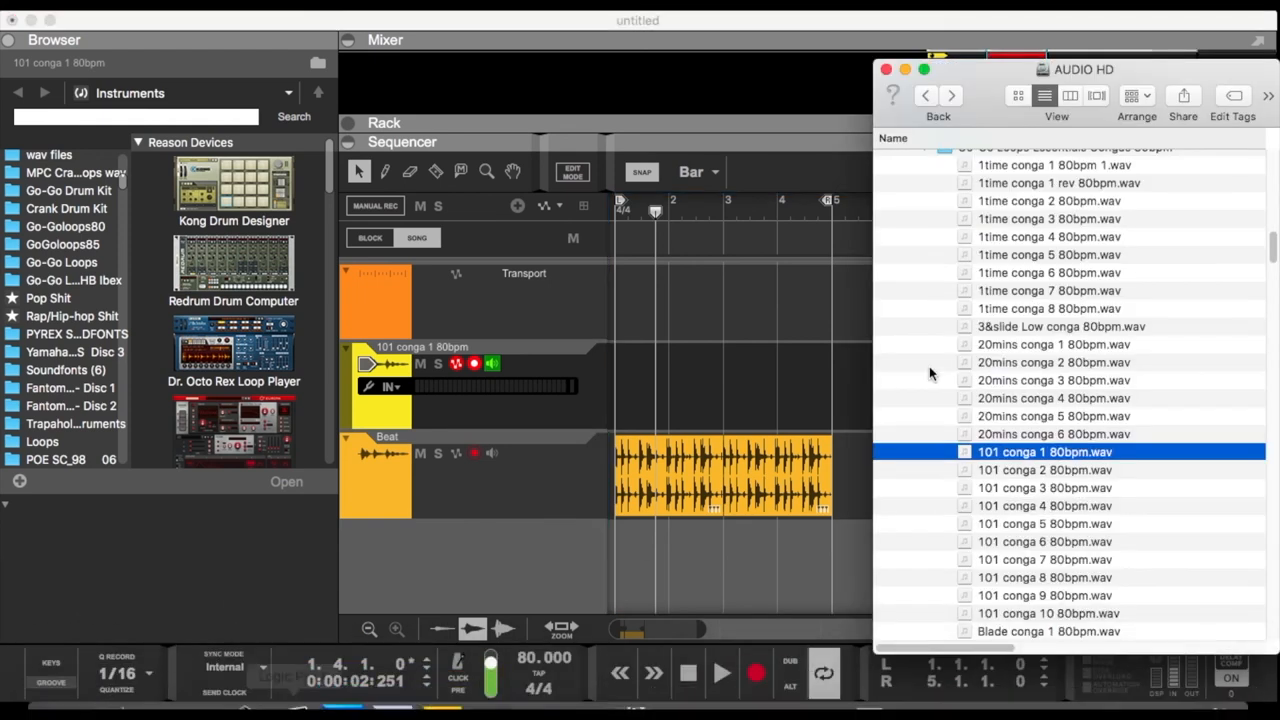
left_click(1044, 505)
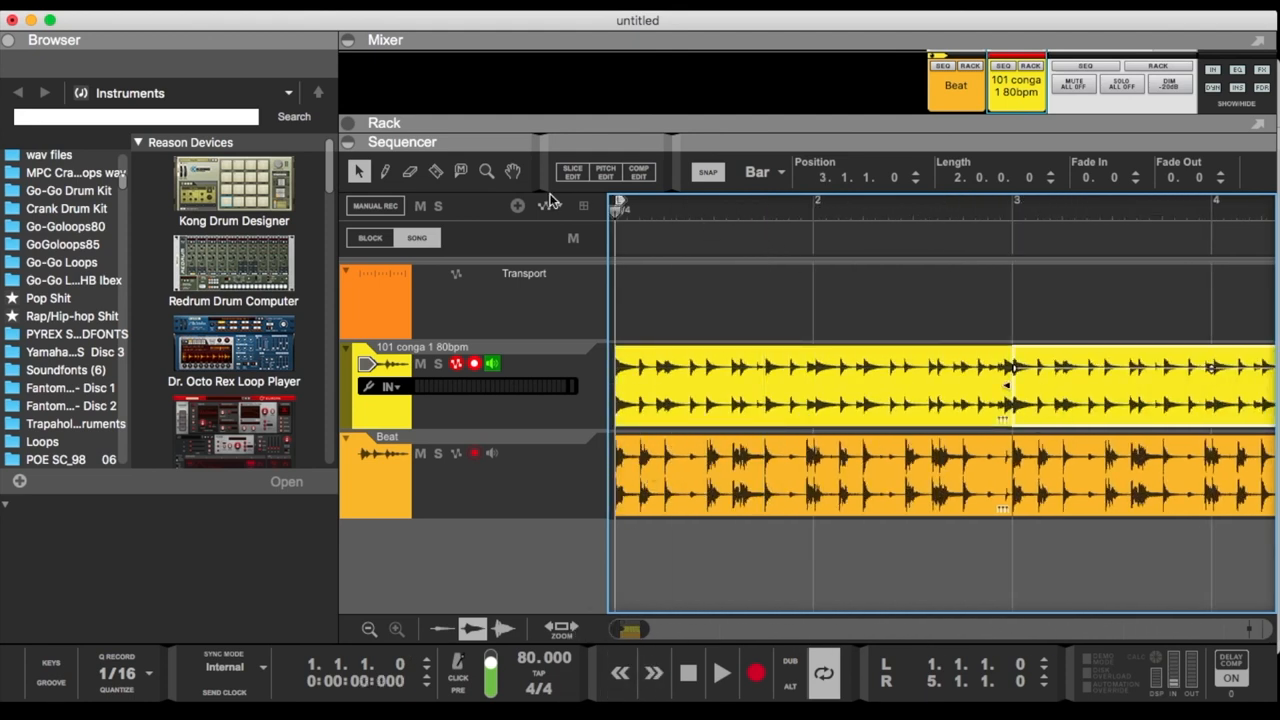
left_click(721, 672)
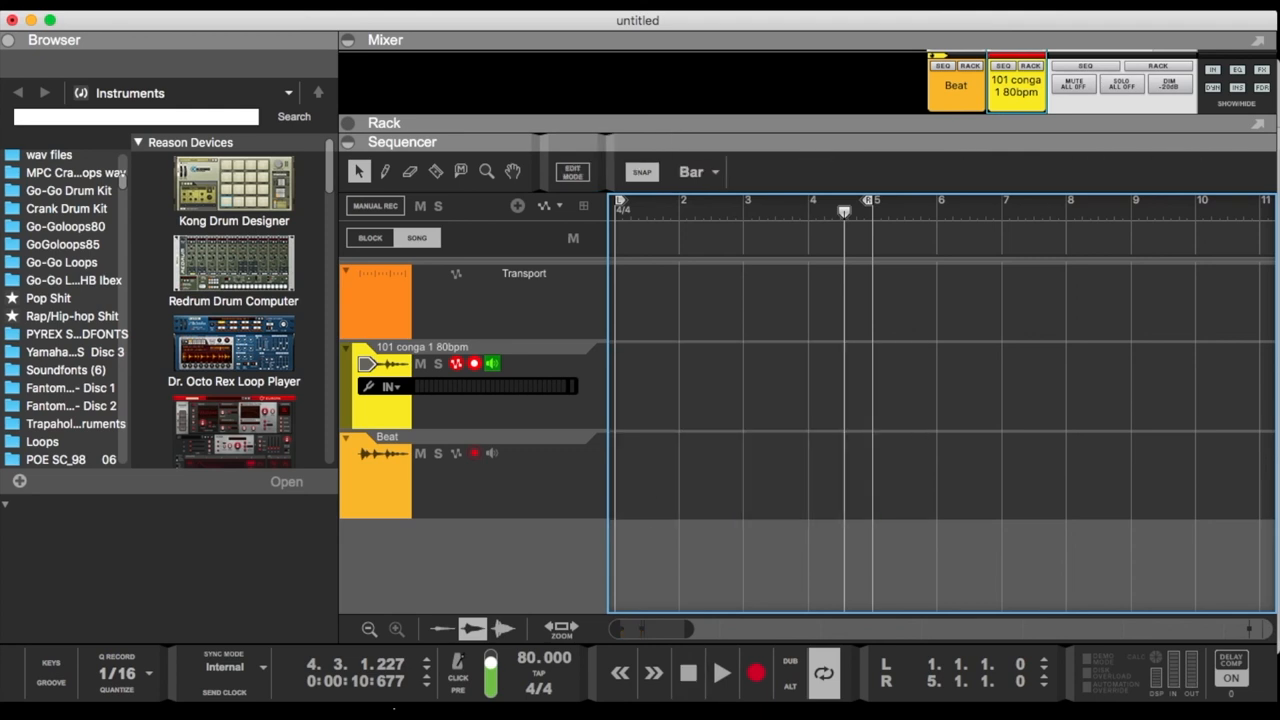
mouse_move(60, 678)
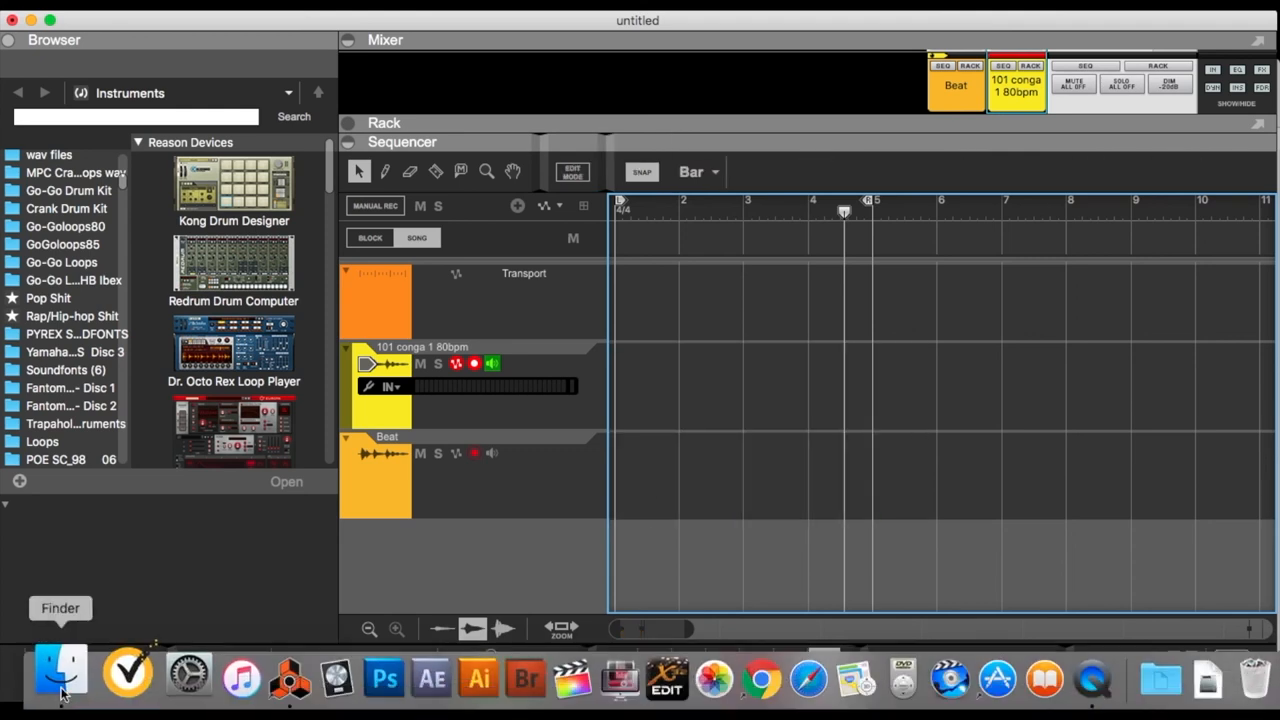
Bring Finder forward and scroll the AUDIO HD list to Go-Go Loops Premium Pack.
left_click(58, 678)
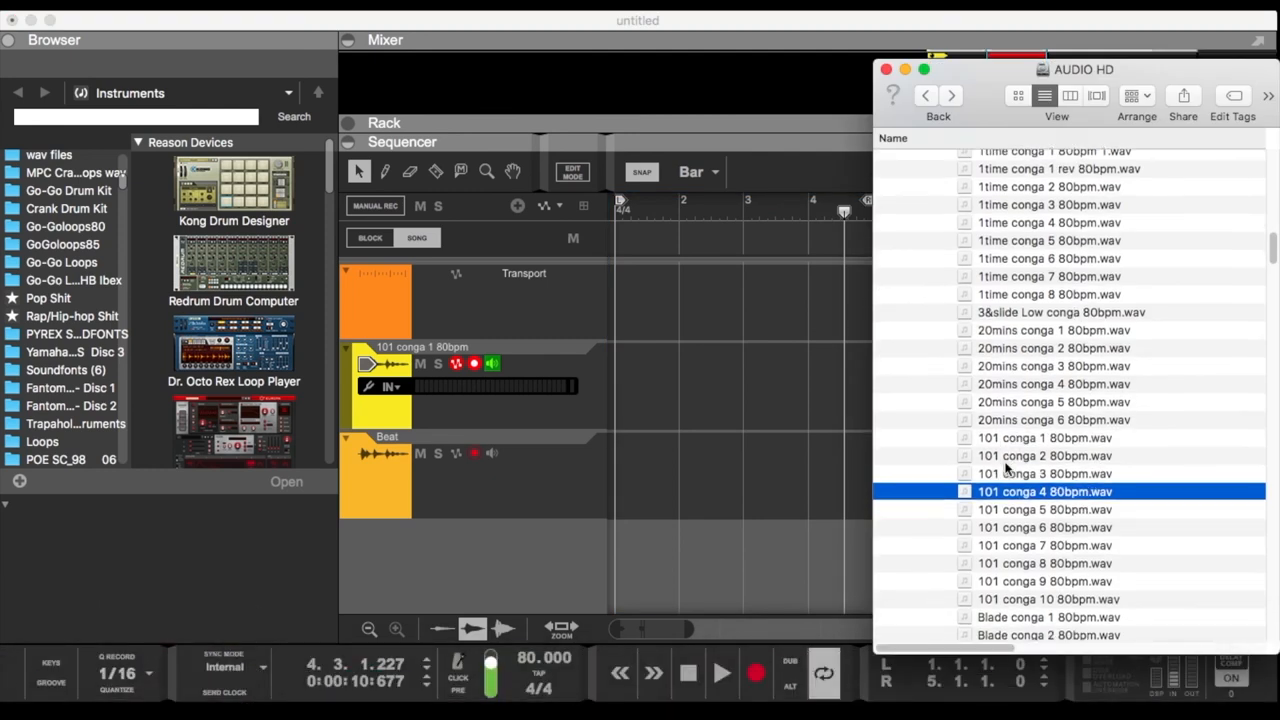
scroll("down", 3)
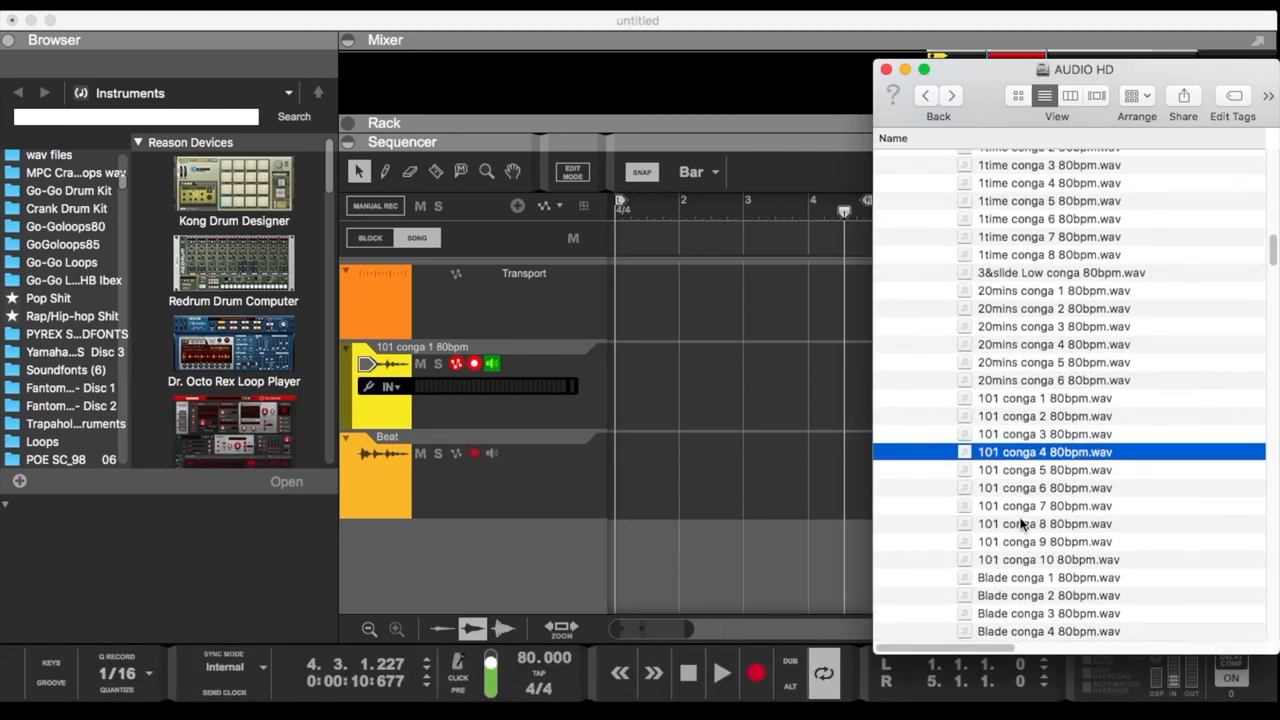
scroll("down", 3)
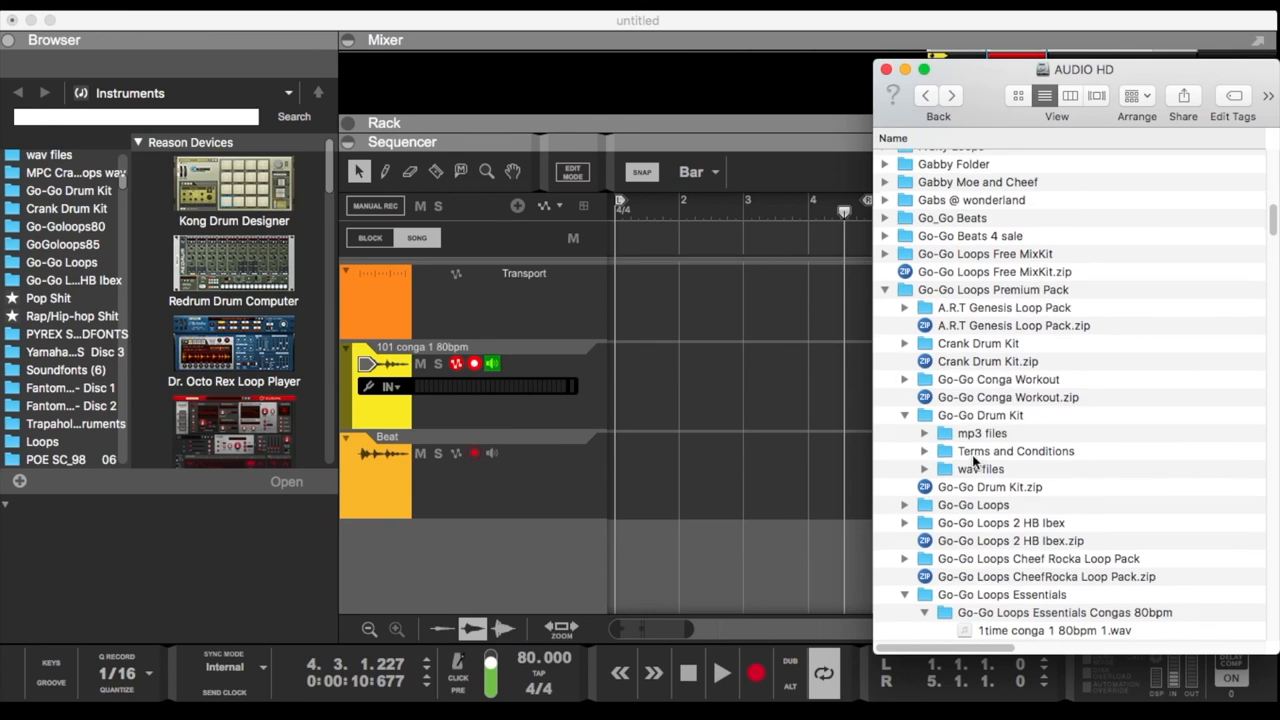
mouse_move(975, 335)
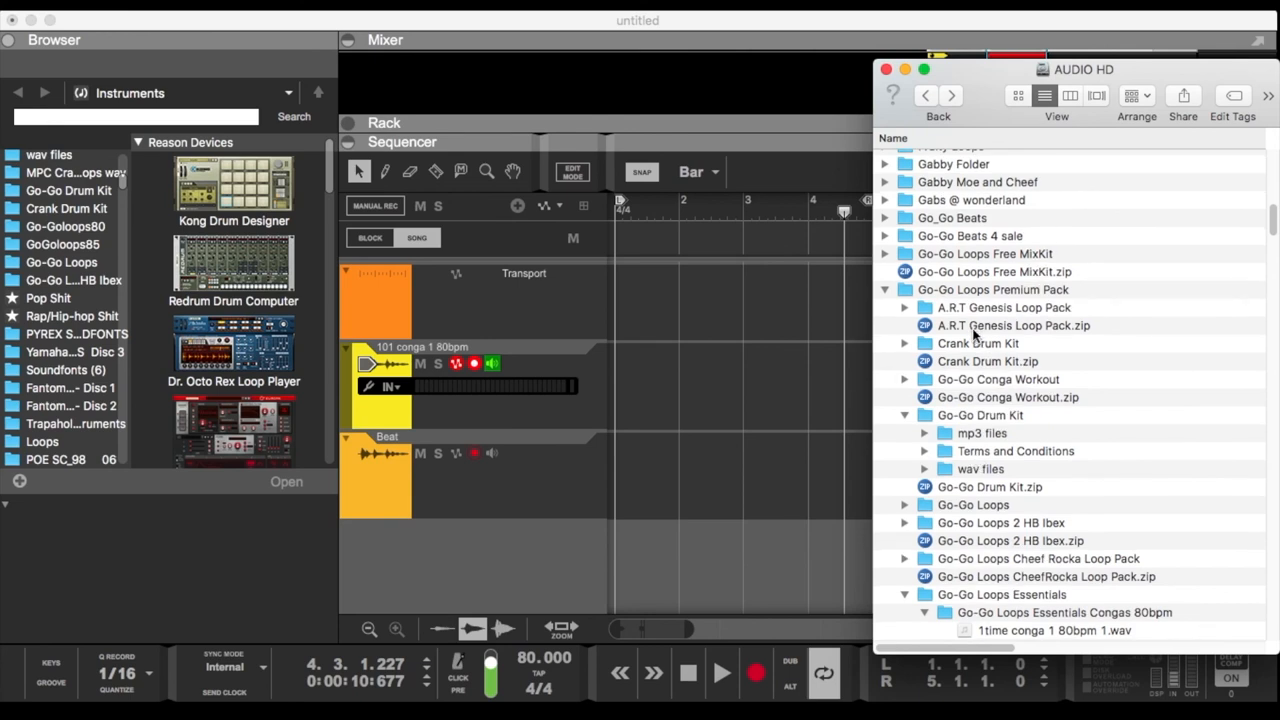